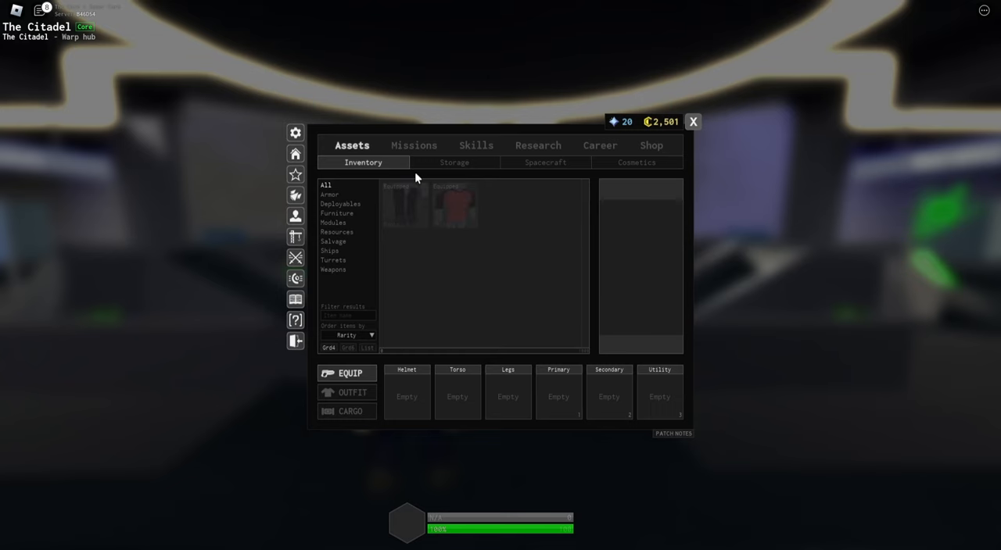
Review the Assets transactions, Missions, Career standing and owned Spacecraft, then close the menu
click(413, 145)
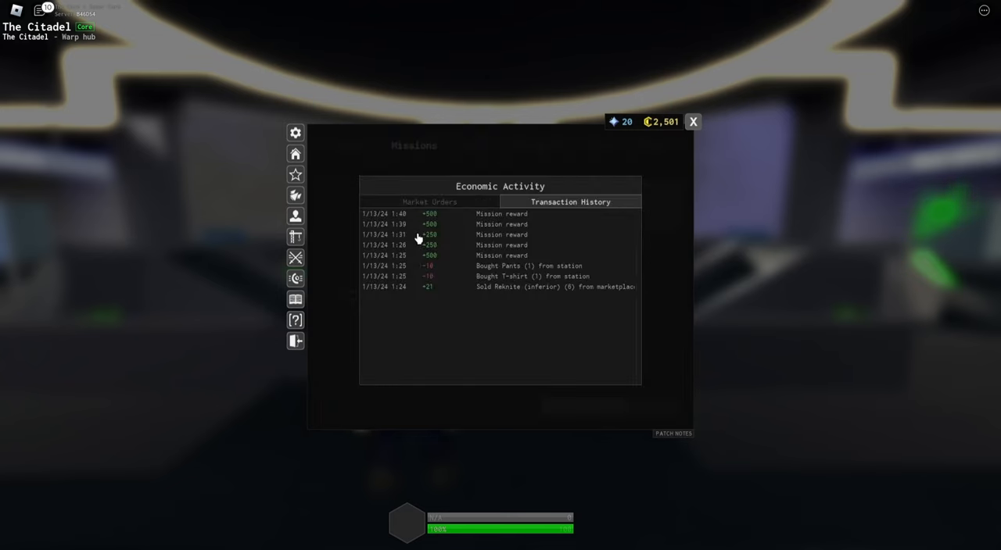
click(412, 145)
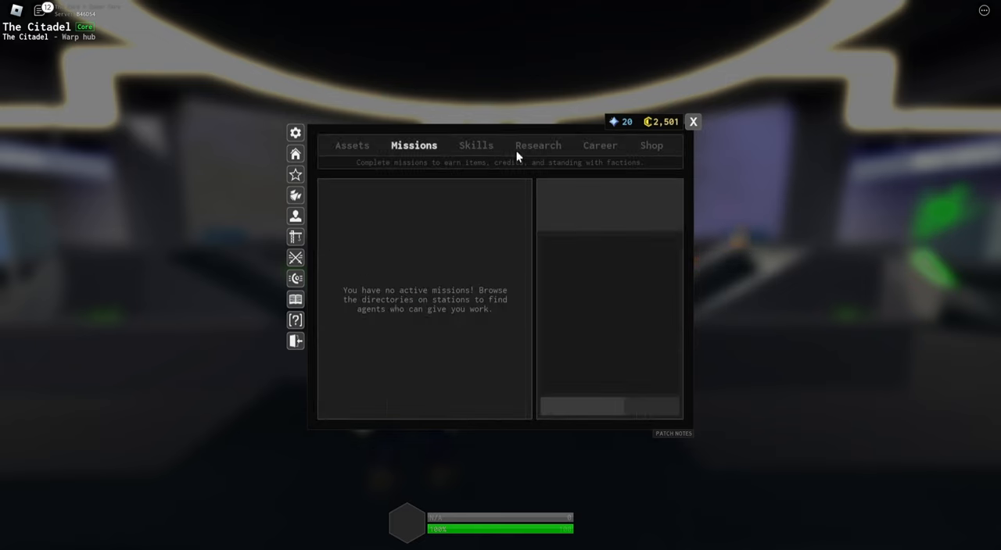
click(601, 145)
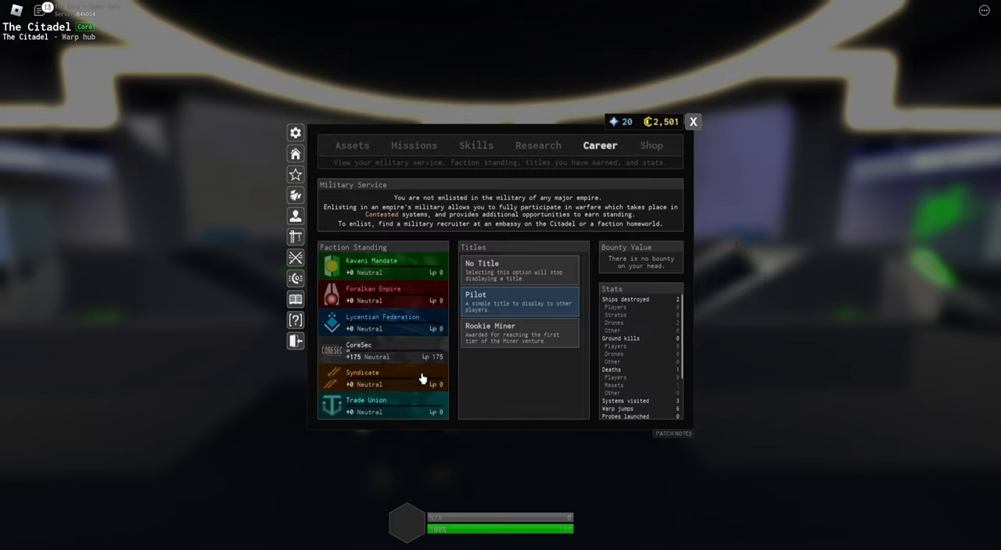
mouse_move(452, 384)
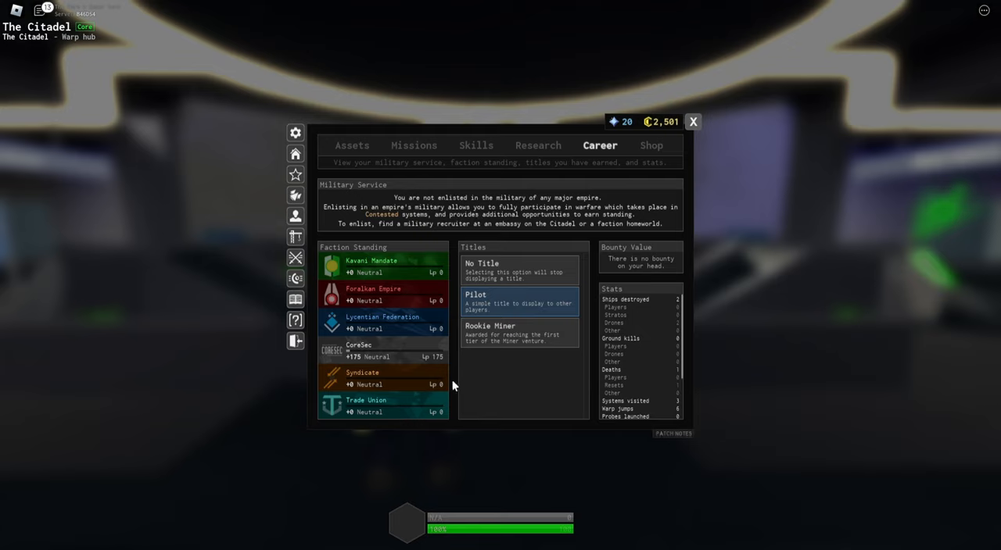
mouse_move(416, 357)
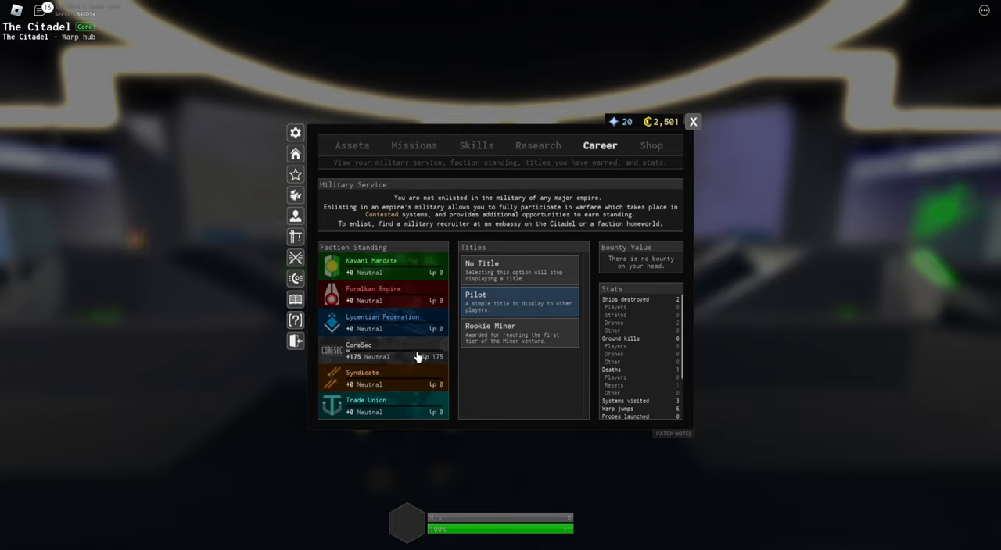
click(352, 144)
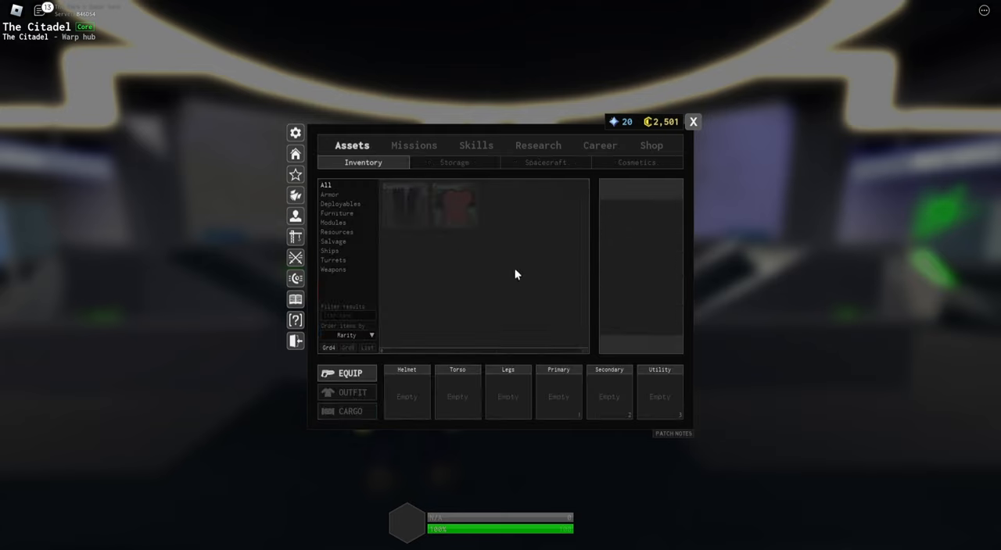
click(544, 161)
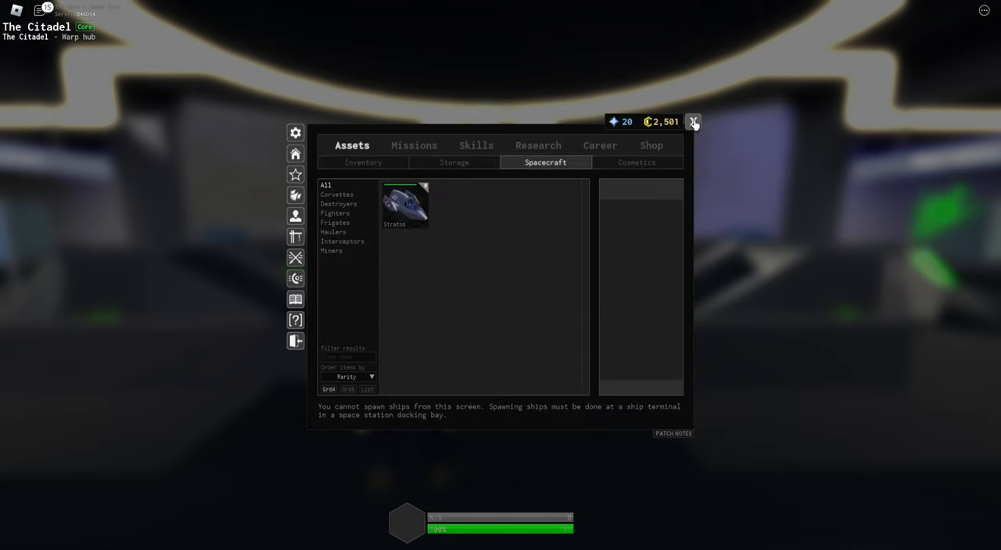
click(692, 122)
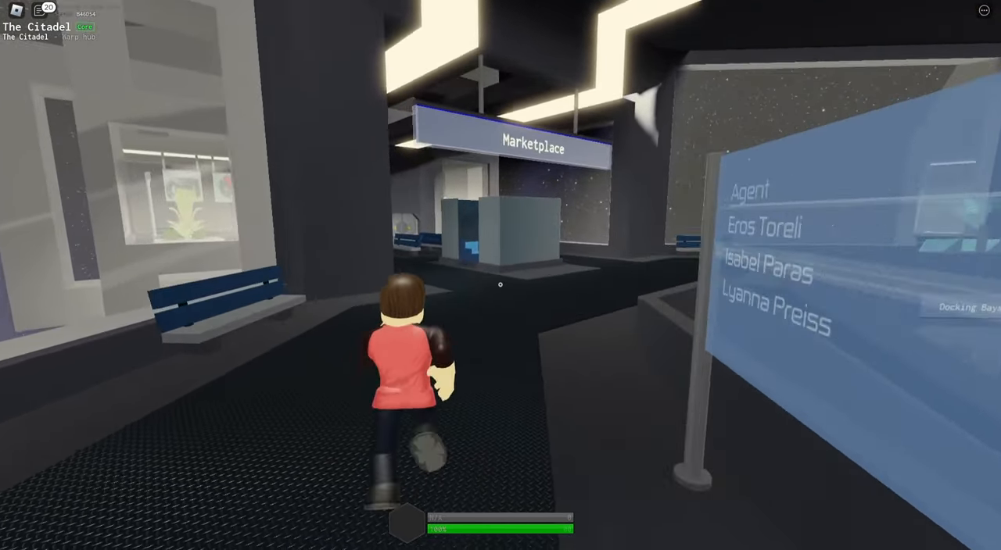
Walk to the Marketplace terminal and show the Marlin miner's details among ships for sale
key(w)
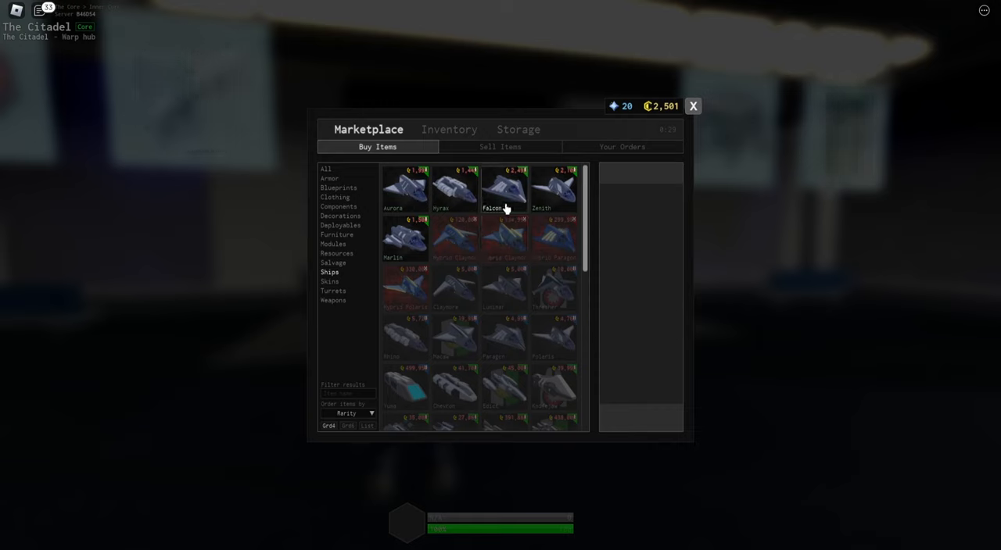
mouse_move(404, 248)
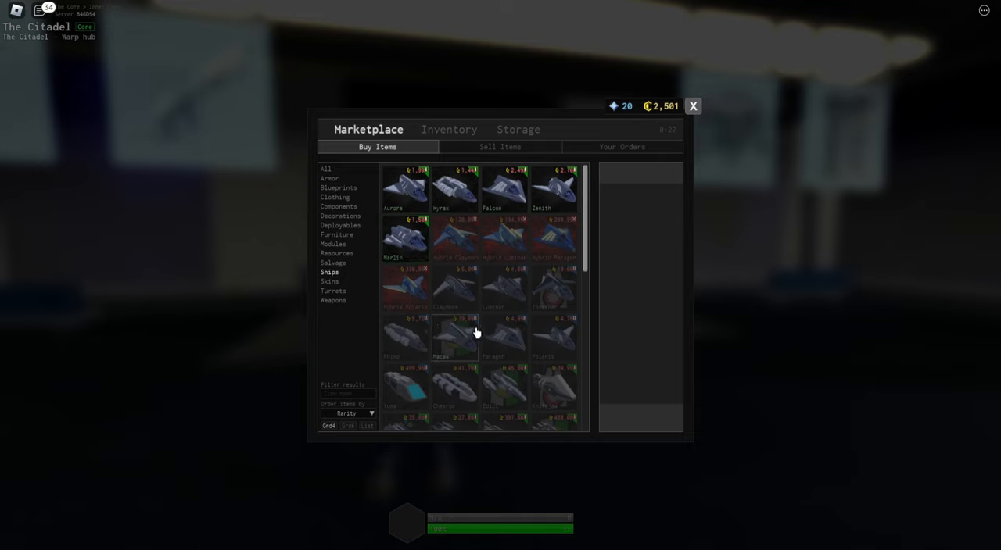
scroll(down, 3)
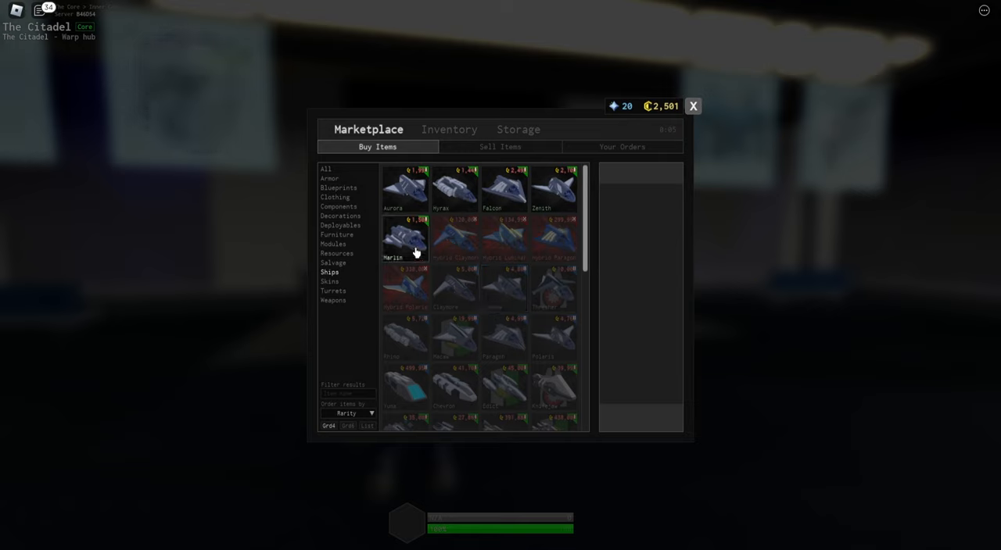
click(405, 238)
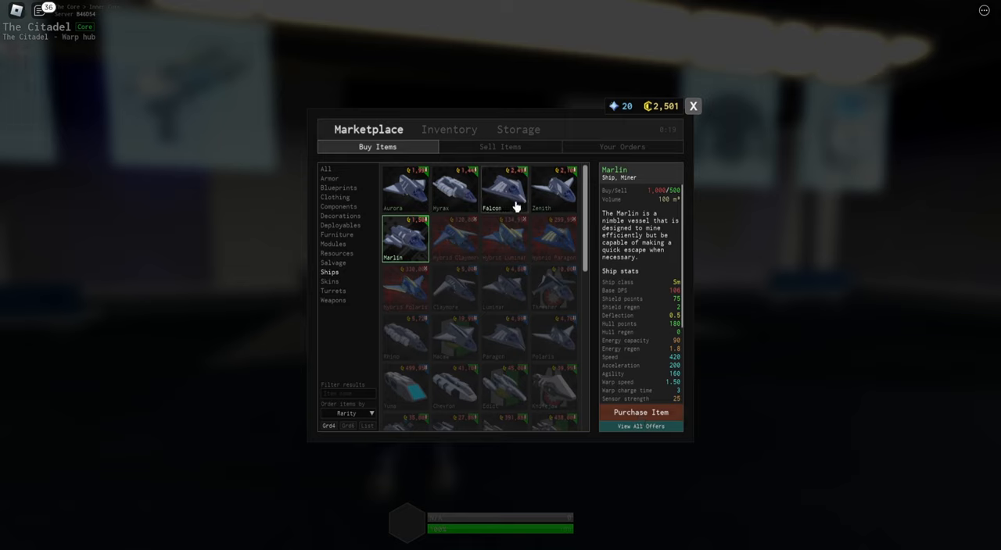
mouse_move(492, 269)
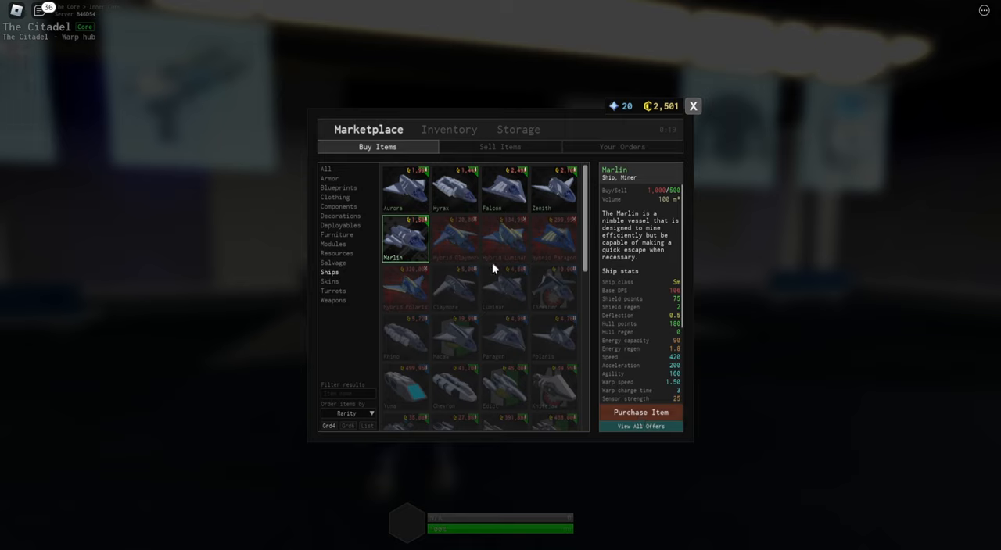
mouse_move(477, 300)
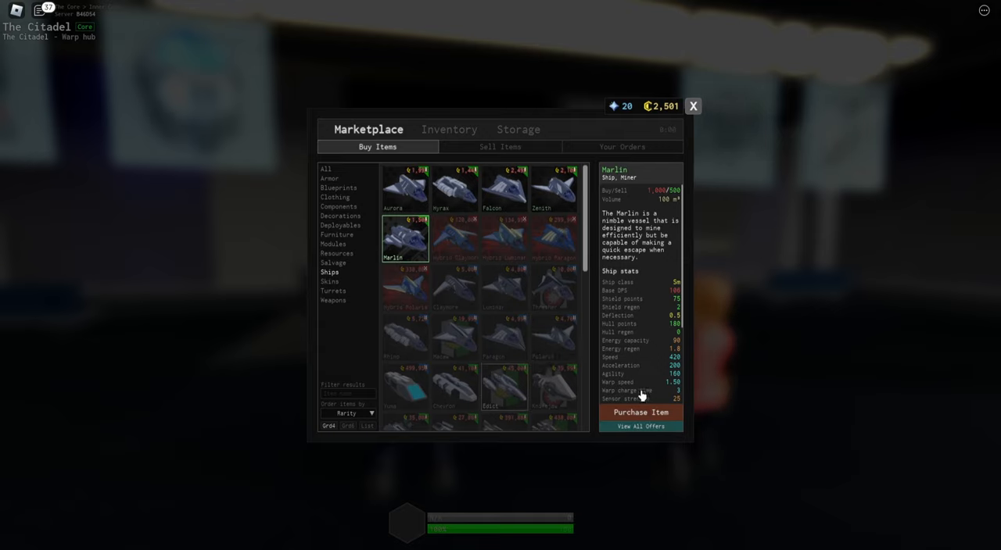
Purchase the Marlin for 1,500 credits and install a Tractor turret on it
click(641, 413)
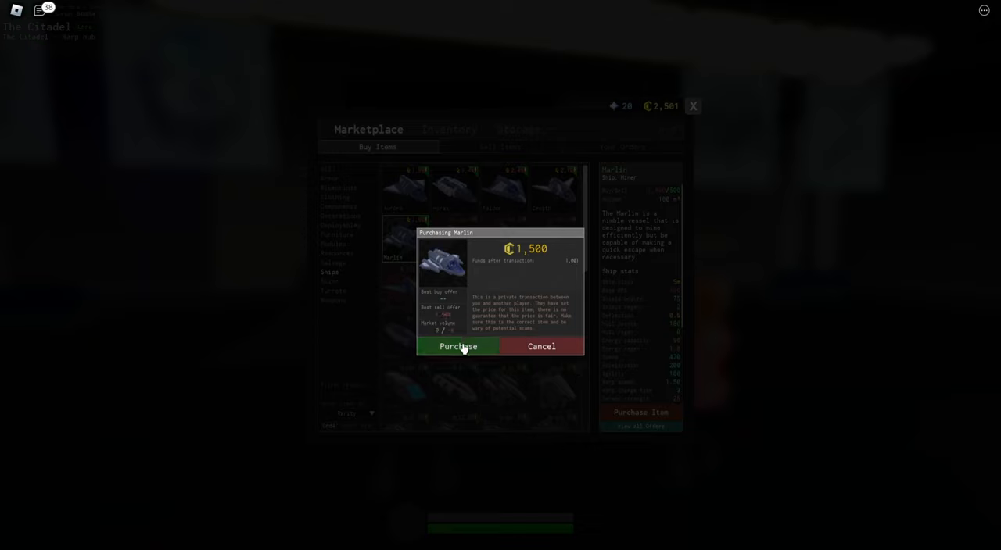
click(456, 347)
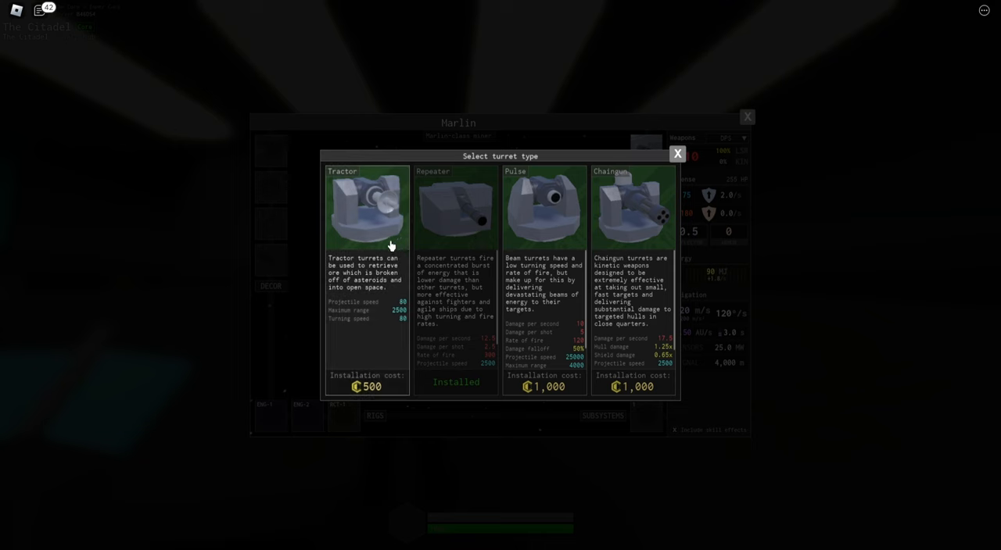
click(365, 206)
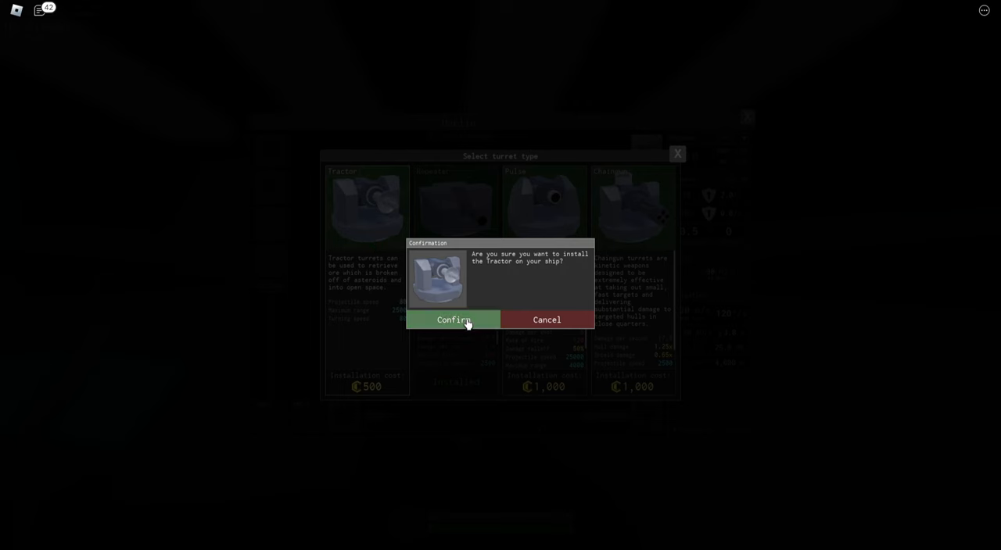
click(453, 319)
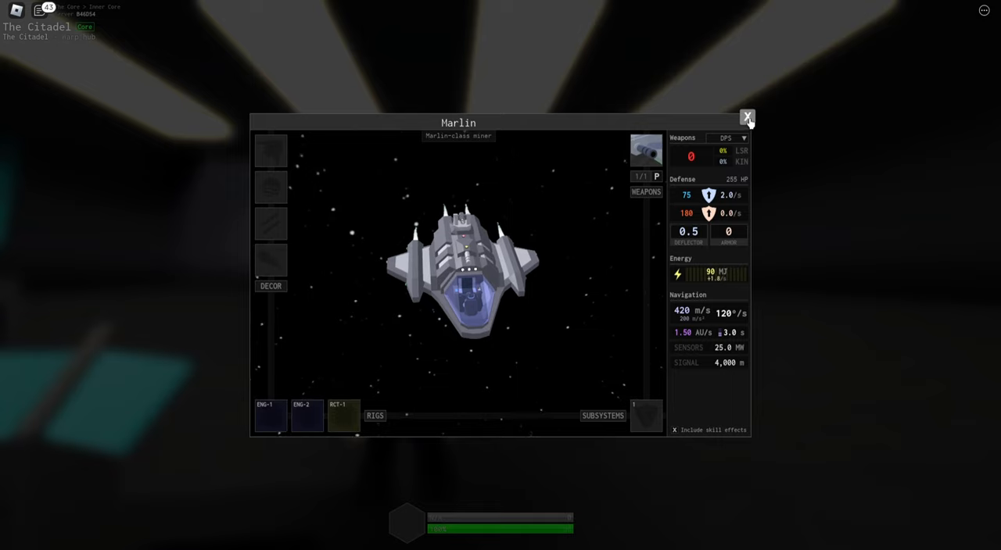
click(747, 117)
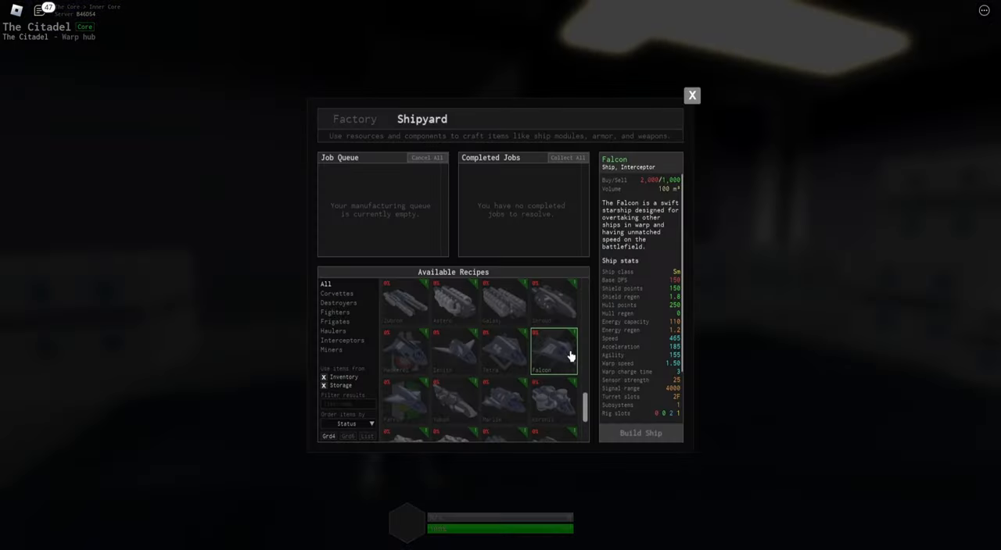
View the Aurora fighter's stats, then the Falcon interceptor's stats and recipe materials
click(341, 341)
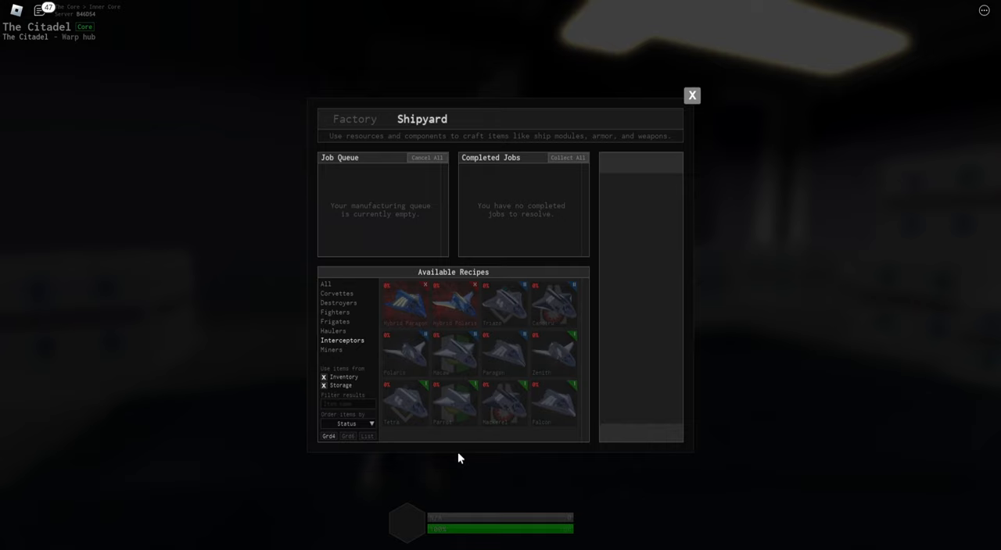
mouse_move(372, 392)
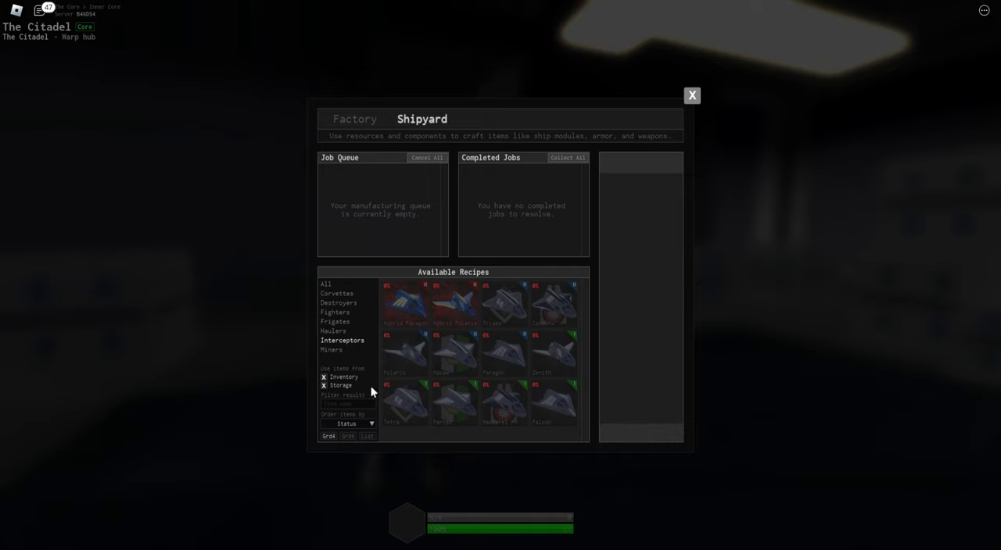
mouse_move(341, 306)
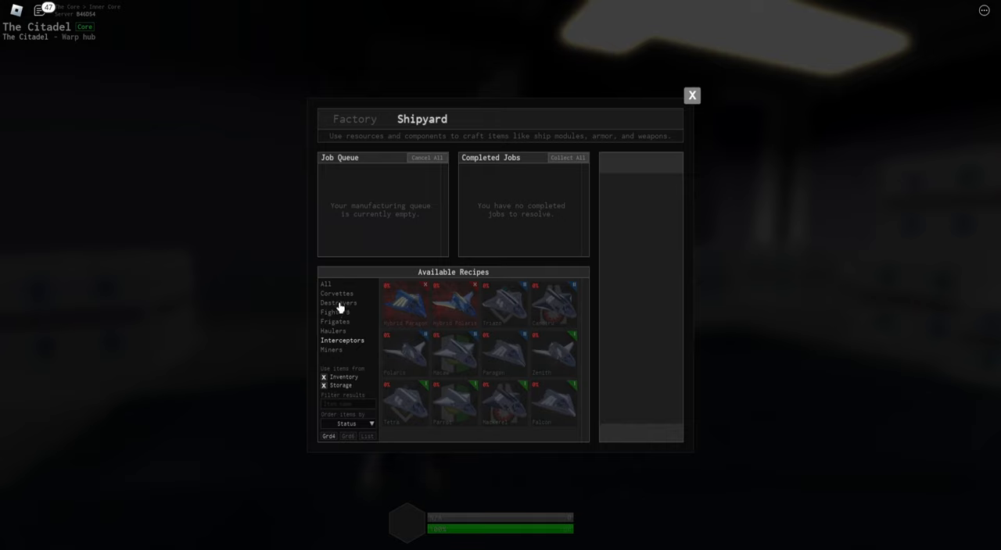
click(335, 313)
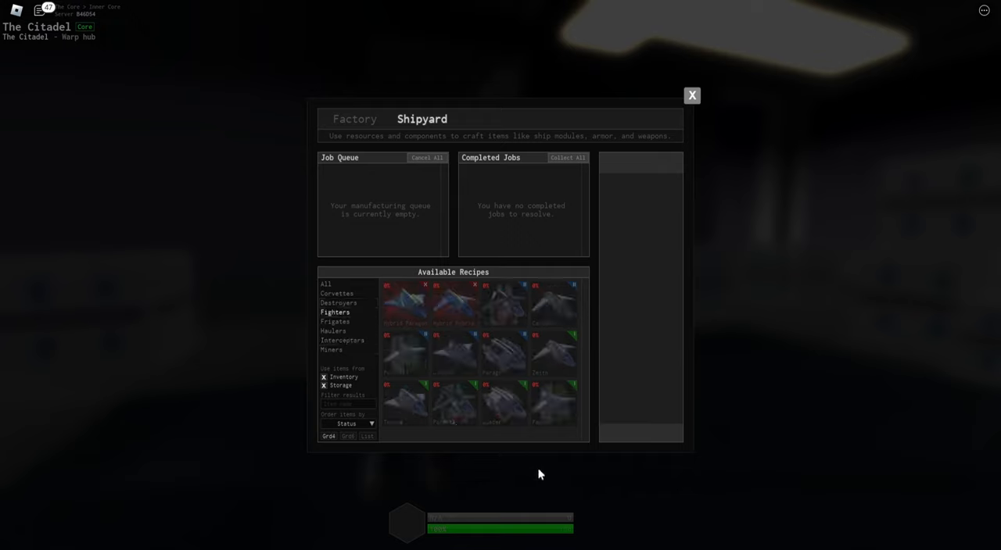
mouse_move(513, 448)
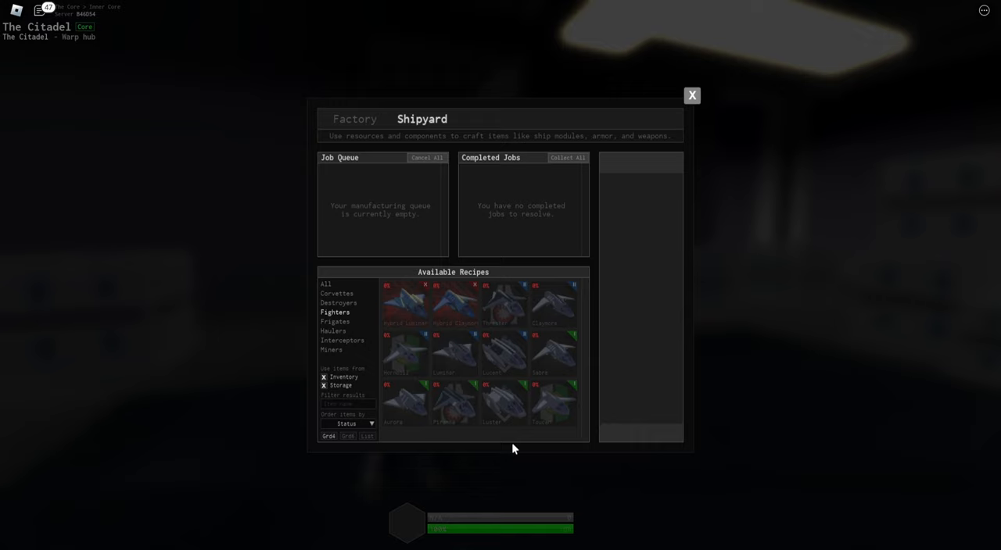
mouse_move(553, 403)
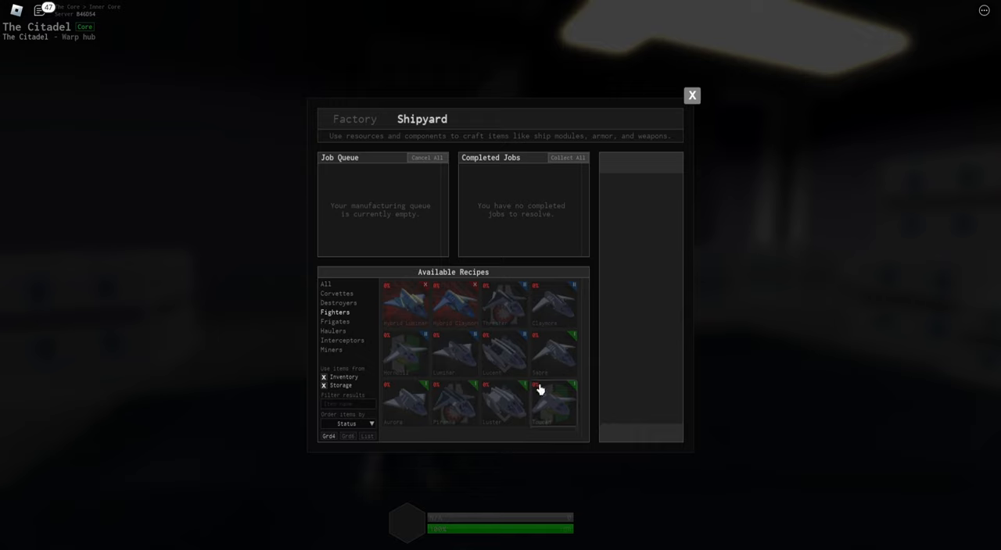
click(405, 403)
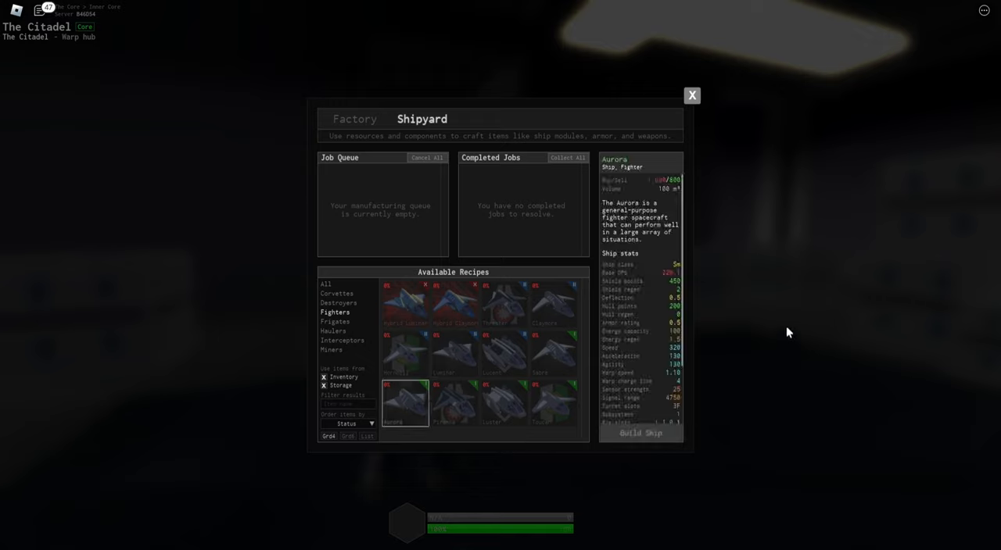
scroll(down, 3)
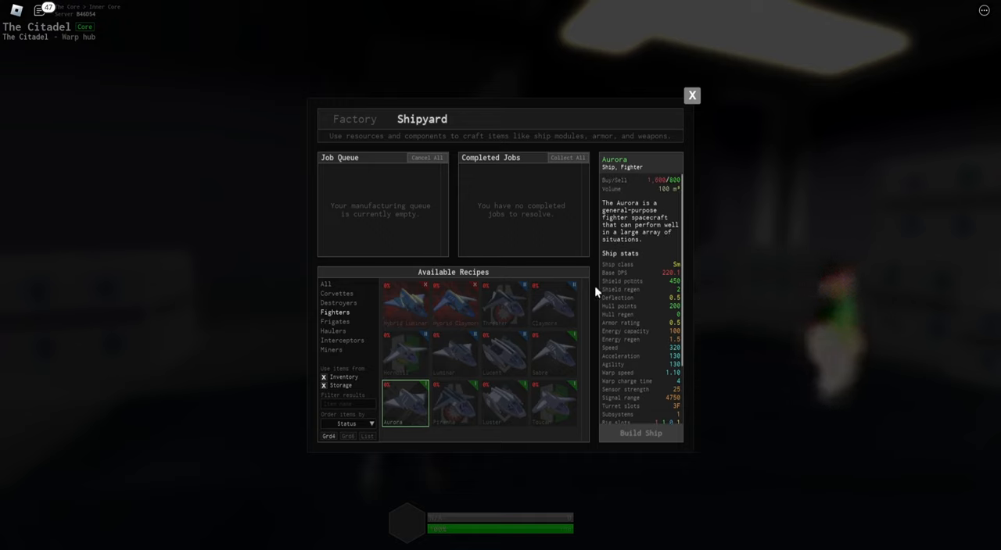
click(341, 341)
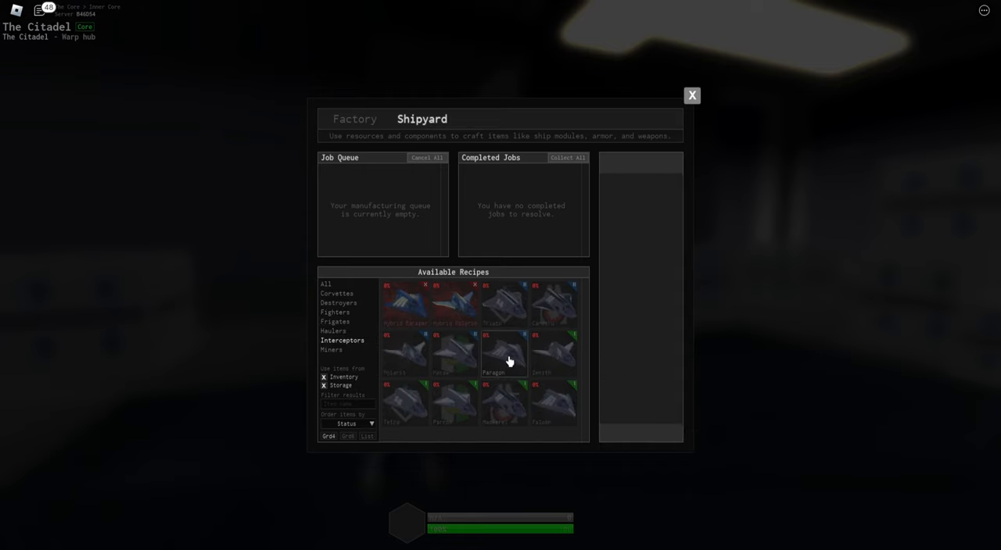
click(553, 404)
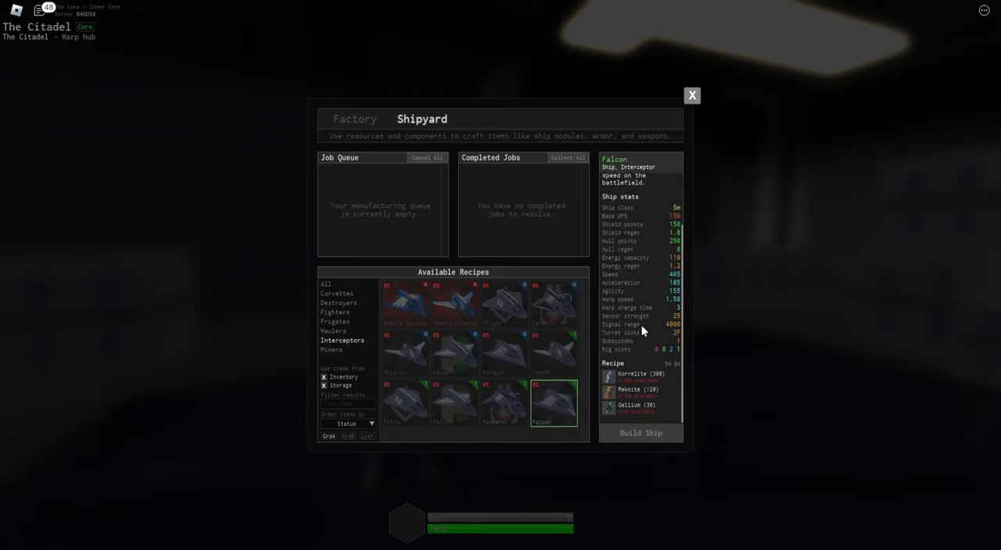
mouse_move(491, 356)
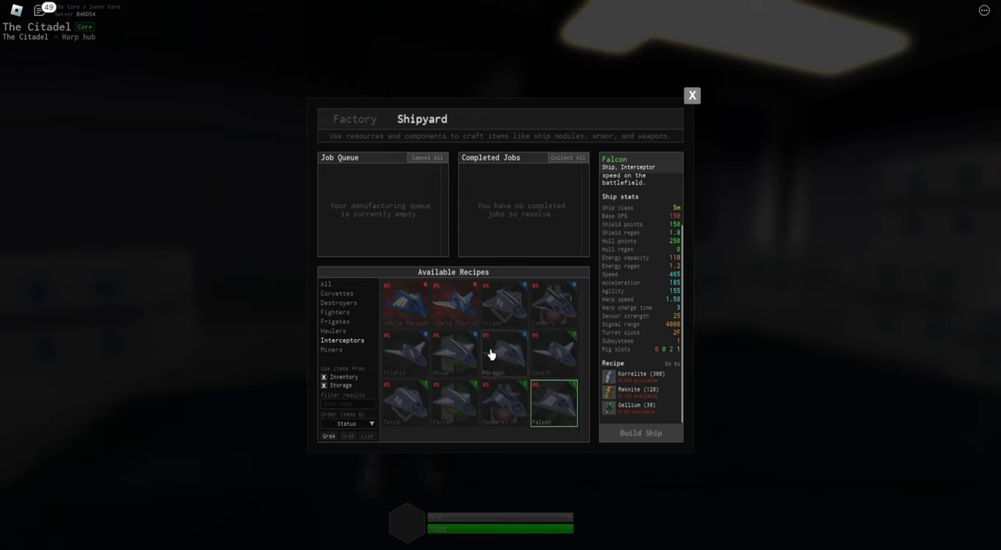
mouse_move(503, 362)
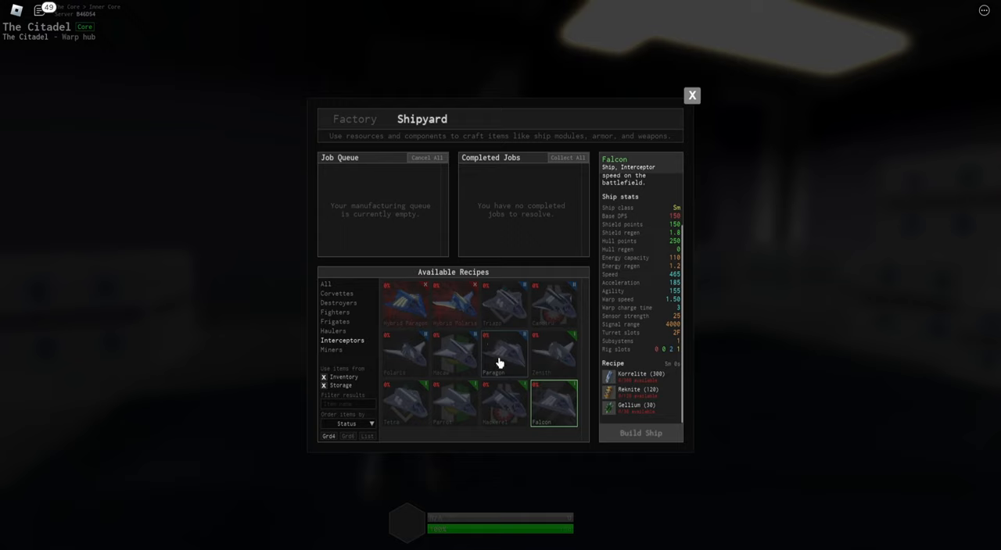
mouse_move(507, 360)
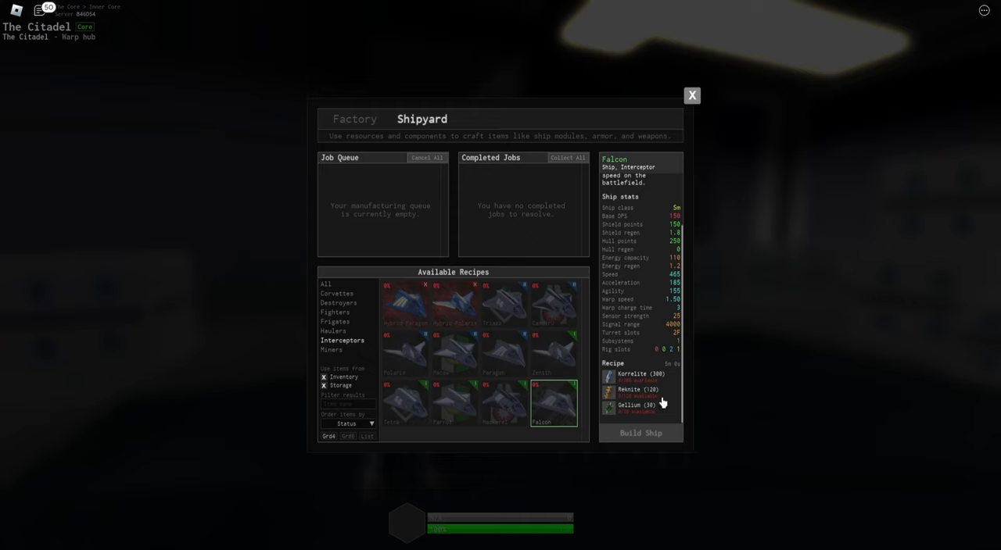
mouse_move(657, 401)
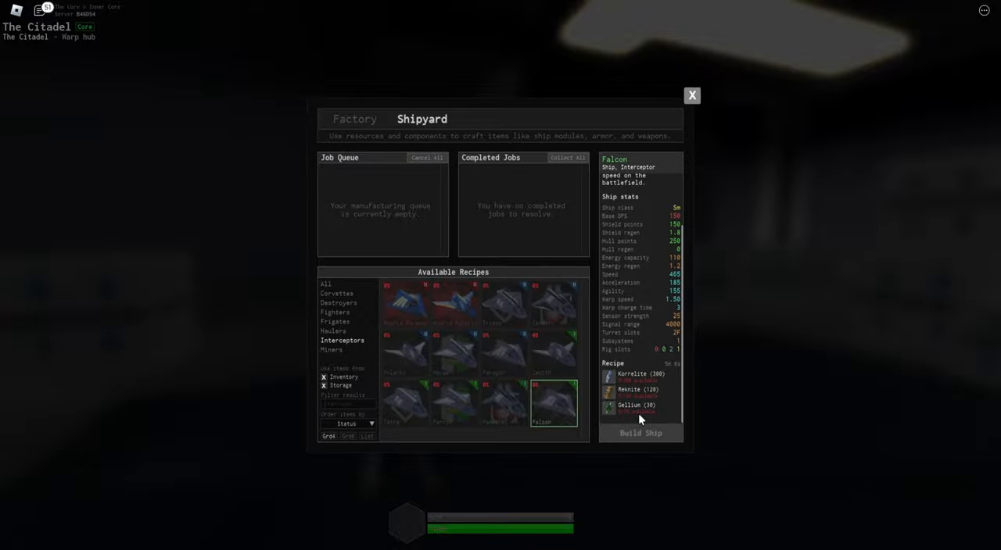
Set Beta Quazad as the galaxy map destination and zoom the map out
click(691, 94)
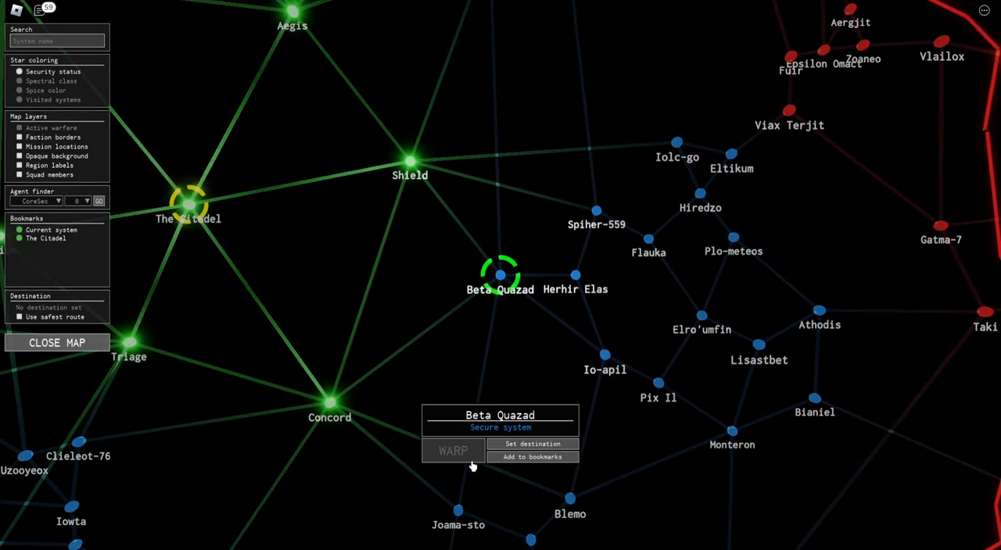
click(531, 444)
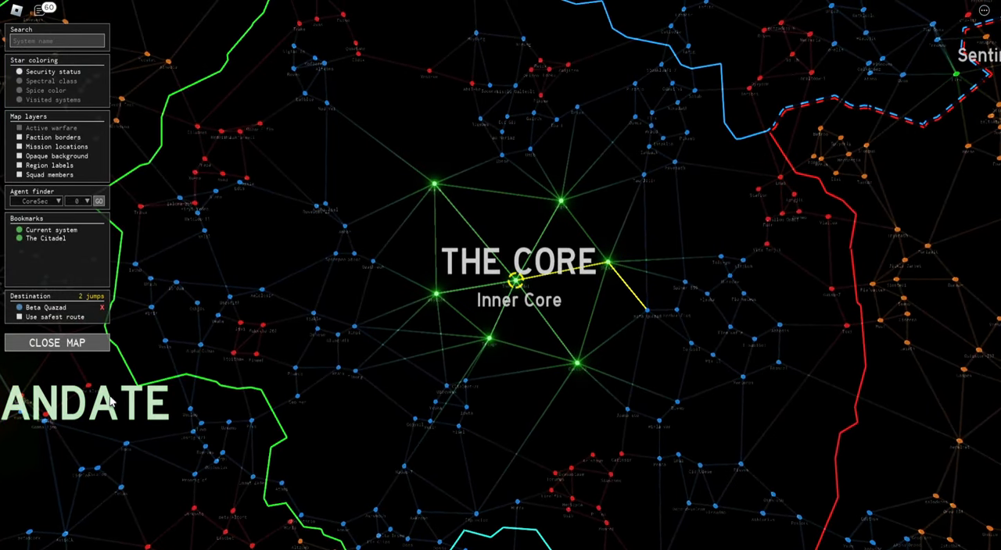
click(56, 343)
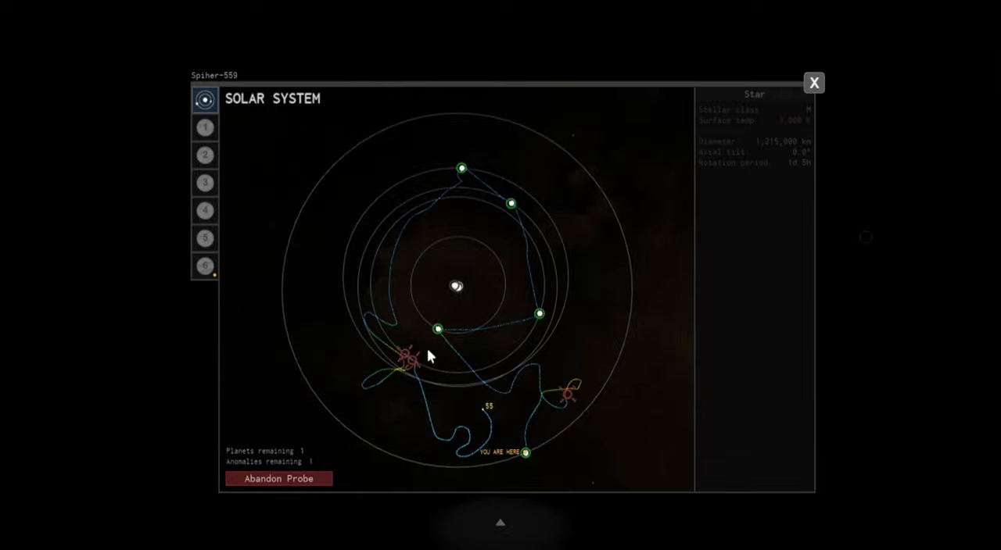
Open the probe's Solar System view of Spiher-559 to inspect remaining planets and anomalies
click(813, 82)
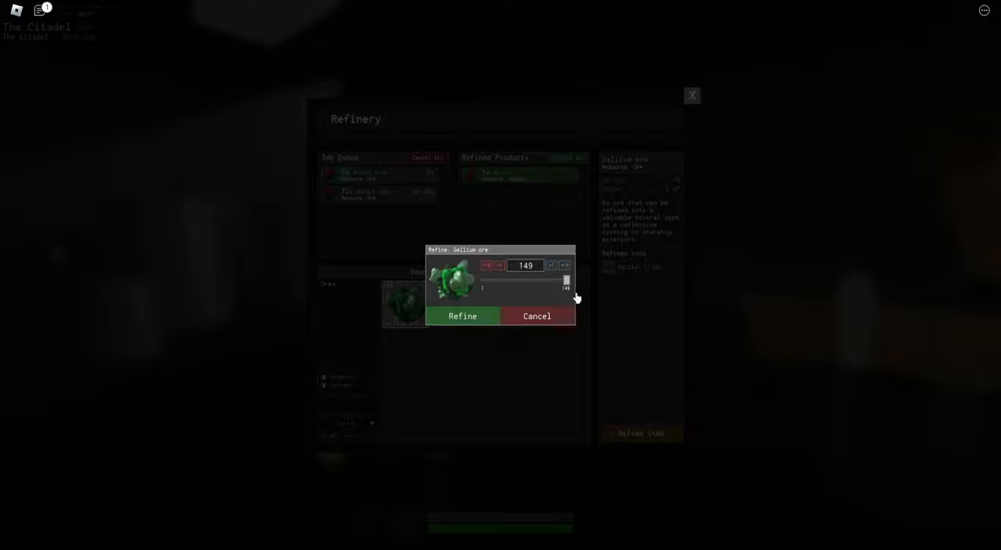
Refine the Gellium ore, collect all finished minerals and check the Korrelite details in storage
click(463, 316)
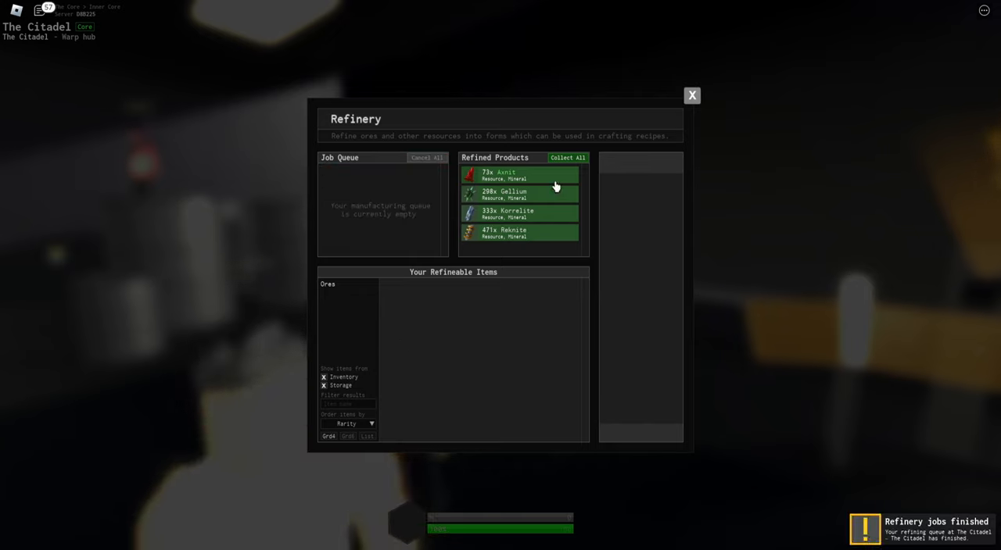
click(565, 157)
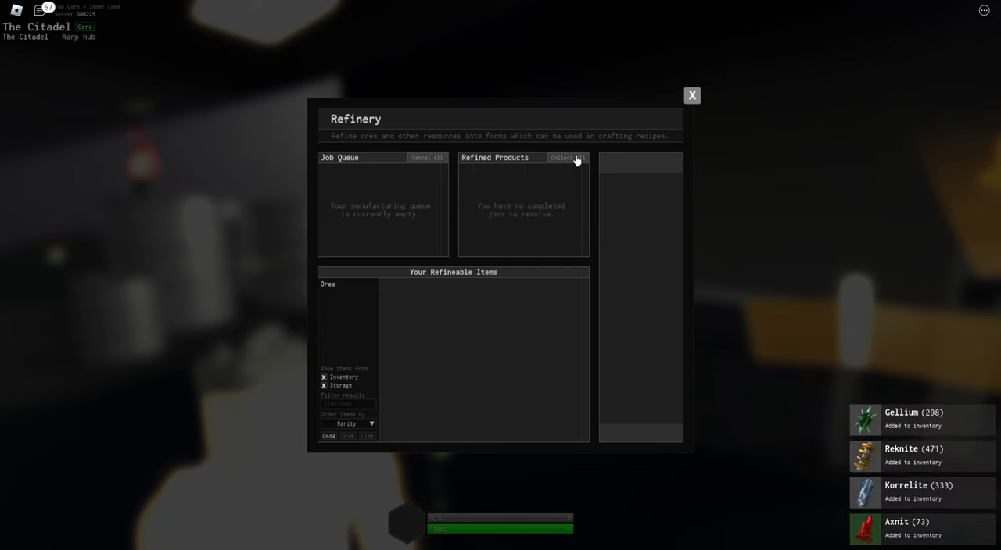
click(691, 94)
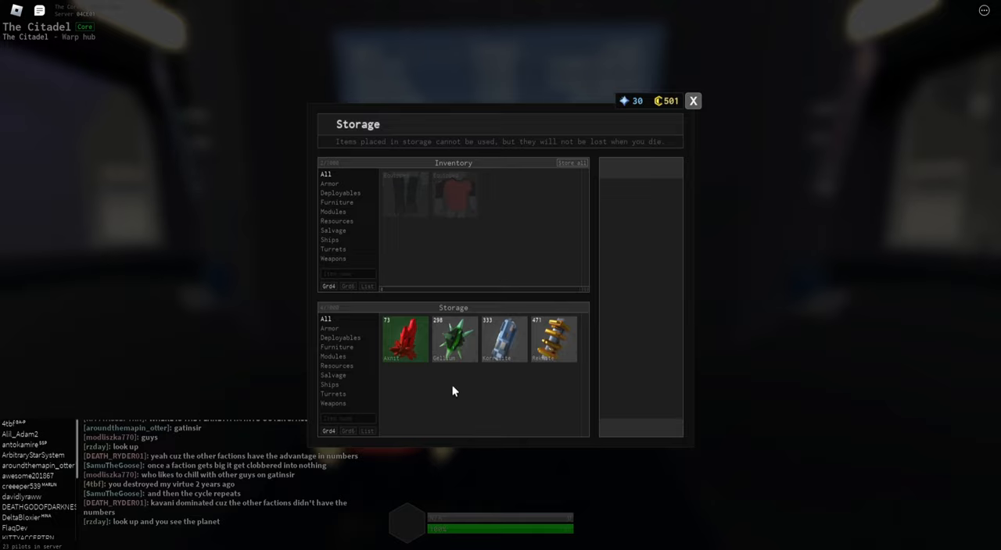
click(503, 339)
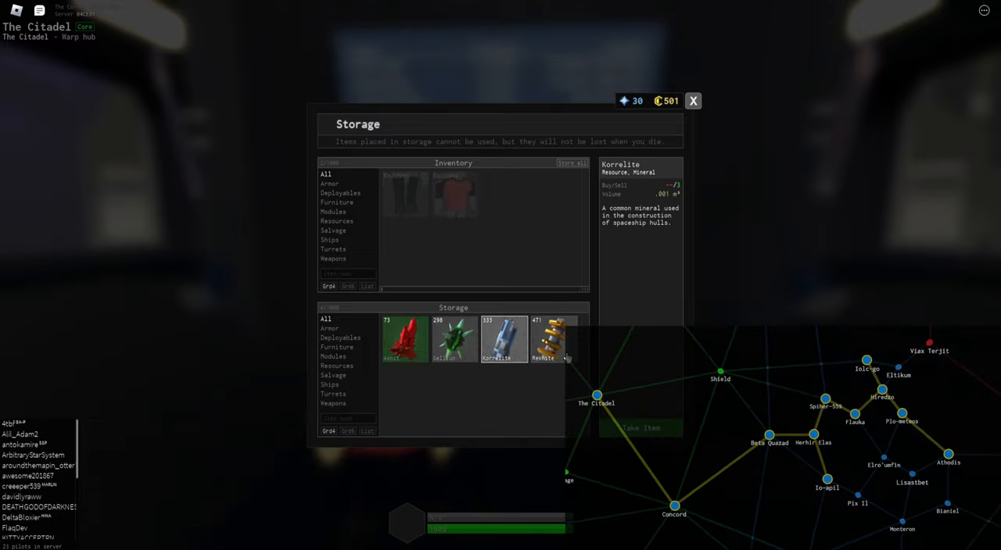
click(691, 100)
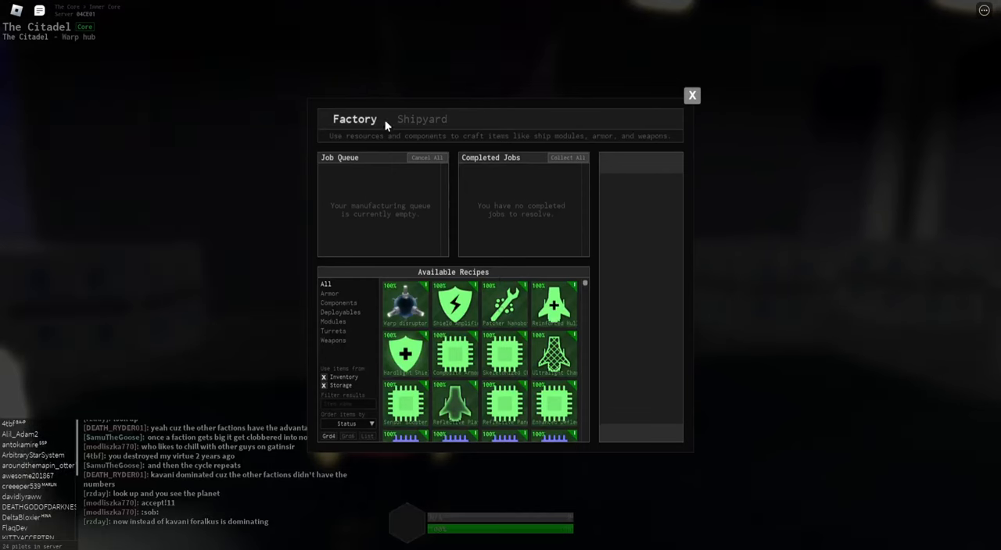
Compare the Aurora, Falcon and Sabre stats in the shipyard recipes, ending on the Aurora
click(422, 119)
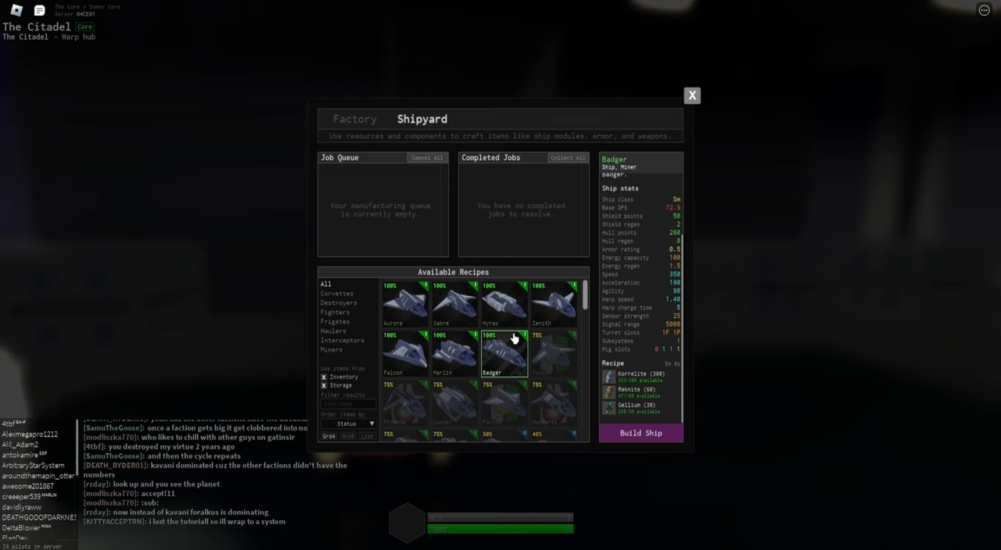
click(403, 304)
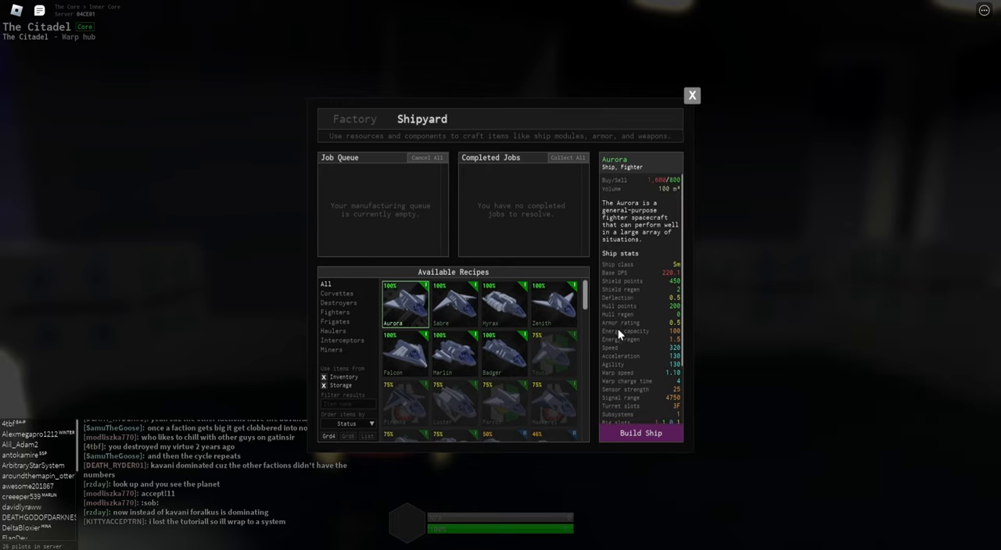
click(403, 353)
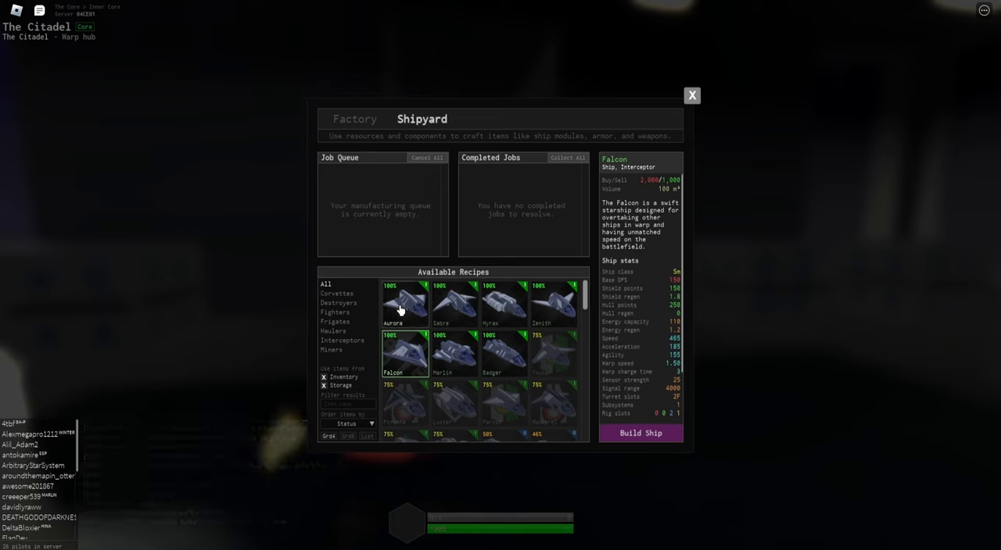
click(454, 303)
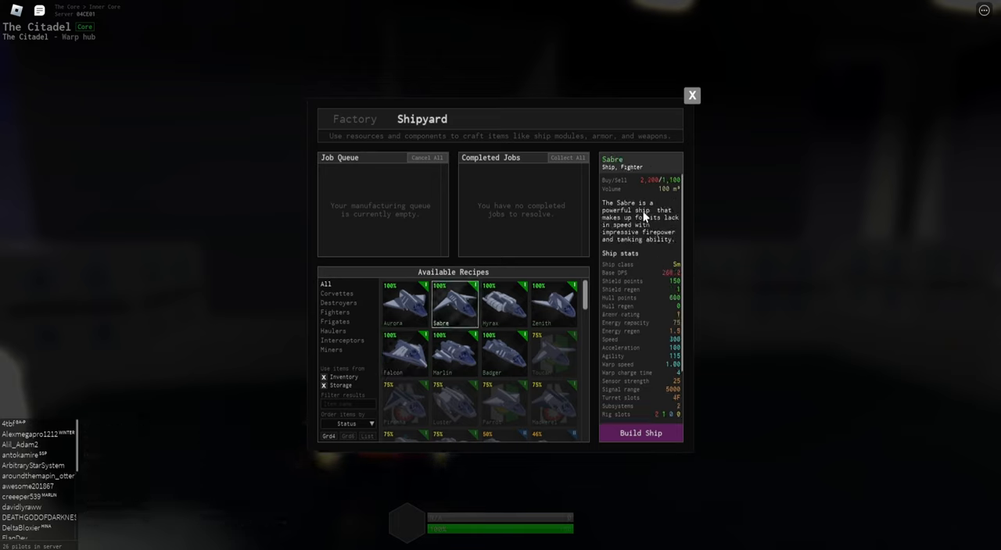
mouse_move(655, 222)
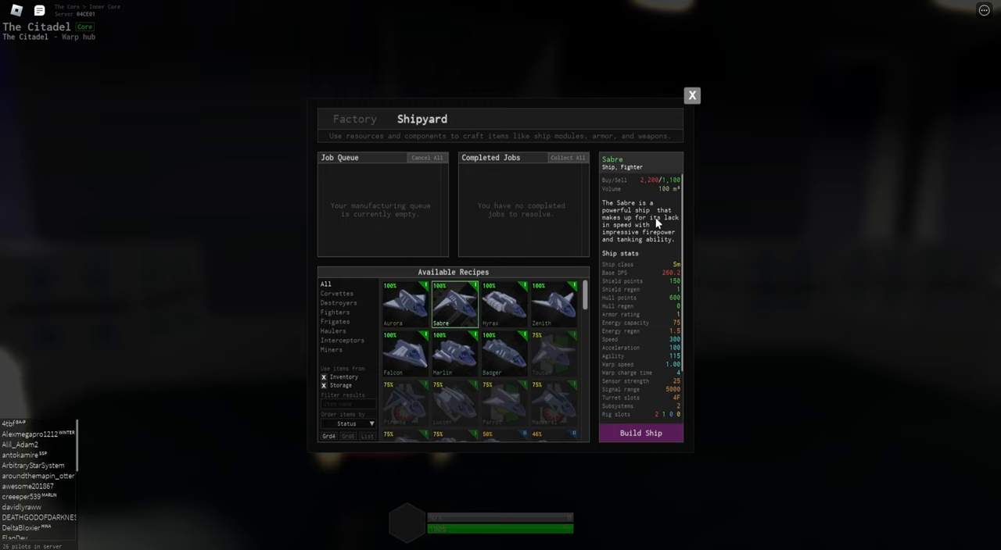
click(403, 304)
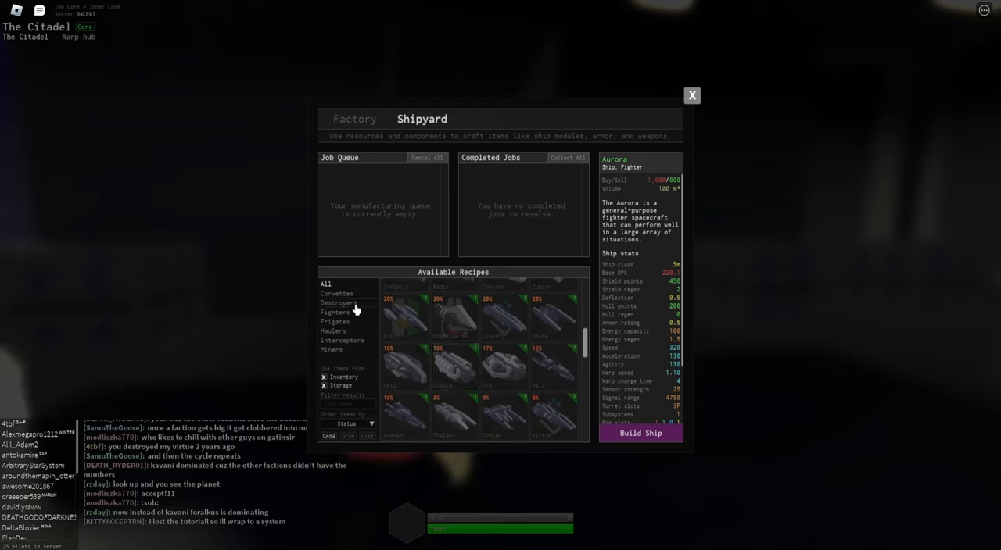
Craft one Aurora fighter, collect the completed job and bring up the Spawning list
click(334, 312)
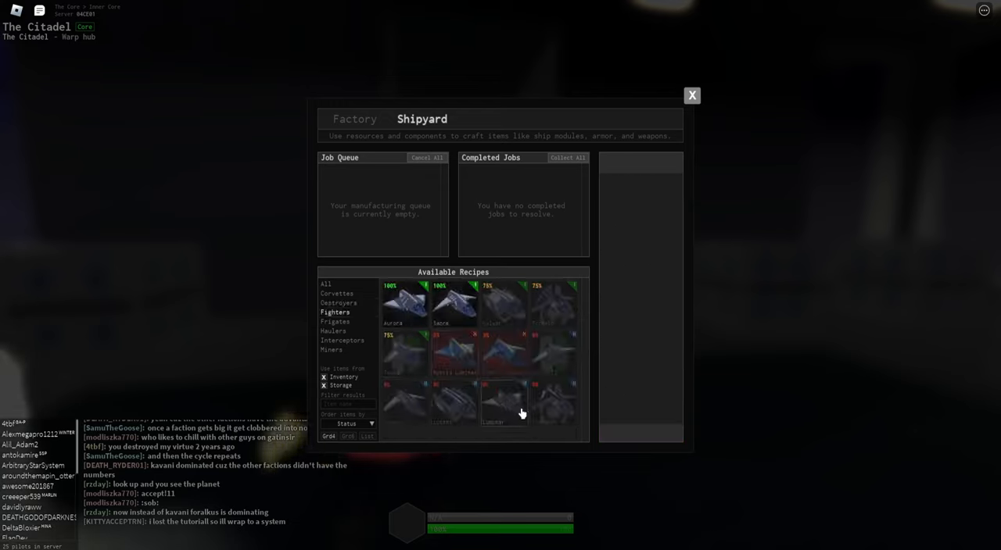
click(503, 403)
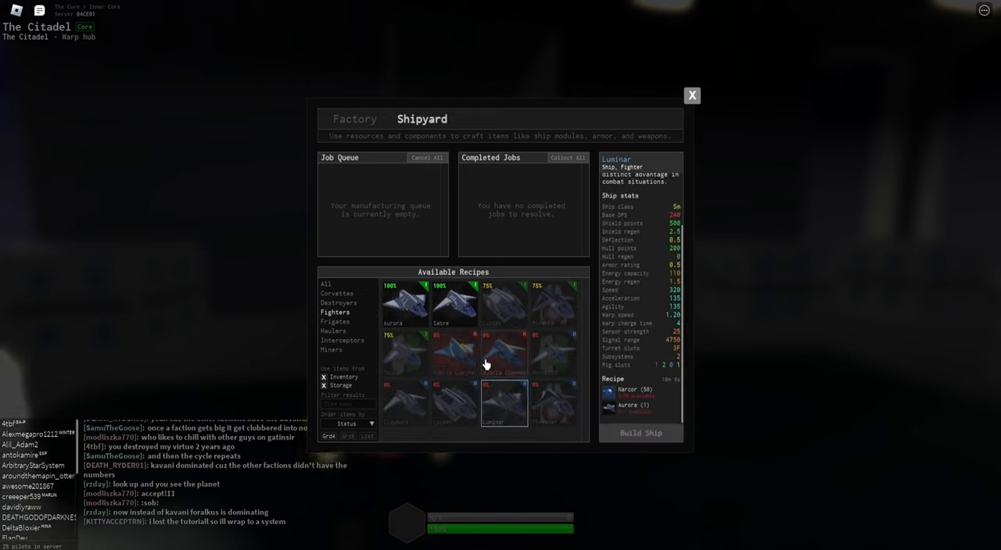
click(404, 300)
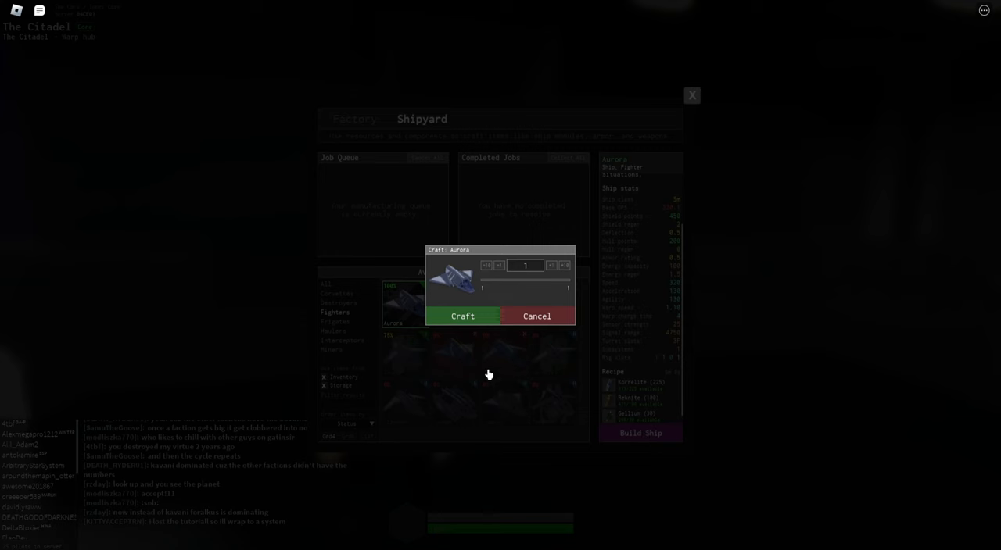
click(462, 316)
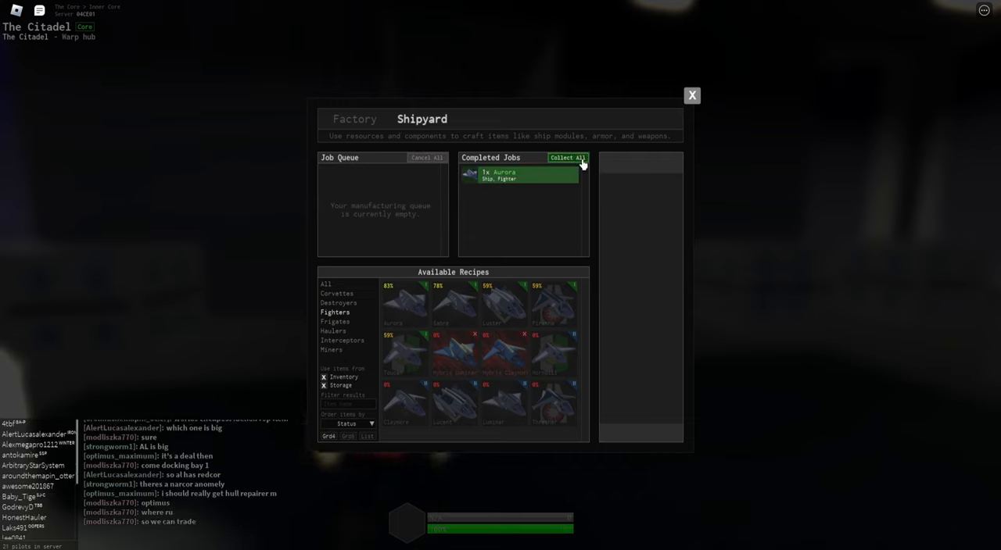
click(567, 156)
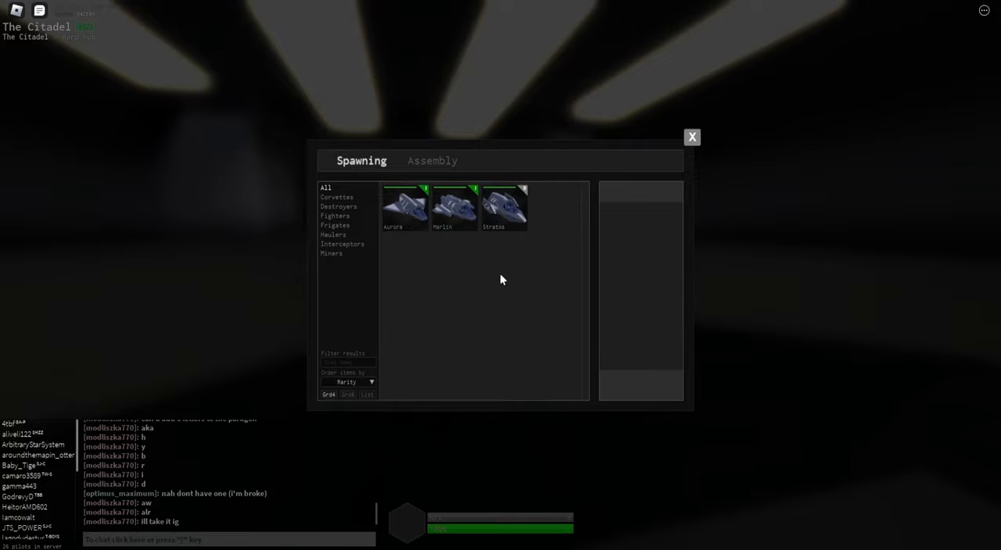
click(691, 137)
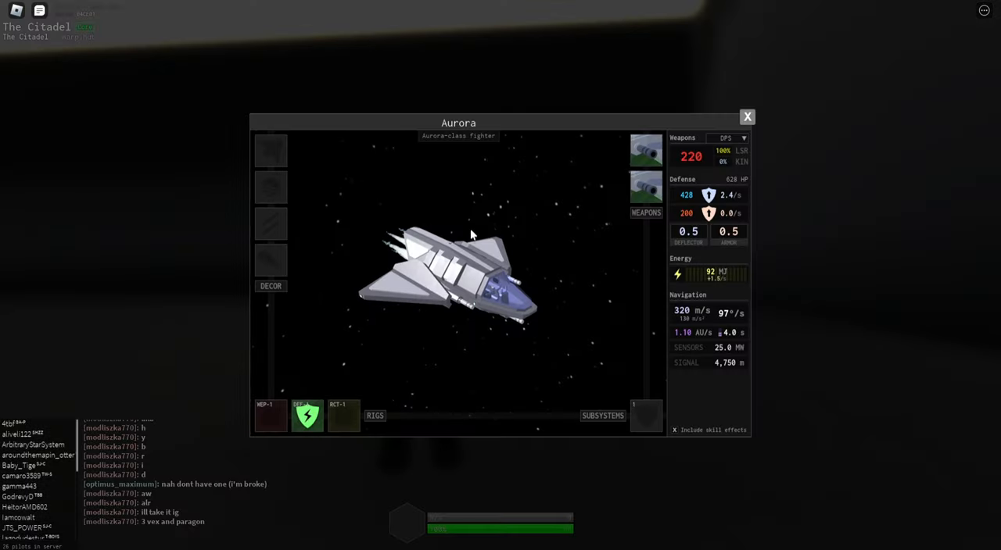
Open the Aurora's loadout view from the Spawning list
click(748, 115)
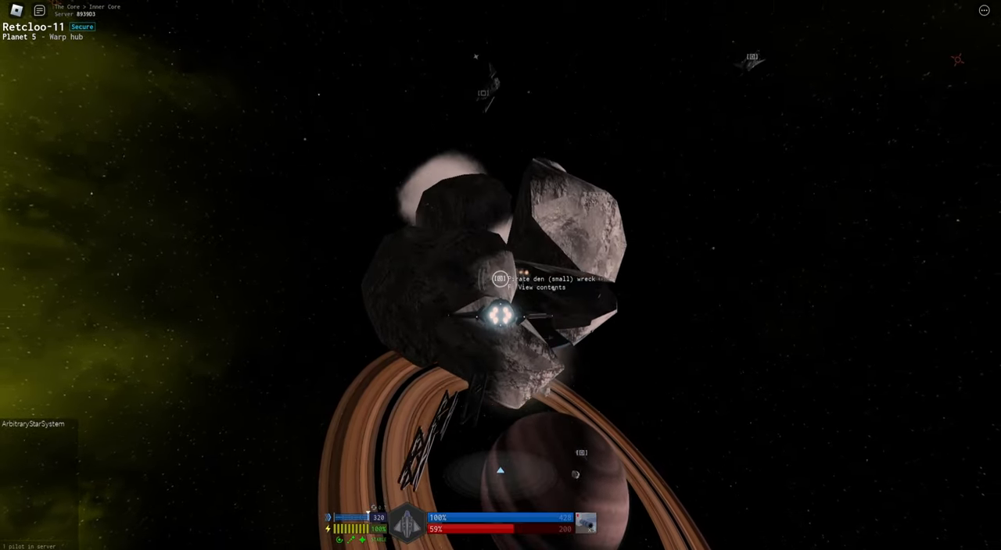
Take all contents from the small pirate den wreck
click(541, 288)
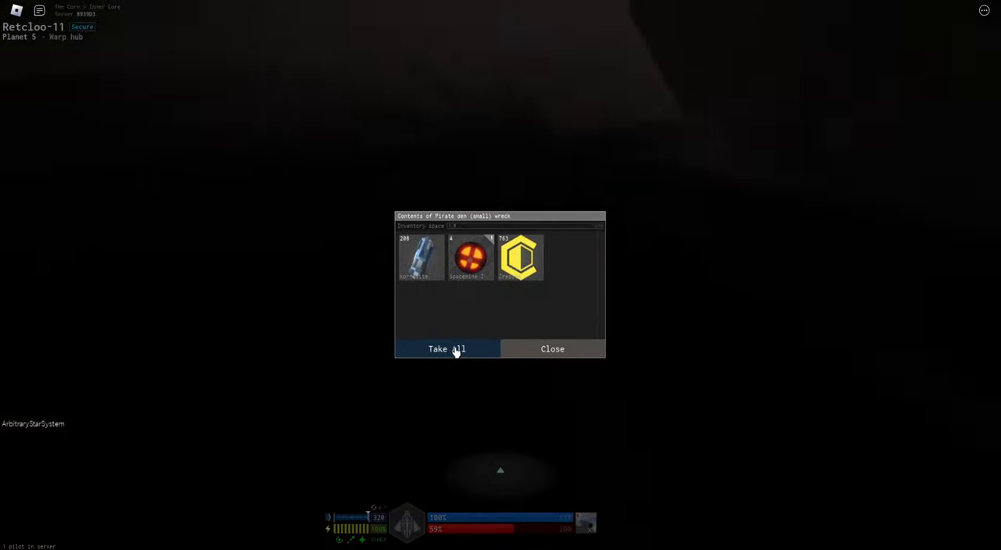
click(447, 348)
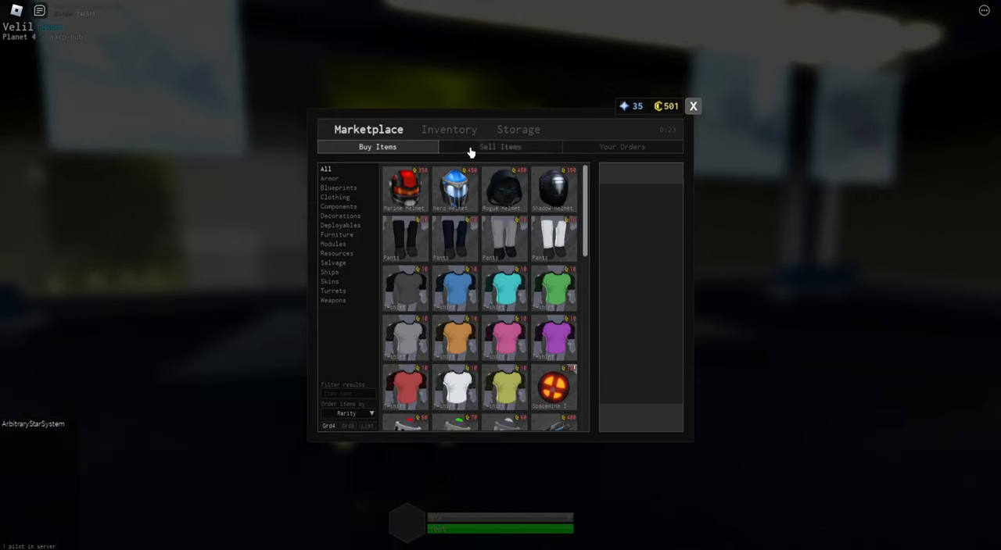
Check the Badger mining ship listing in the marketplace
scroll(down, 3)
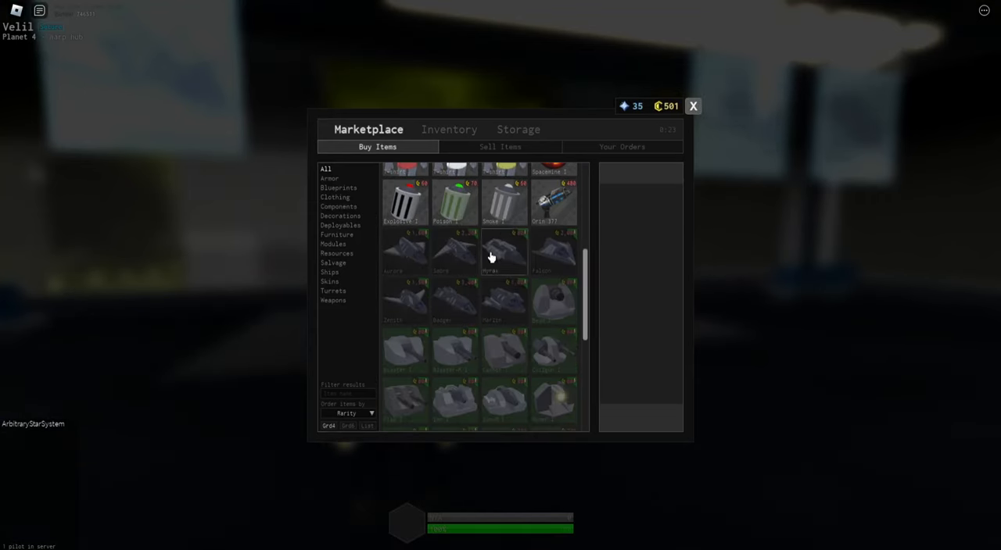
click(455, 300)
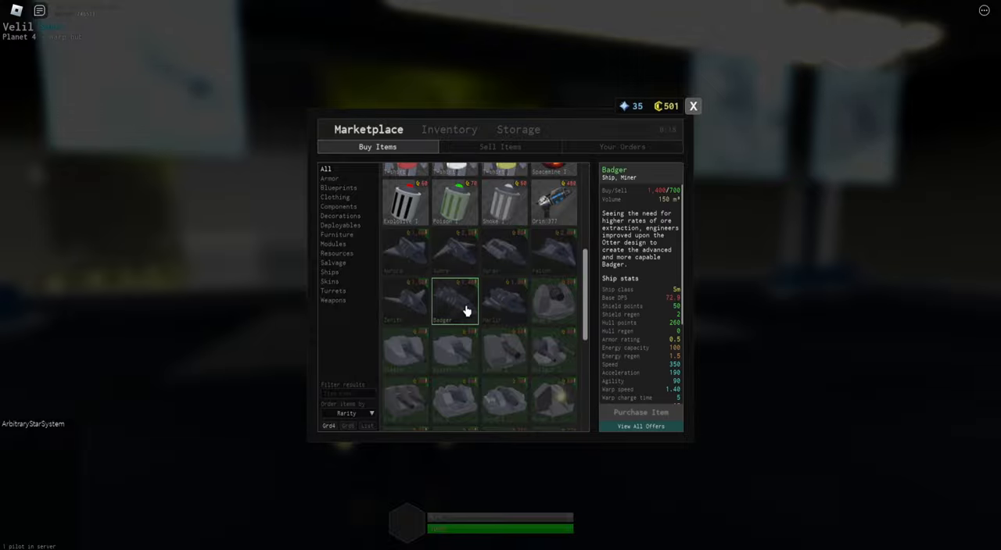
click(691, 106)
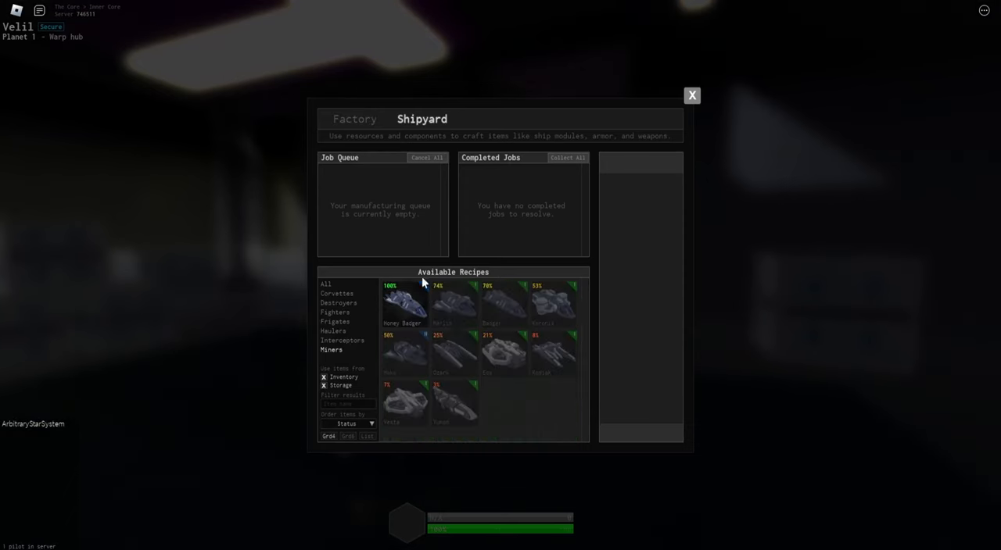
Queue one Honey Badger mining ship for crafting in the shipyard
click(405, 303)
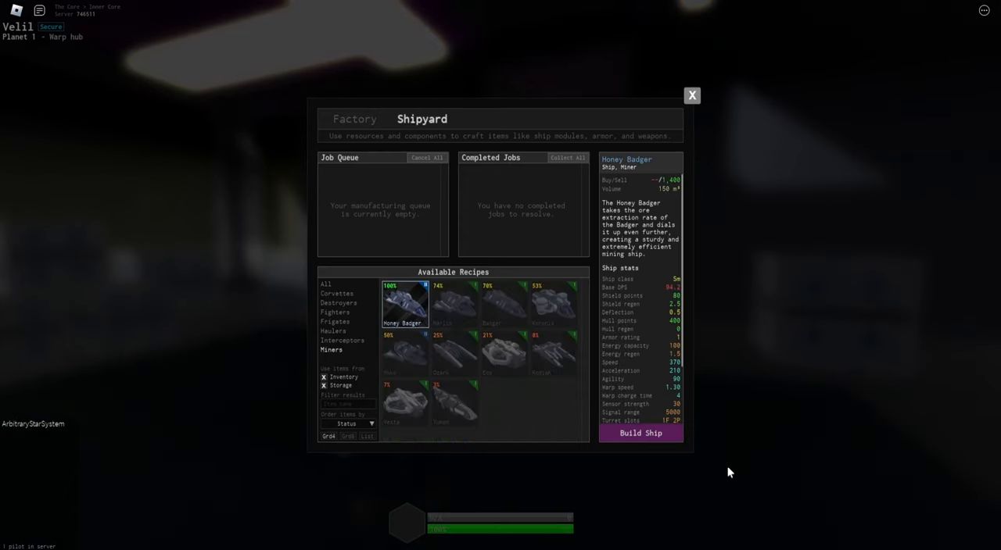
click(641, 433)
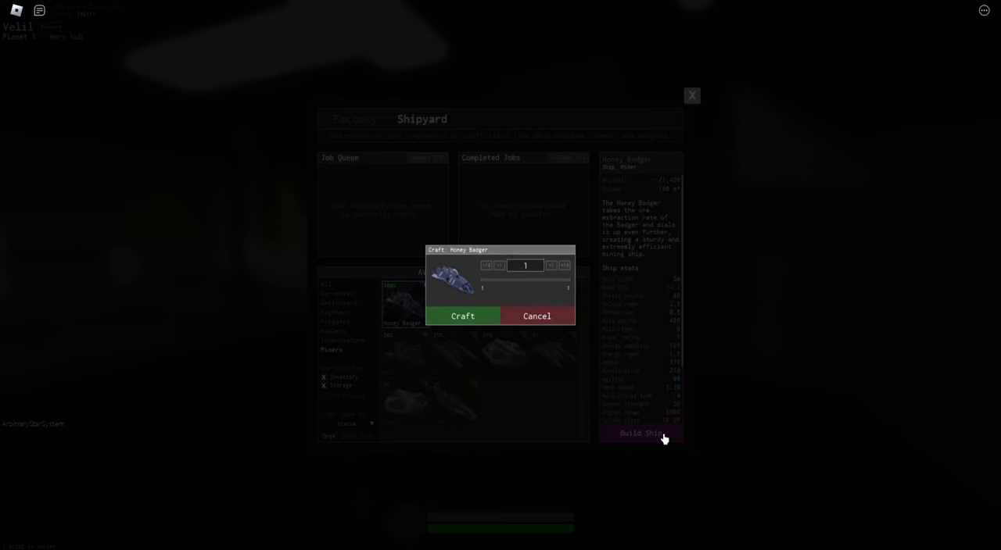
click(462, 316)
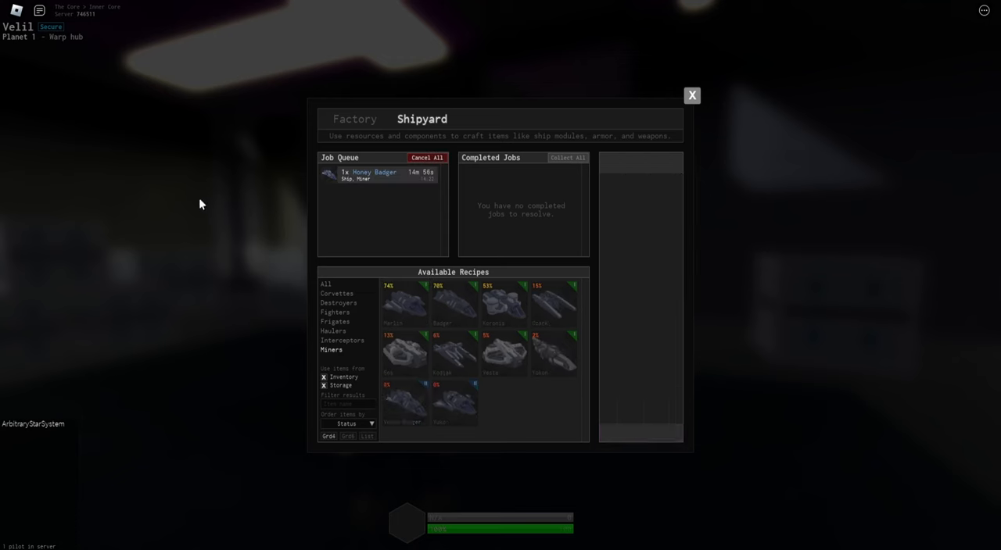
click(691, 94)
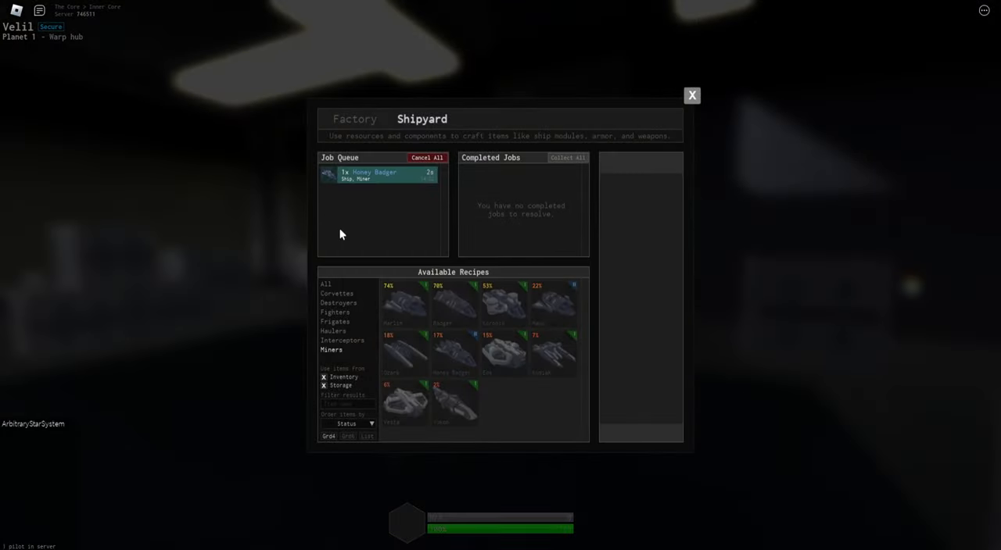
mouse_move(210, 390)
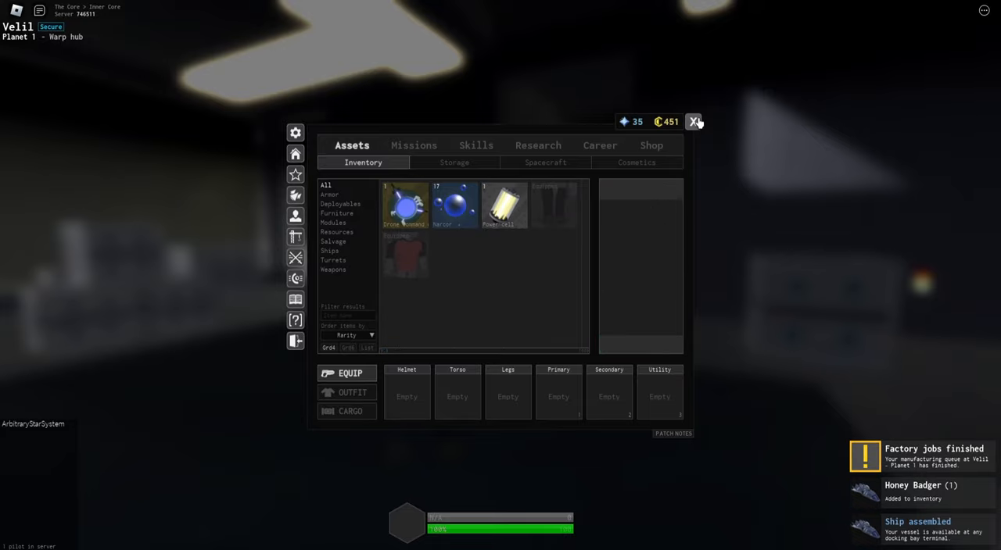
Close the Assets window and spawn the finished Honey Badger from the docking bay
click(694, 122)
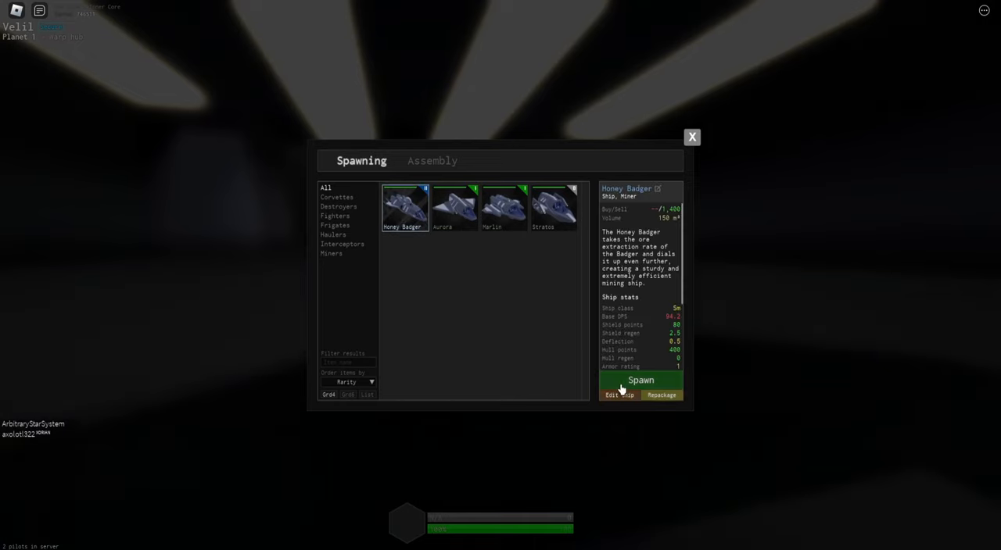
click(641, 380)
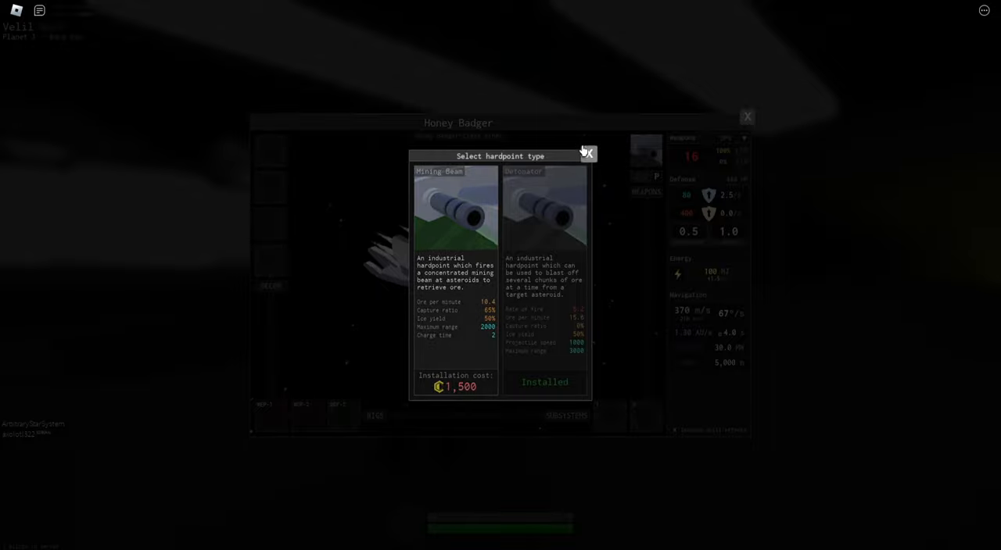
Dismiss the hardpoint choices and close the Honey Badger's ship details
click(588, 153)
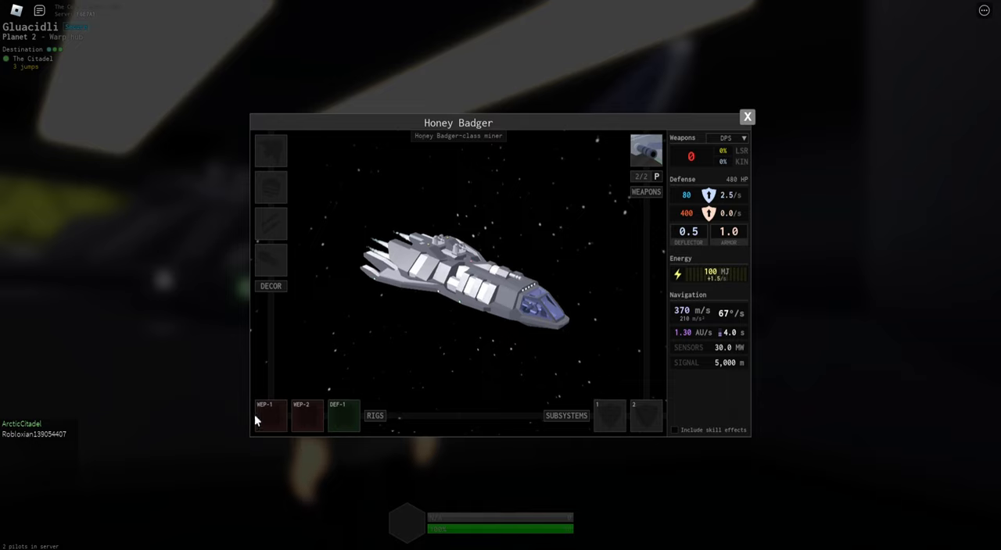
click(269, 416)
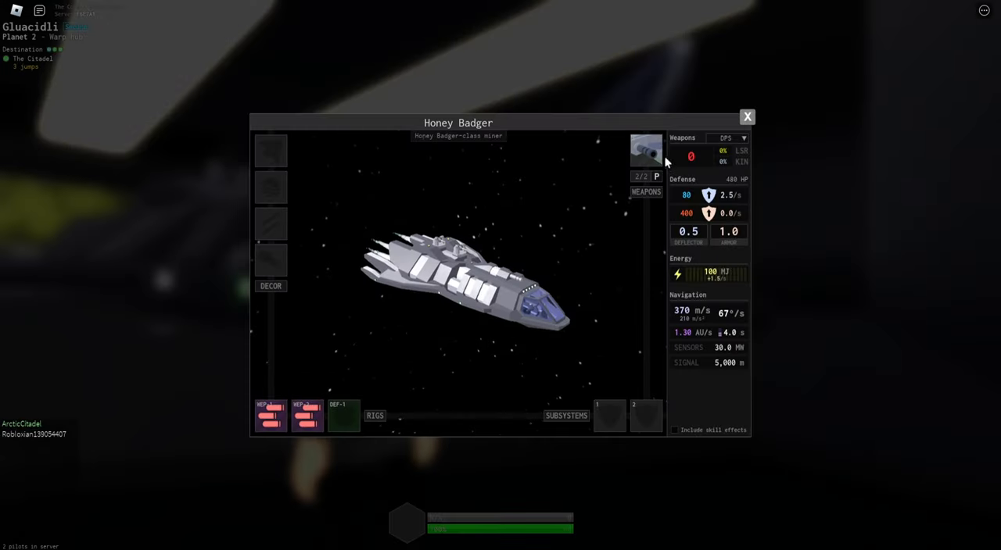
mouse_move(646, 150)
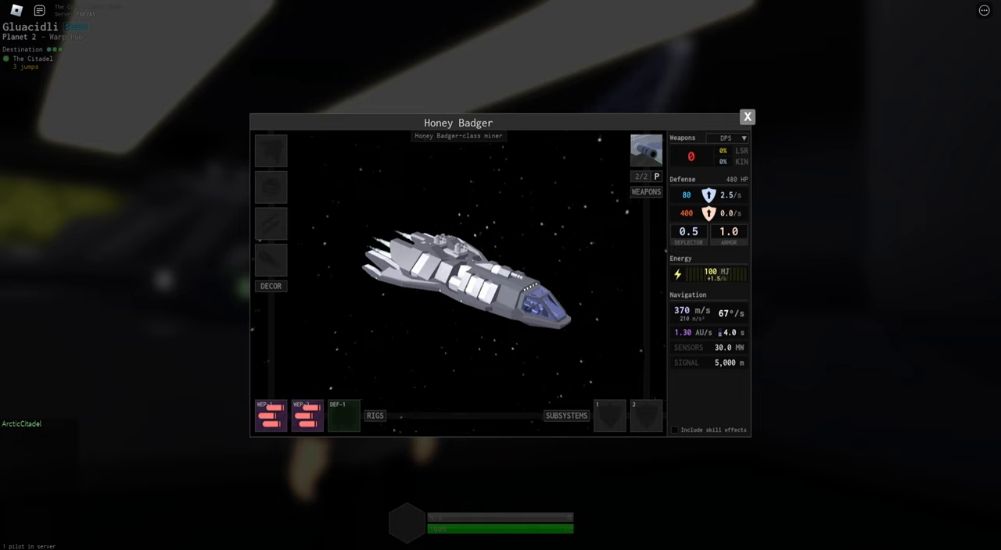
click(747, 116)
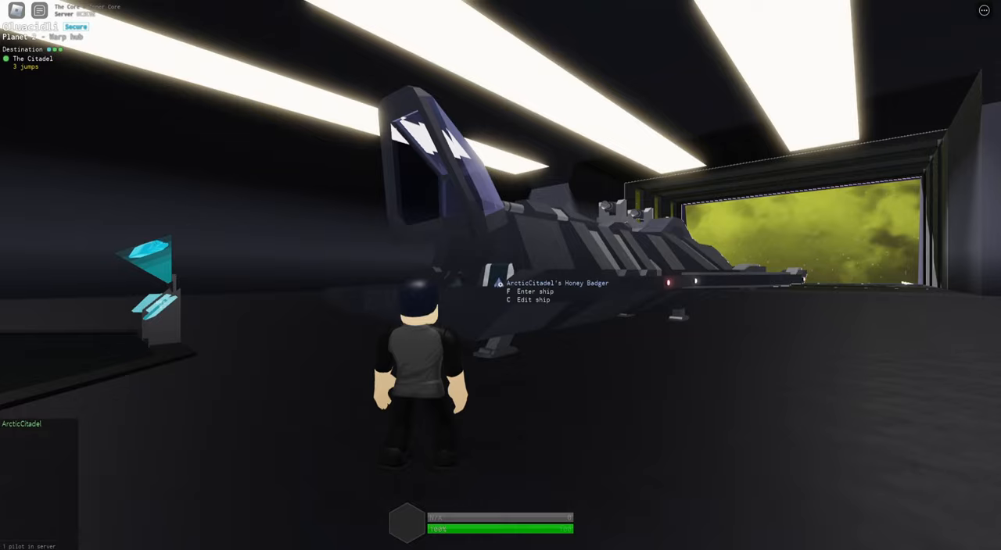
Board the docked Honey Badger with F
key(f)
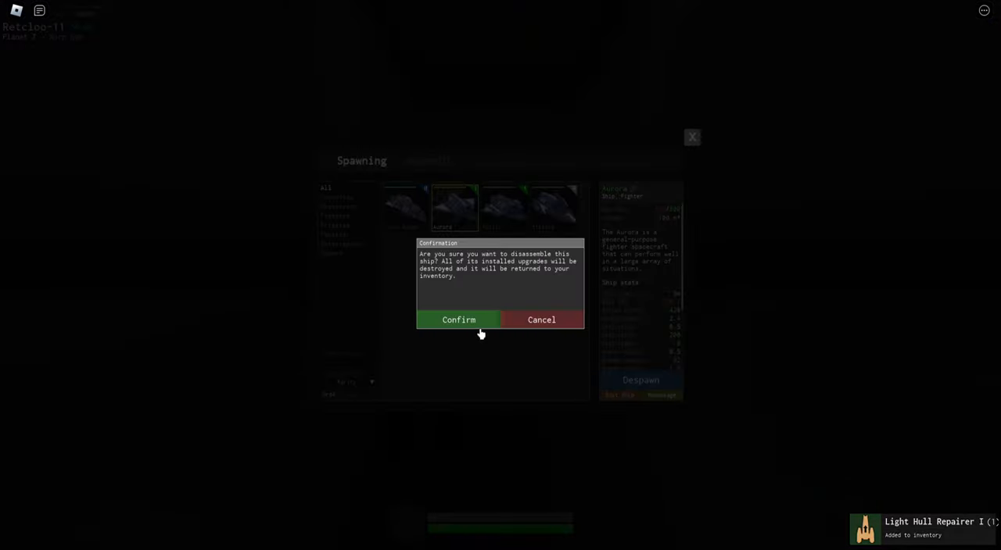
Confirm disassembling the owned ship at the Retcloo-11 station
click(458, 319)
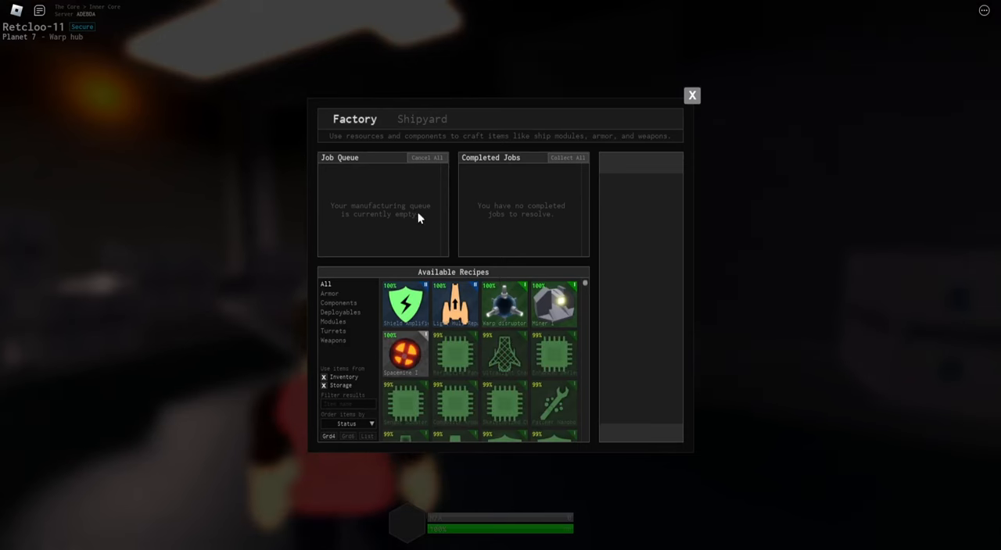
Queue one Luminar fighter for crafting in the Shipyard
click(422, 119)
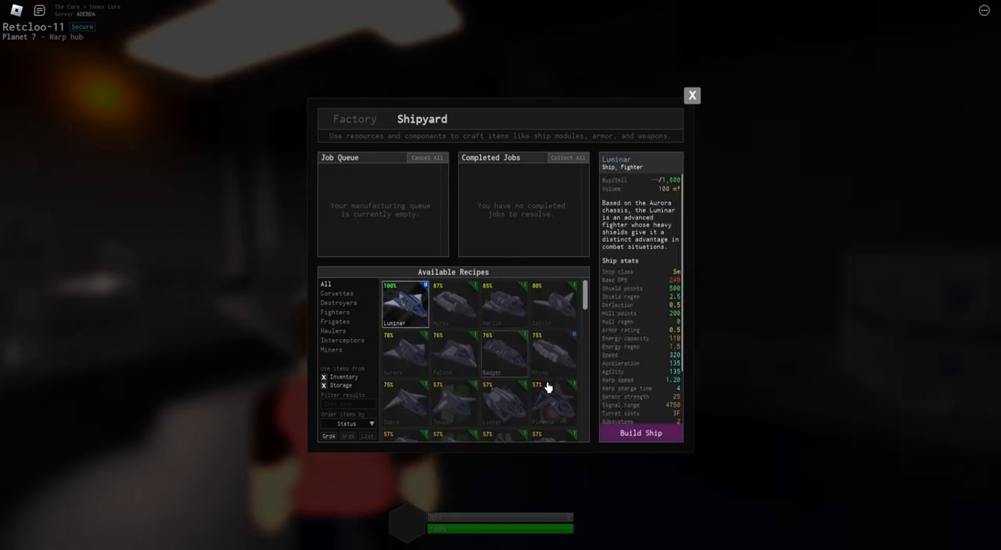
click(641, 432)
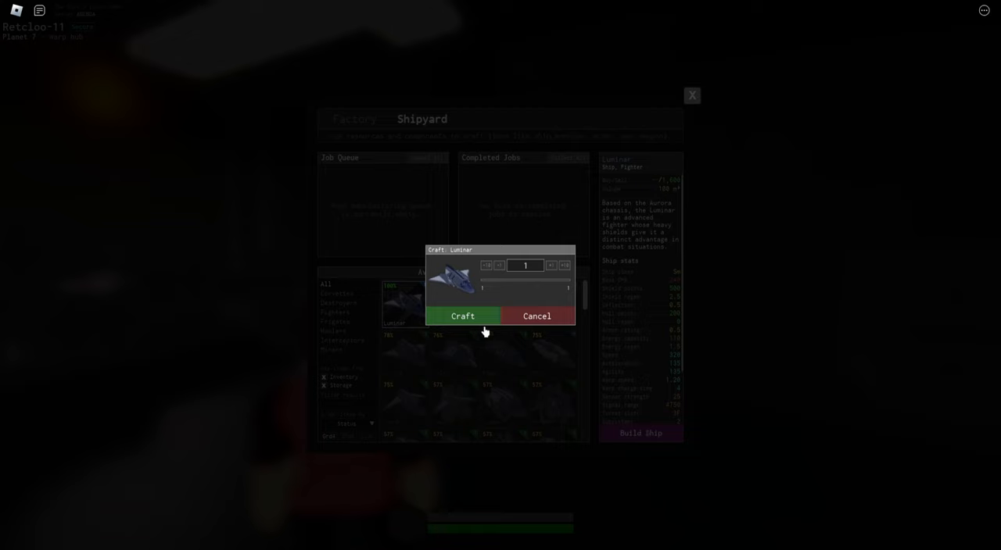
click(462, 316)
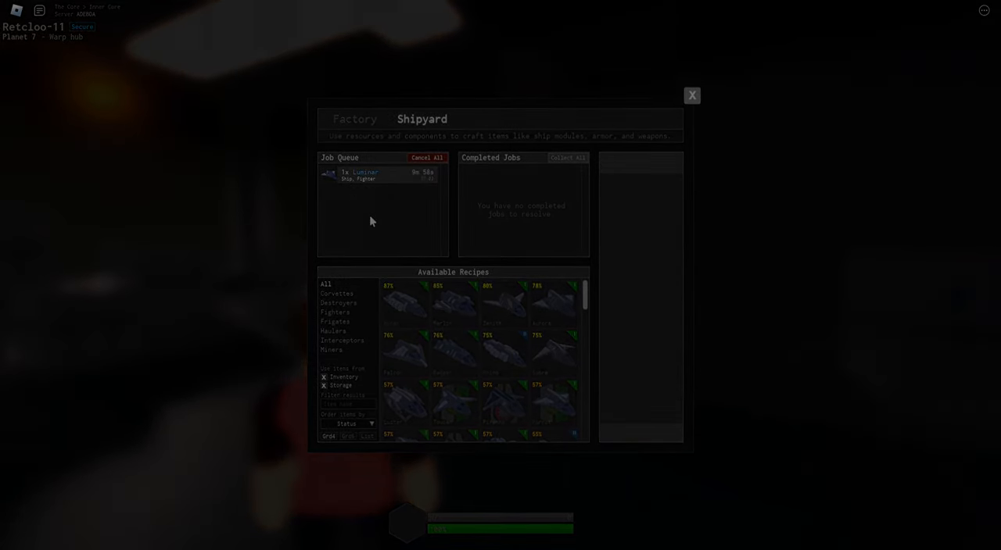
click(691, 94)
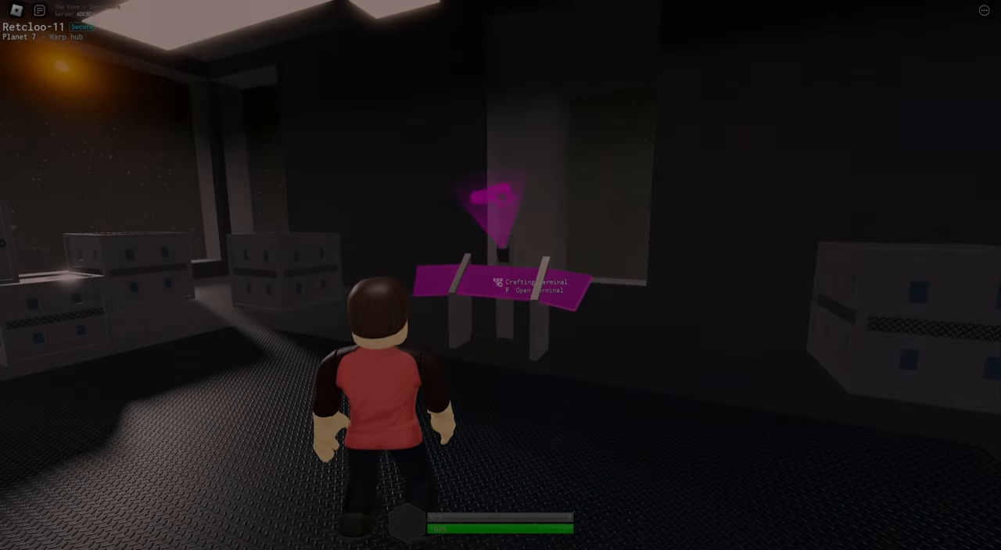
Collect the finished Light Hull Repairer II and Shield Amplifier II jobs at the terminal
key(f)
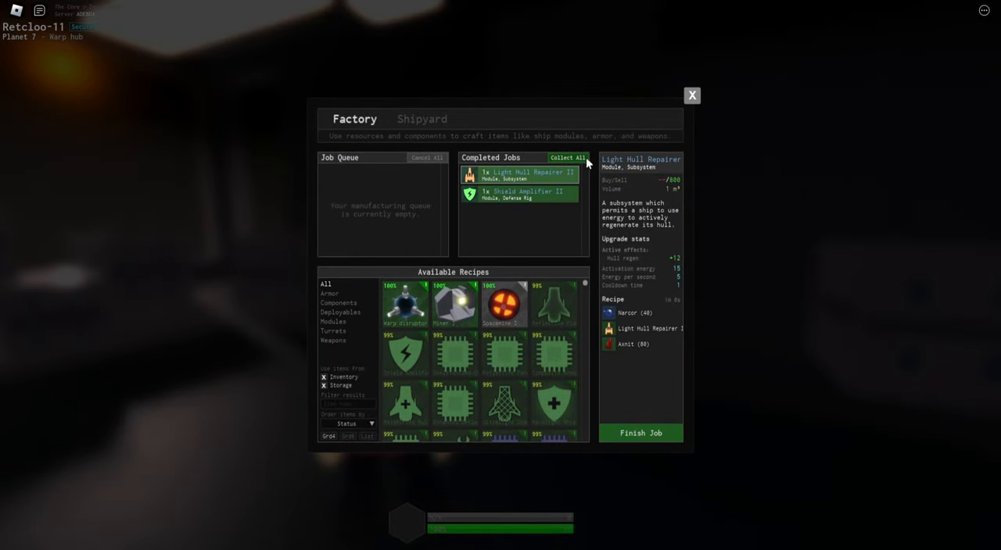
click(566, 156)
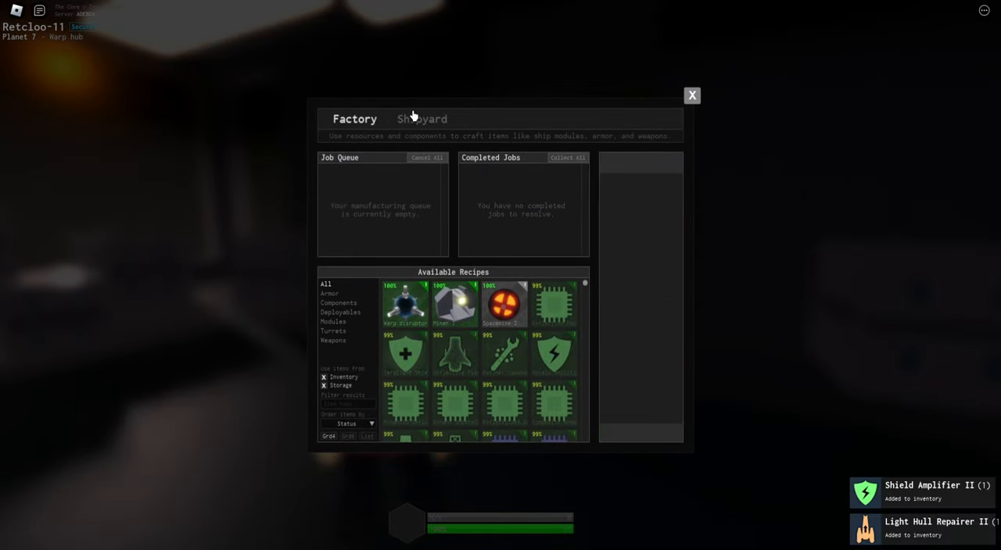
click(422, 119)
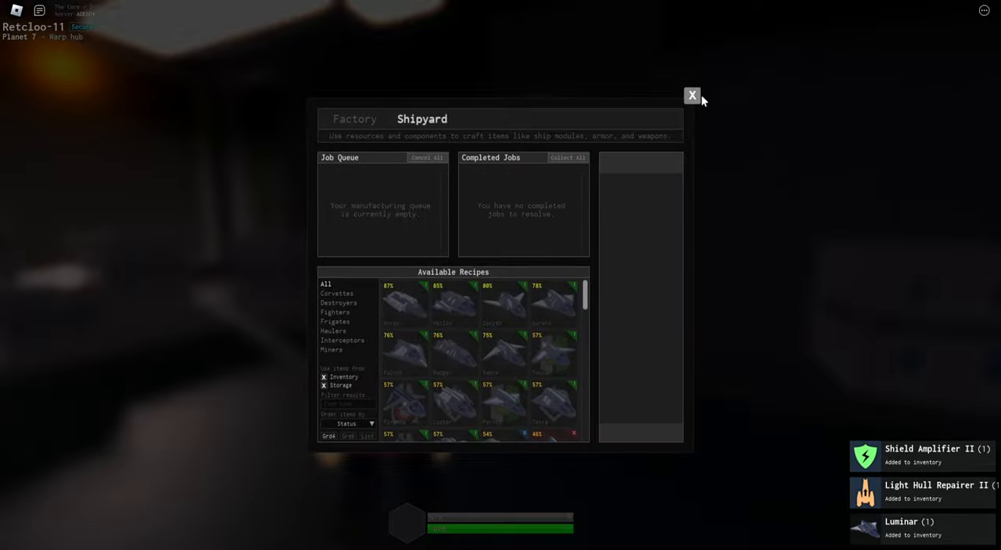
click(691, 94)
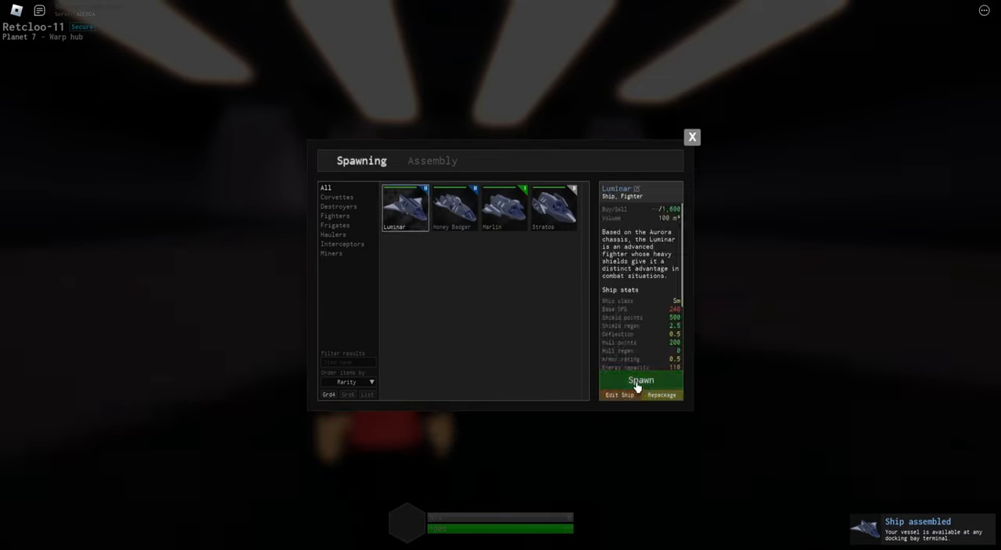
Spawn the Luminar and install the Shield Amplifier II on it
click(641, 382)
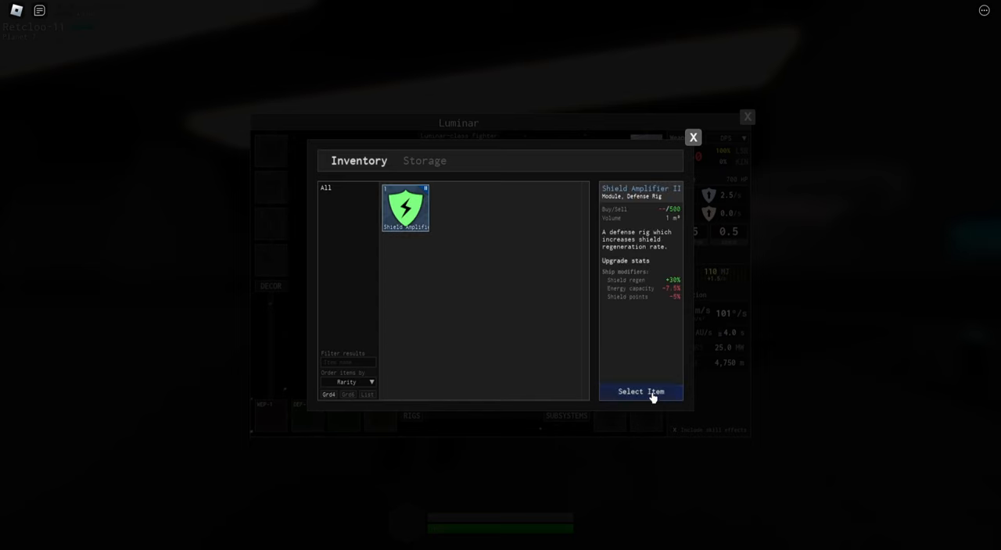
click(641, 391)
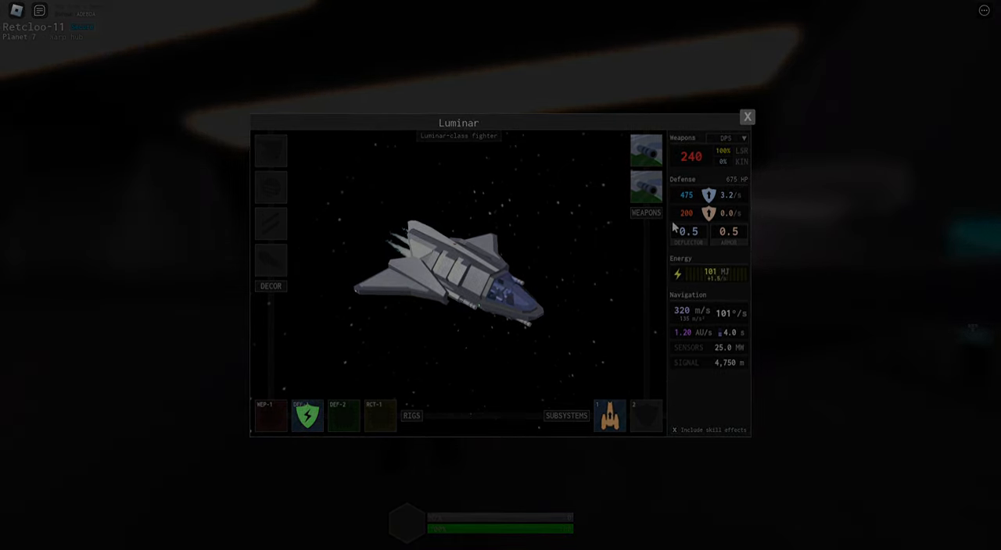
click(746, 116)
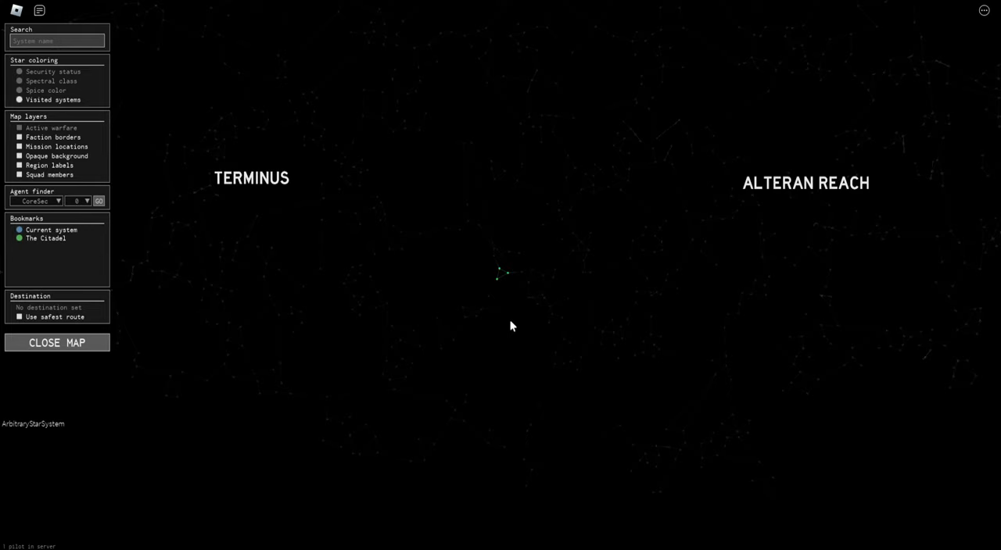
mouse_move(506, 323)
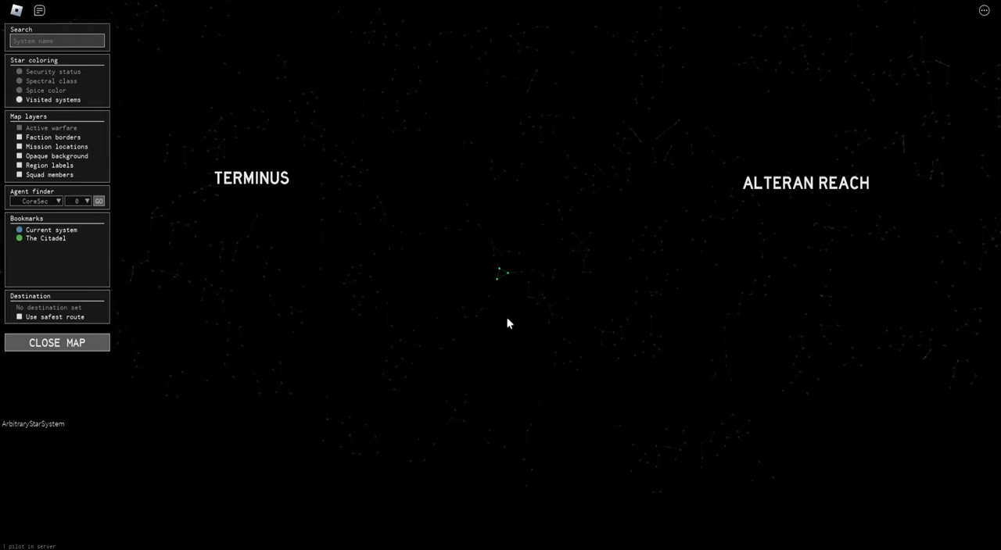
mouse_move(497, 304)
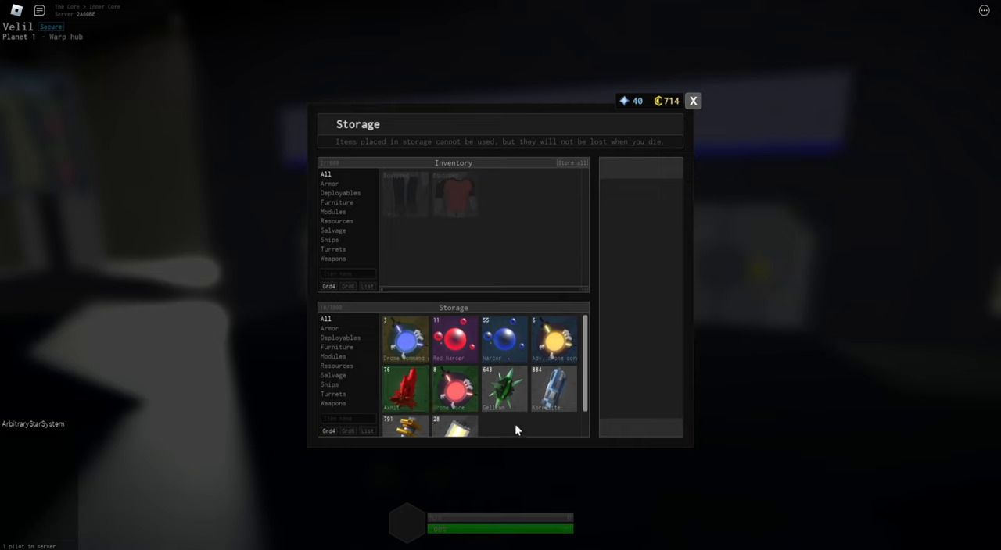
mouse_move(588, 408)
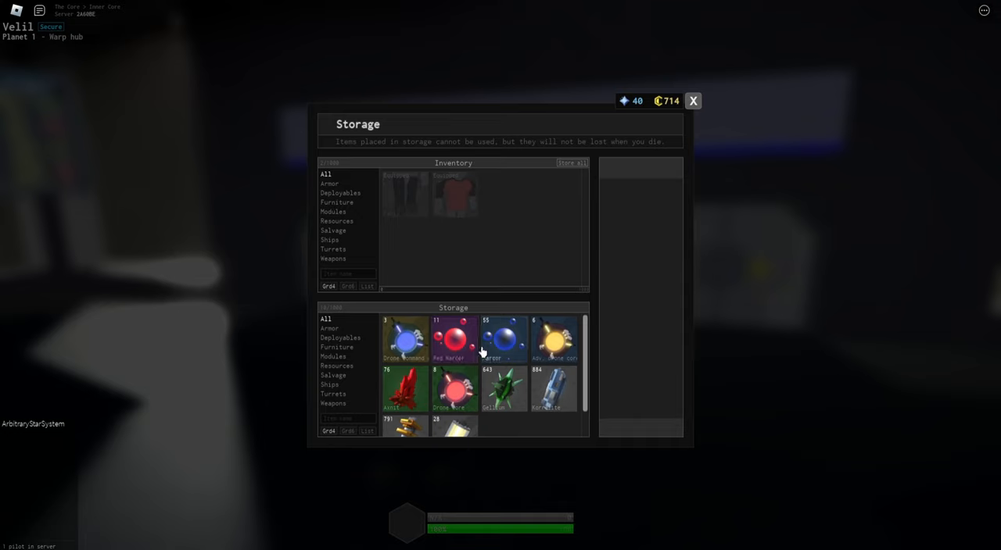
Look through the Vell station storage list and close it
scroll(down, 3)
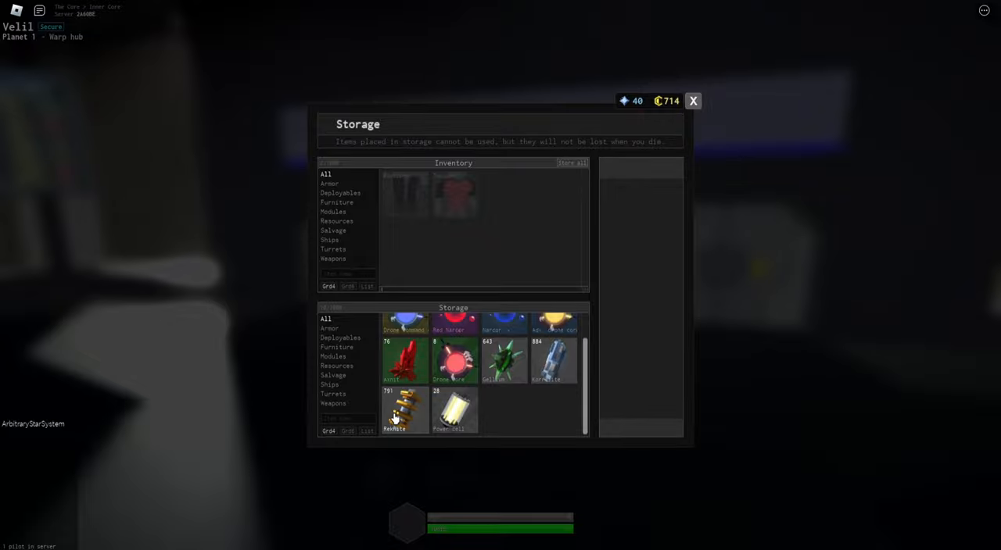
click(691, 100)
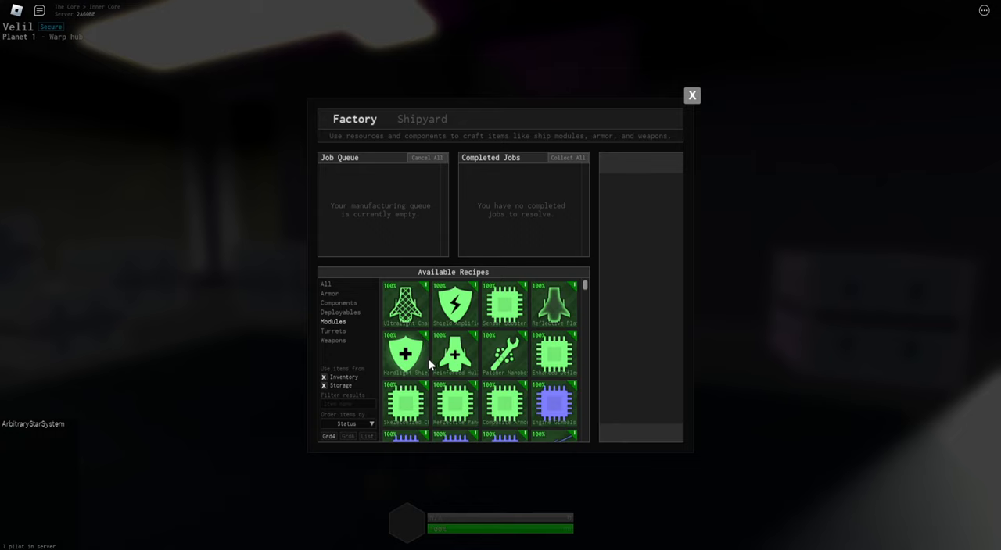
Pick the Battery I recipe and begin crafting it in the Factory
scroll(down, 3)
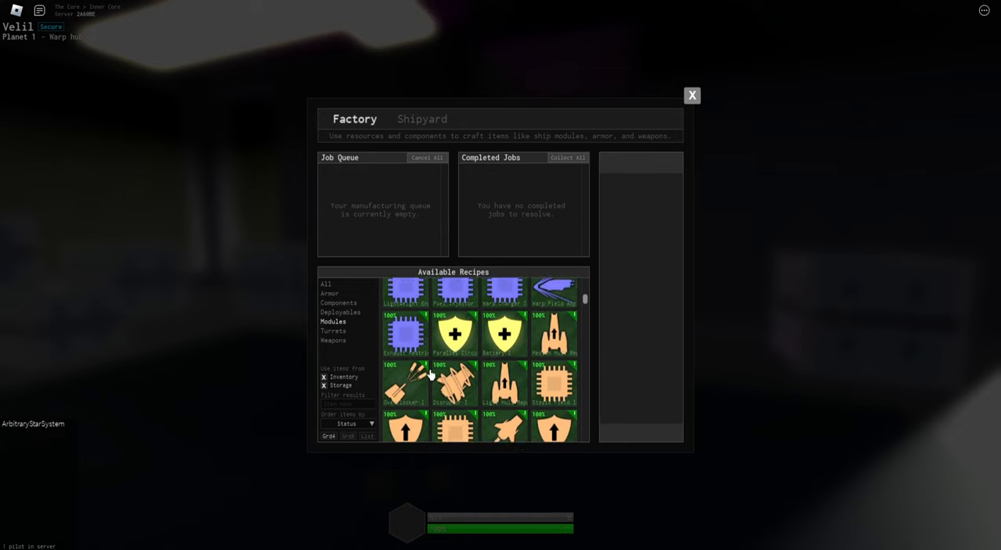
click(503, 335)
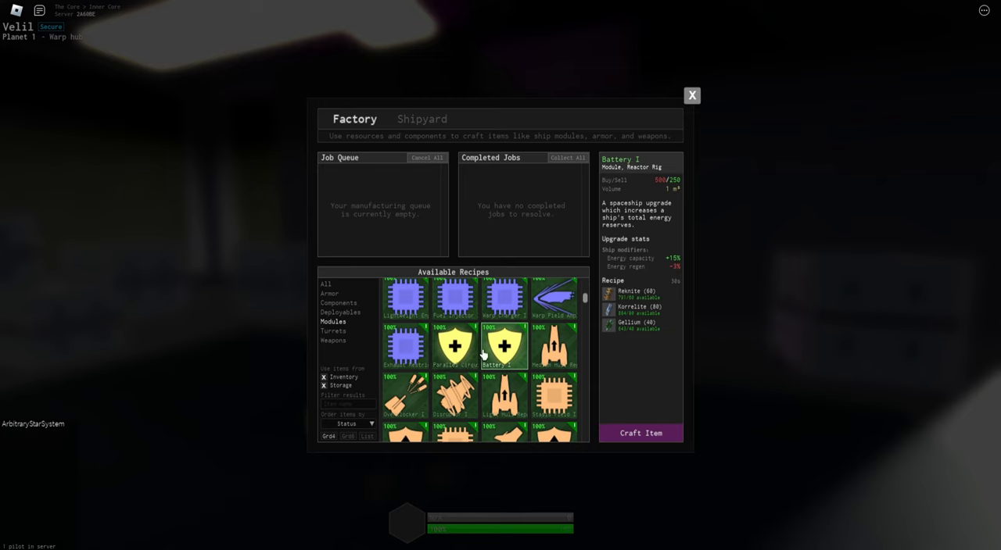
click(453, 347)
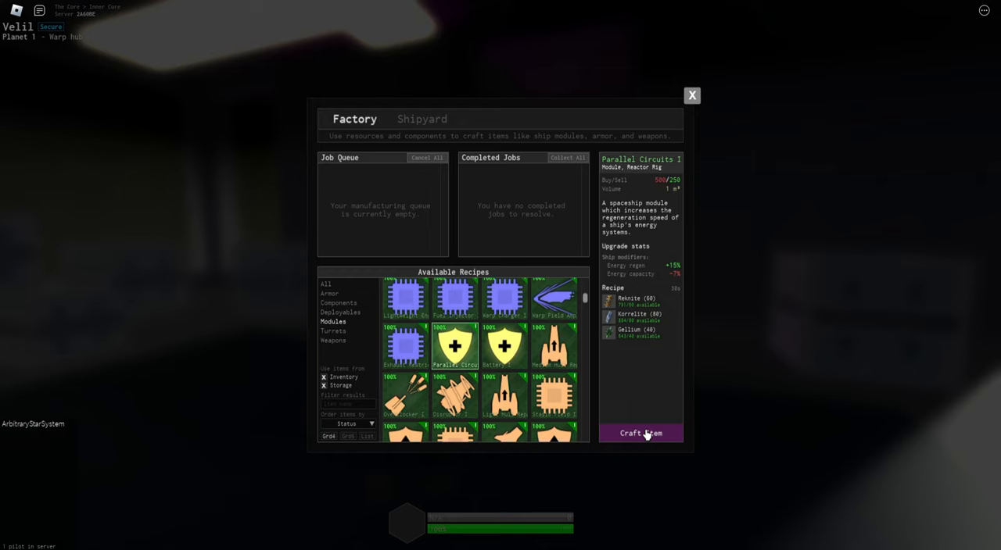
Queue one Parallel Circuits I module in the factory job queue
click(503, 346)
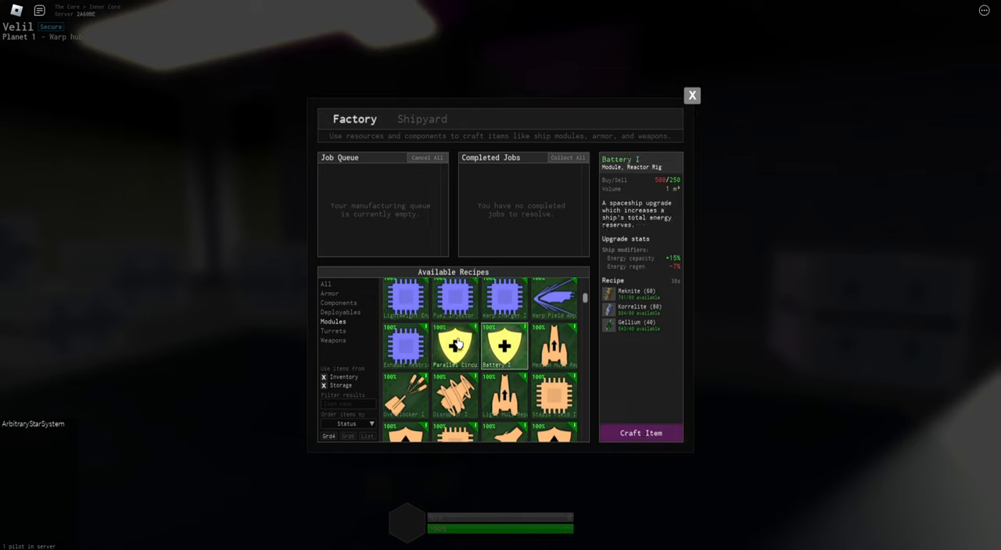
click(454, 345)
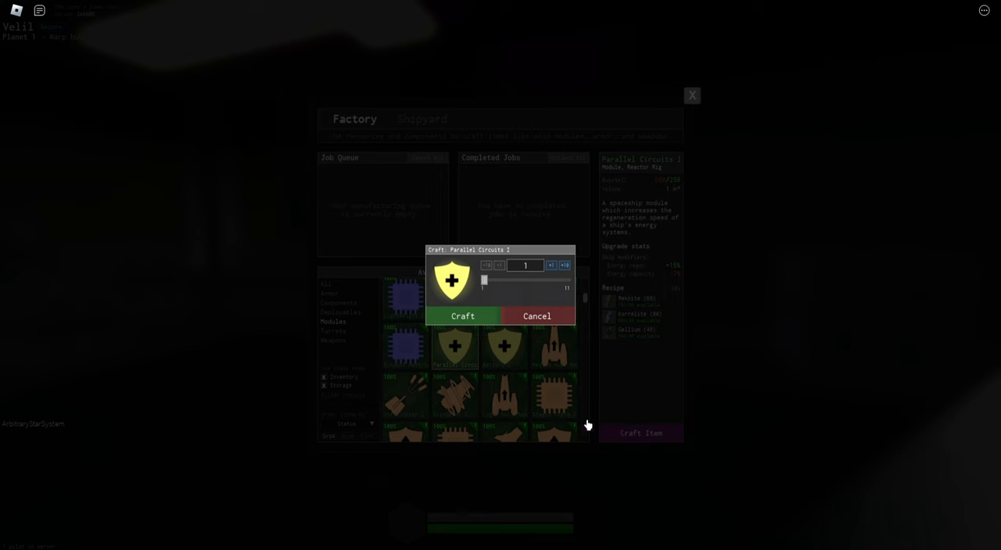
click(462, 316)
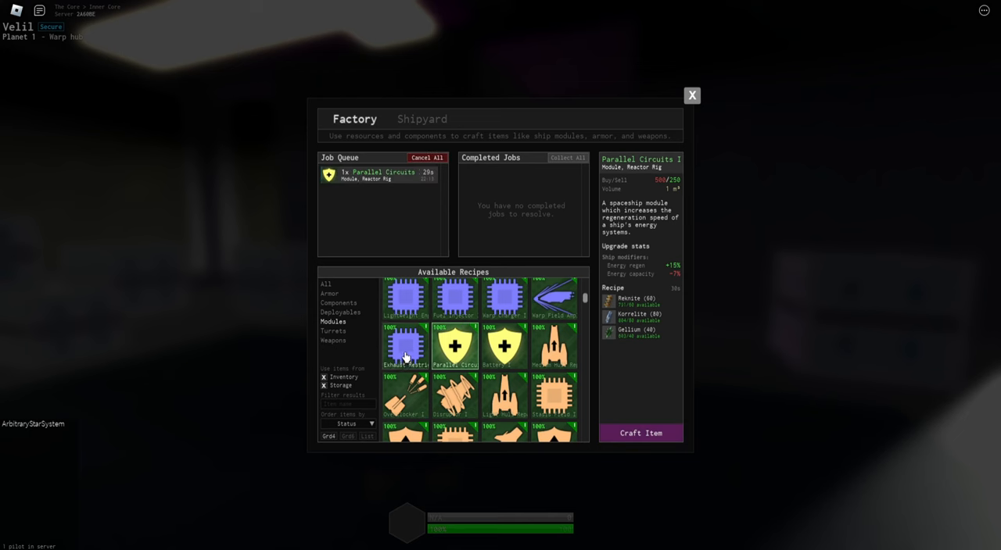
scroll(down, 3)
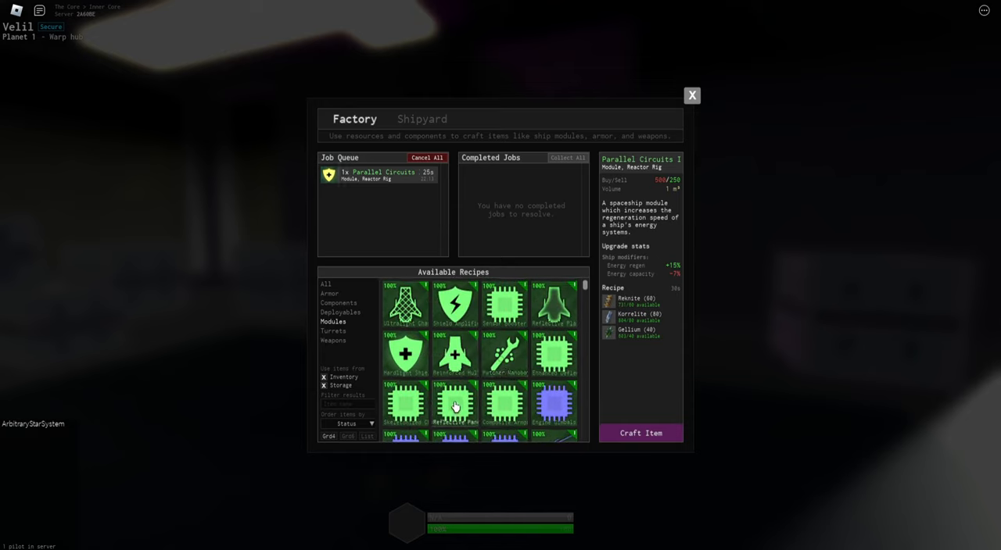
scroll(down, 3)
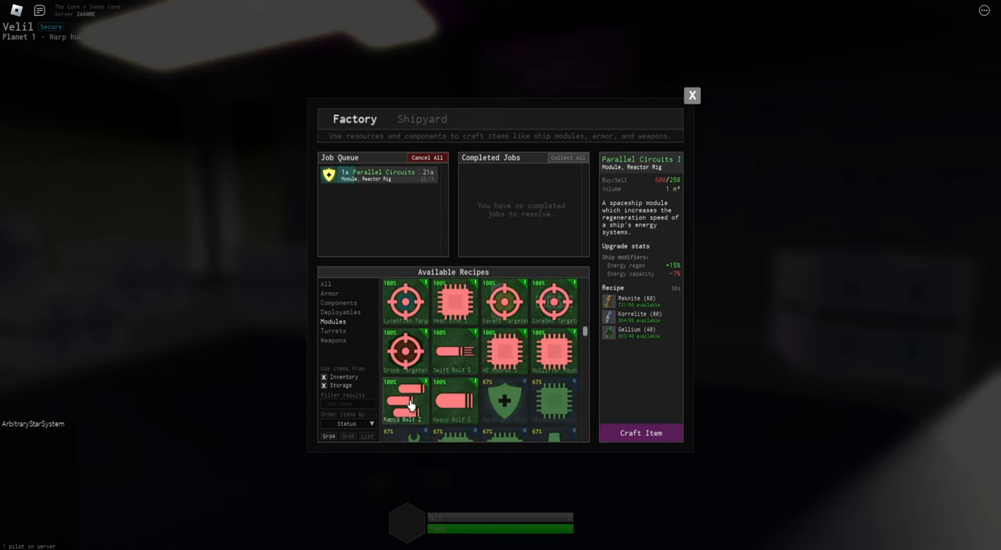
Queue two Rapid Bolt I, then browse the Swift Bolt I and Heavy Bolt I recipes
click(405, 403)
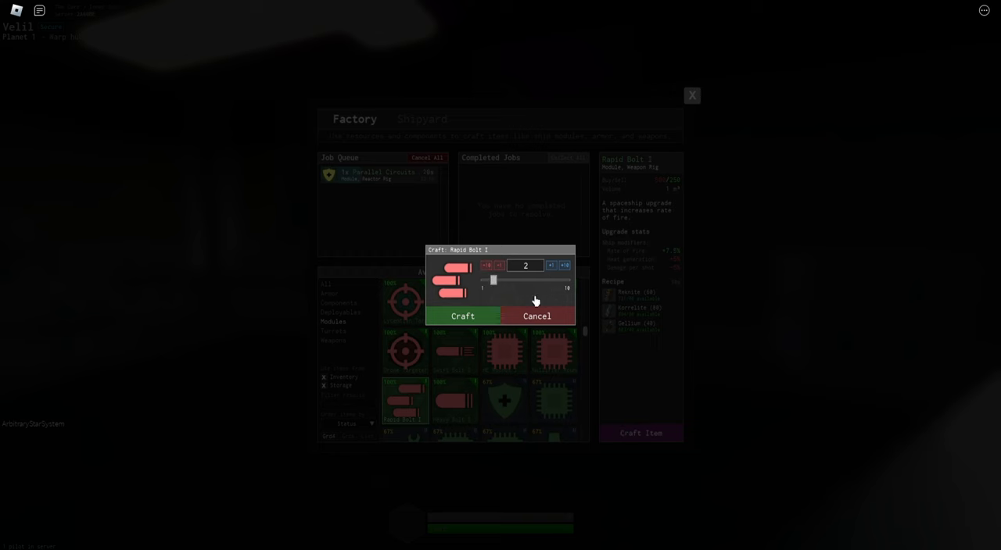
click(463, 315)
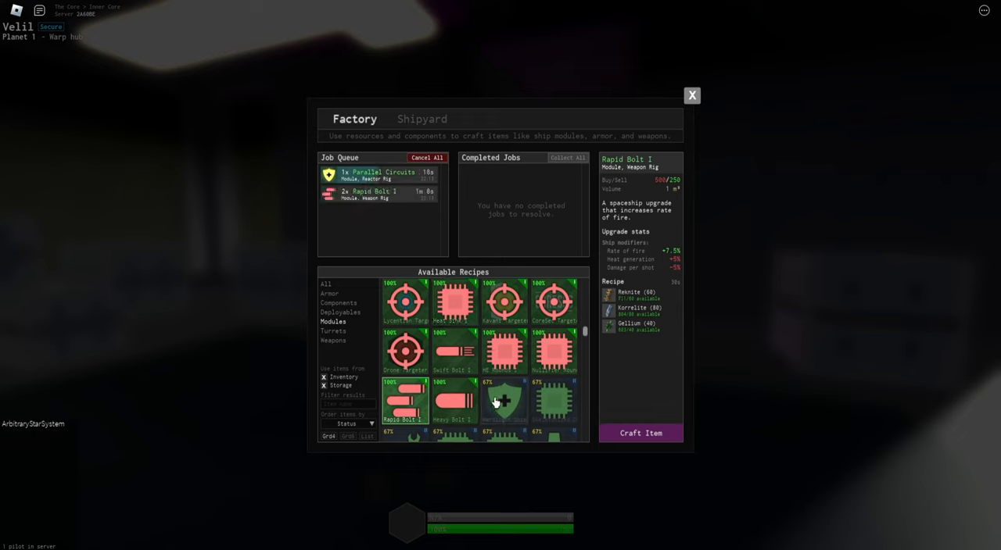
click(452, 350)
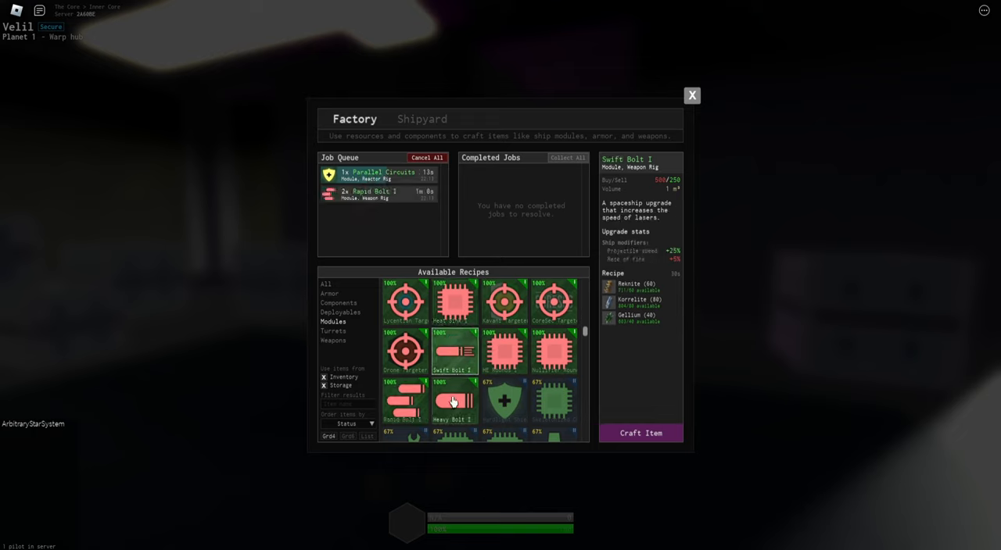
click(454, 400)
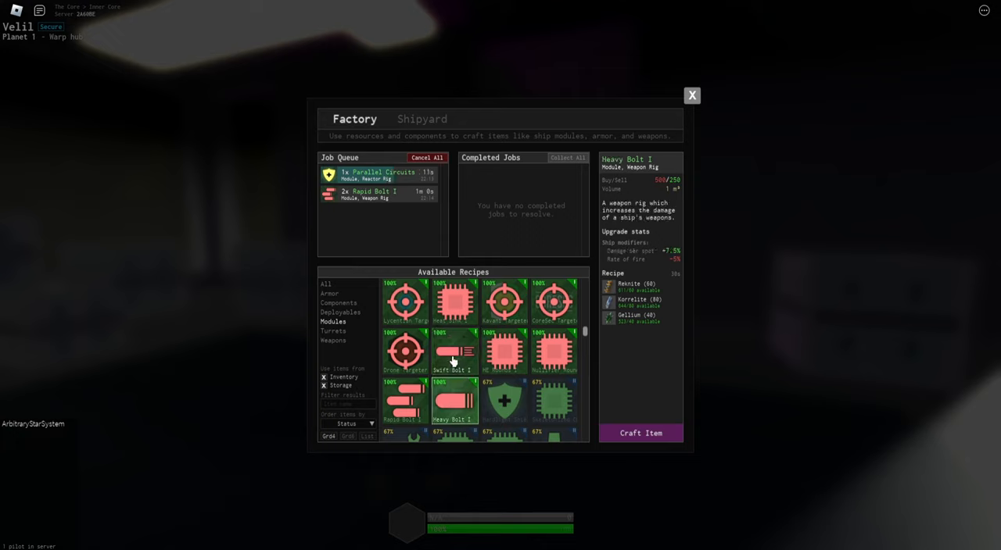
click(405, 400)
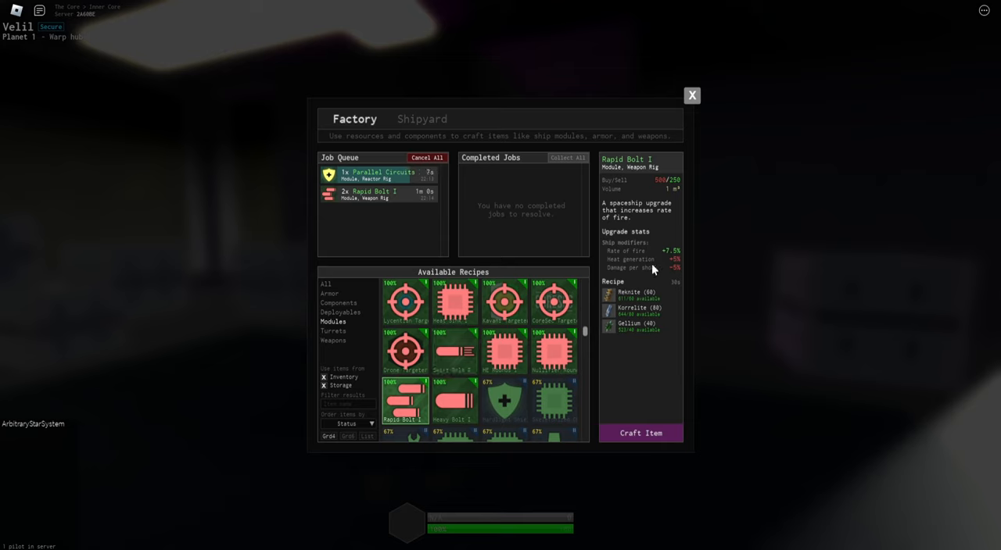
mouse_move(624, 273)
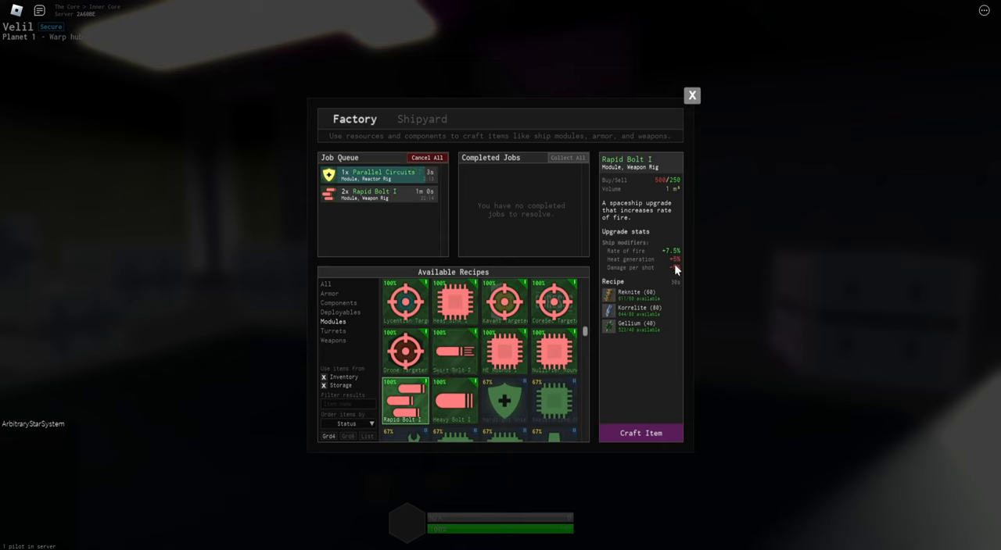
click(454, 352)
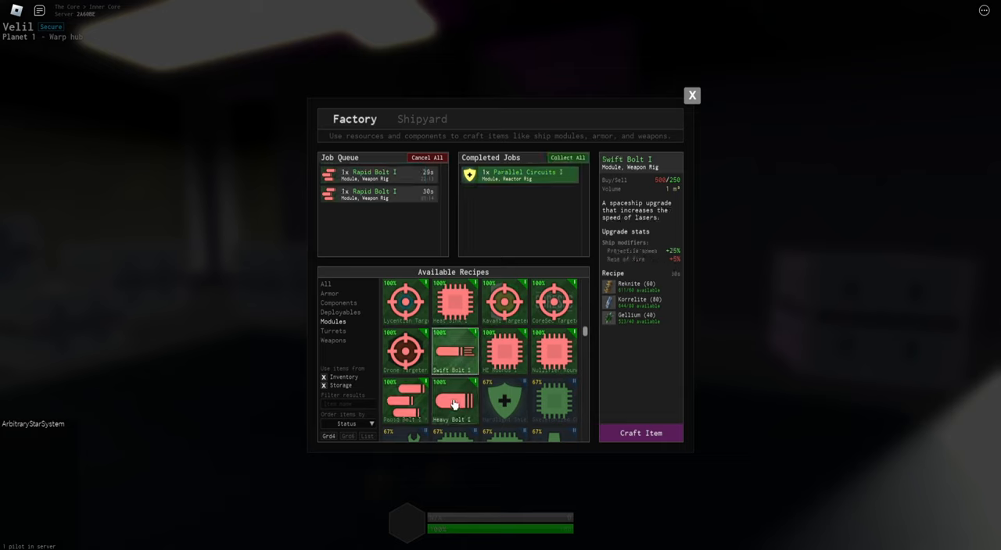
Queue one Heavy Bolt I from its recipe
click(453, 403)
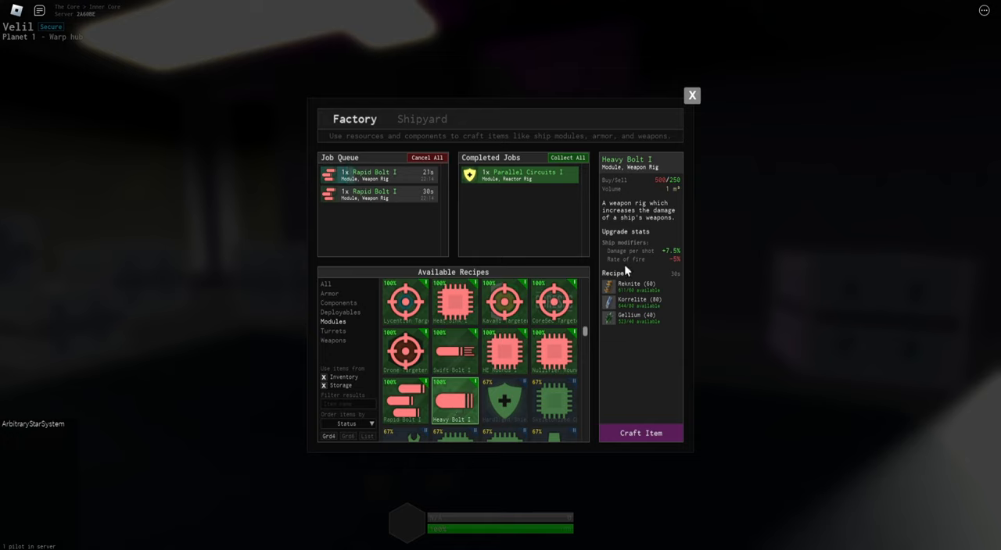
mouse_move(675, 260)
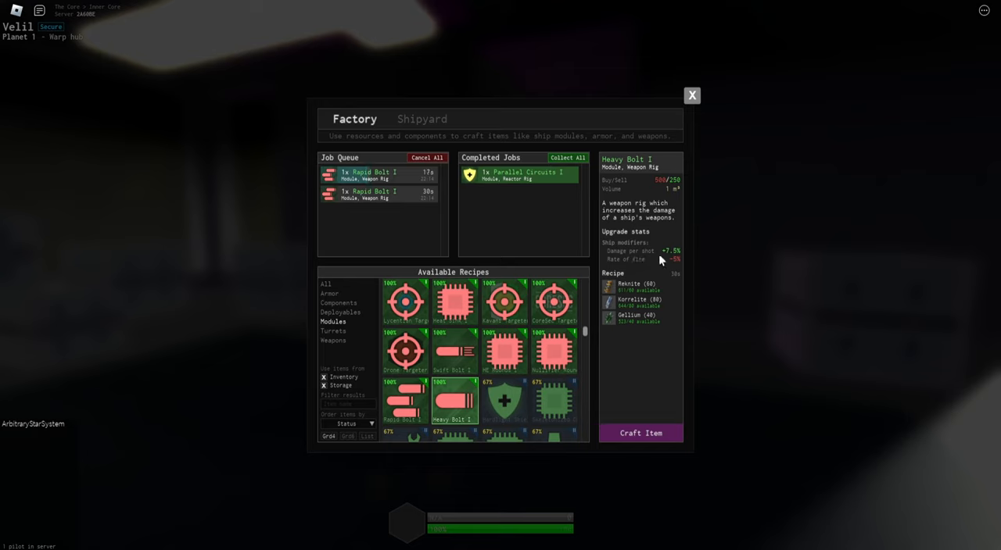
click(641, 433)
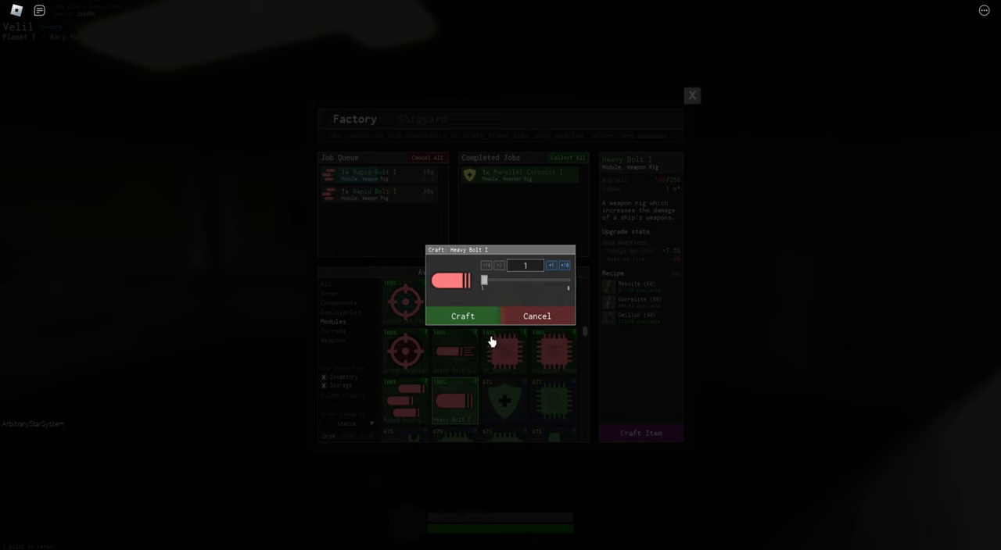
click(463, 316)
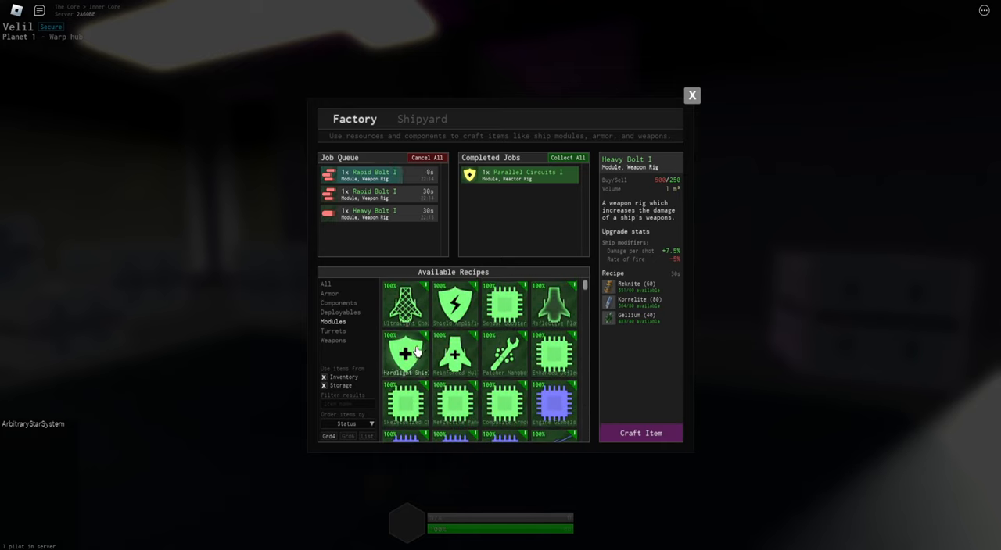
Queue one Shield Amplifier I and review the finished Parallel Circuits I and queued Heavy Bolt I jobs
click(453, 303)
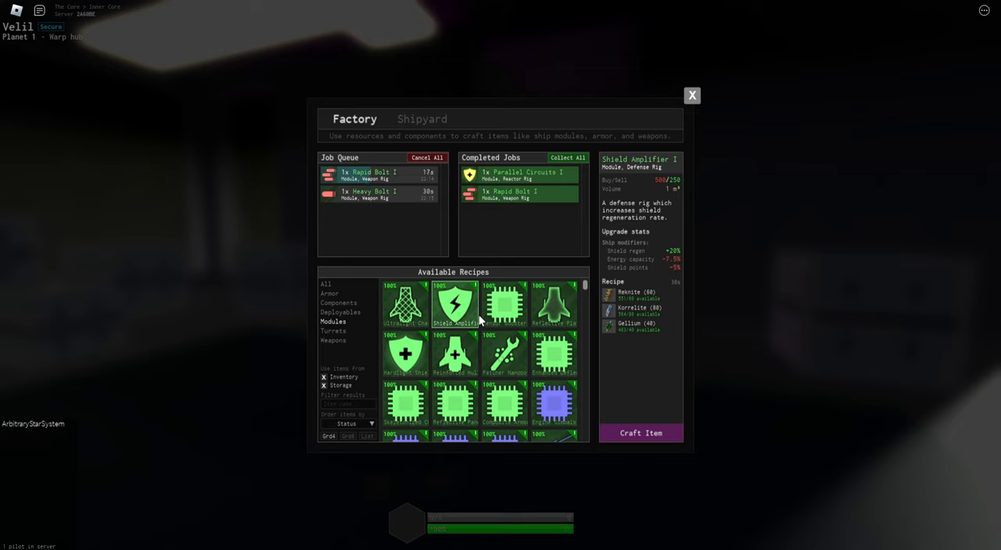
click(641, 433)
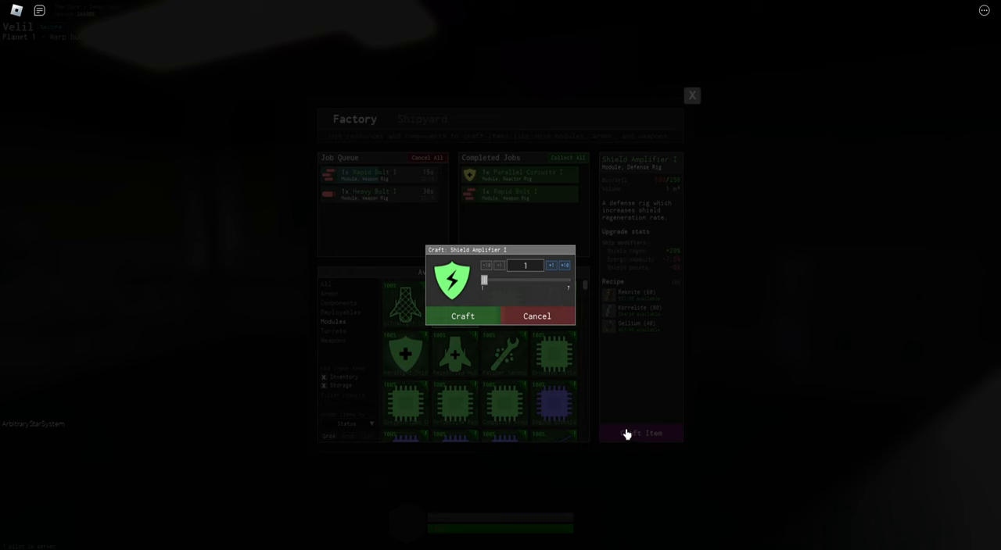
click(463, 316)
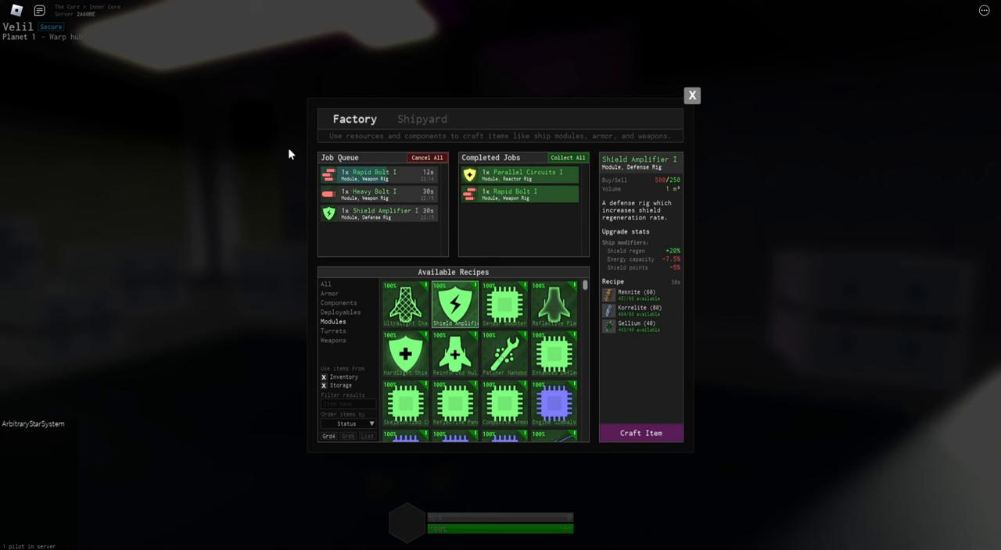
click(519, 175)
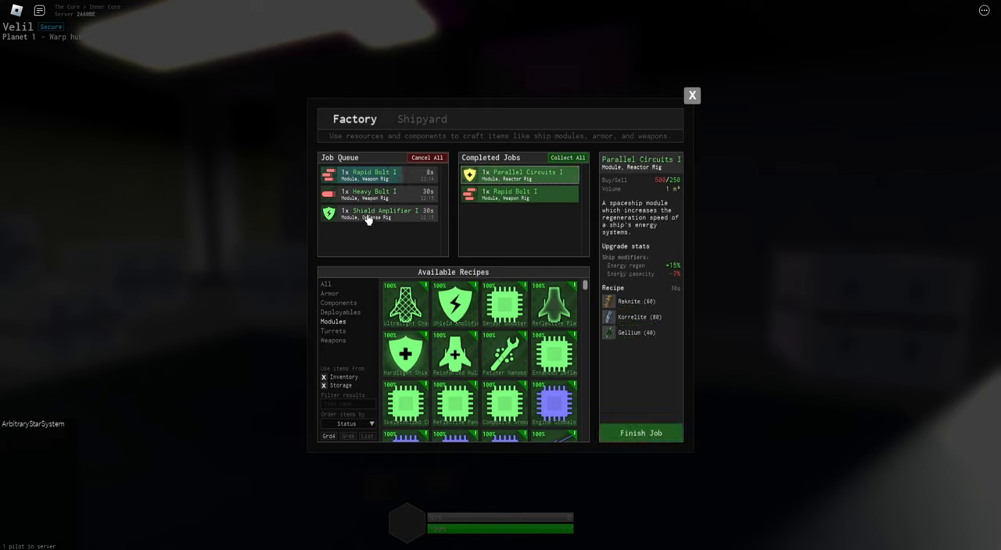
click(383, 194)
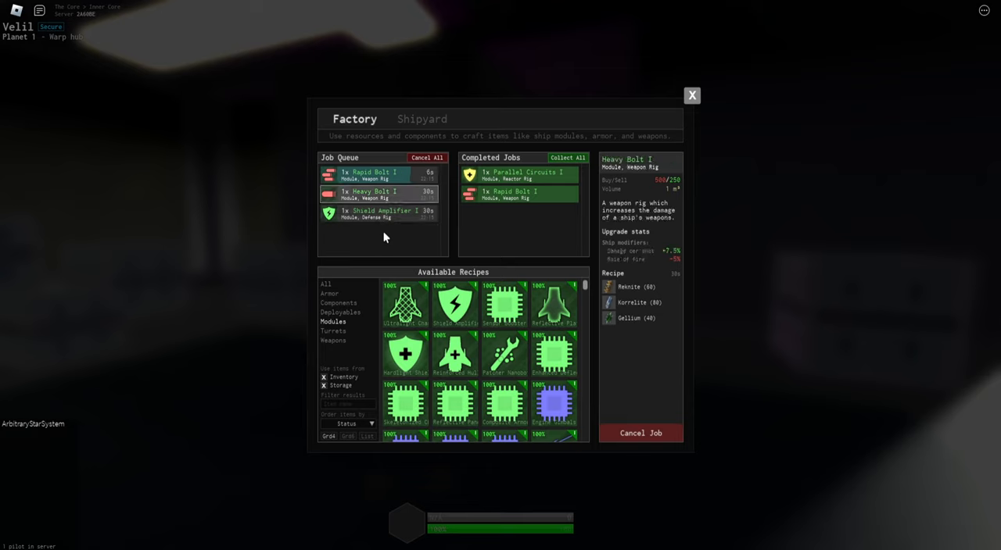
mouse_move(199, 260)
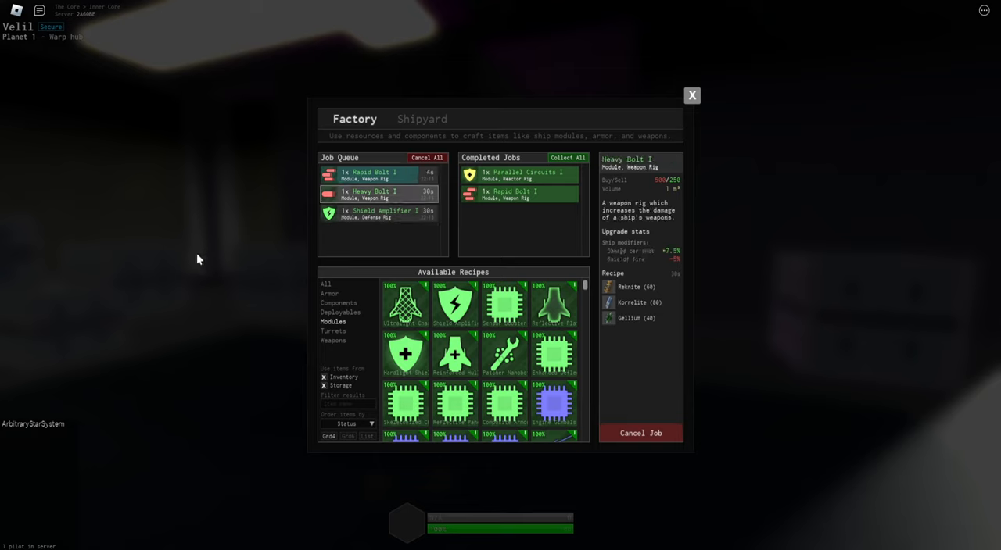
mouse_move(193, 269)
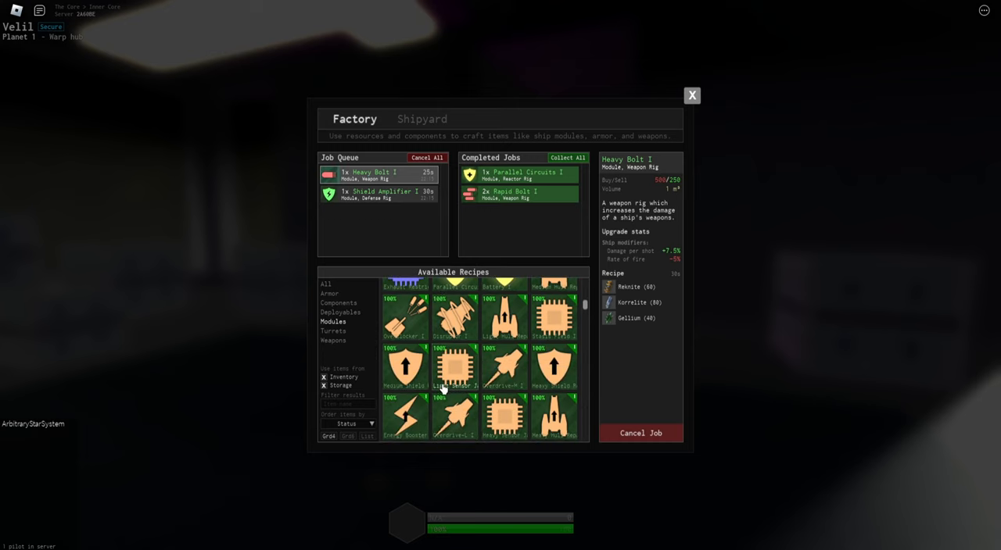
Queue one Afterburner I module from the module recipe list
click(454, 348)
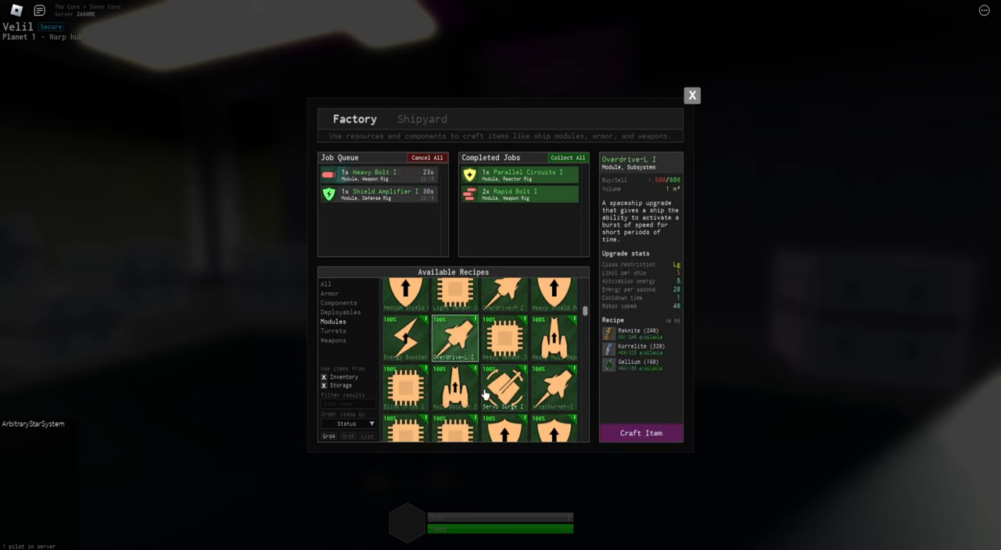
click(553, 388)
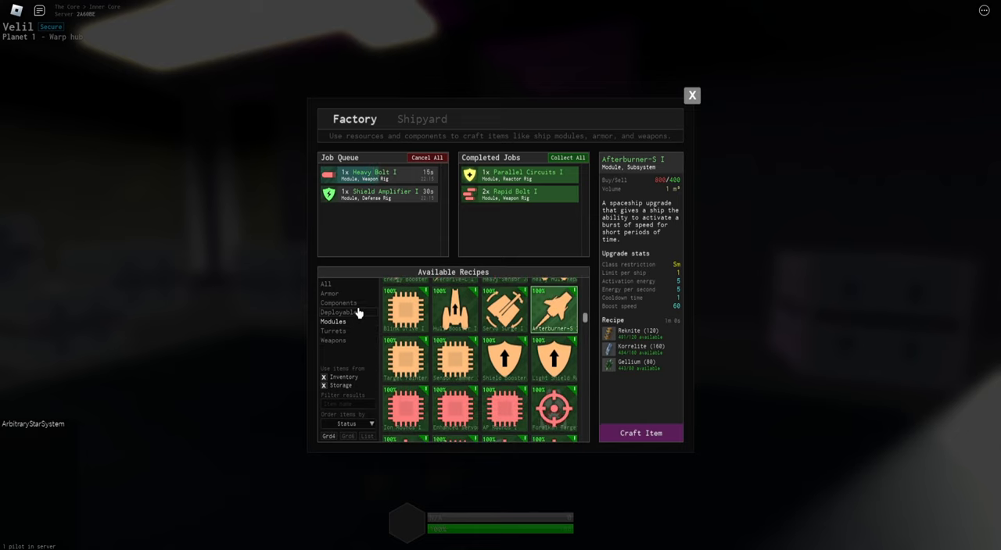
click(641, 433)
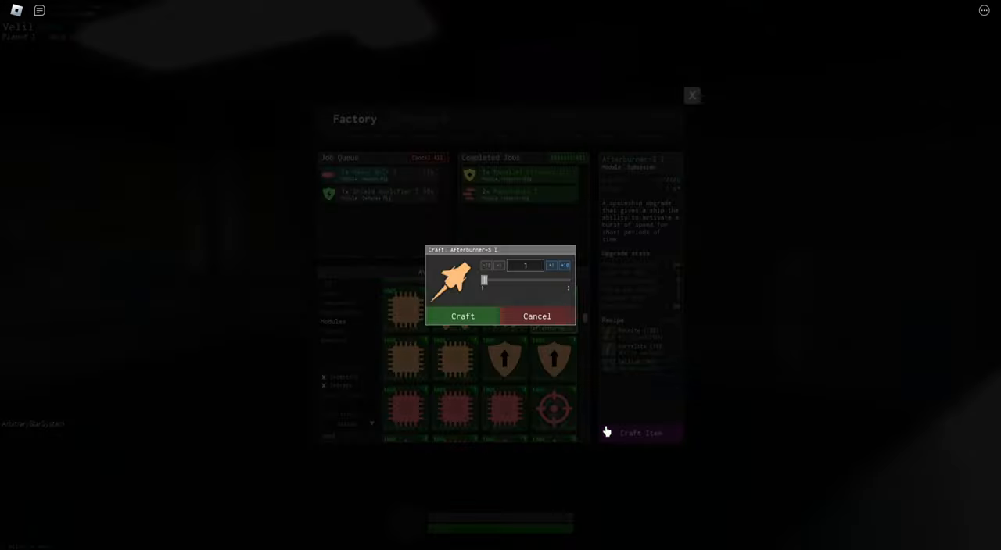
click(463, 316)
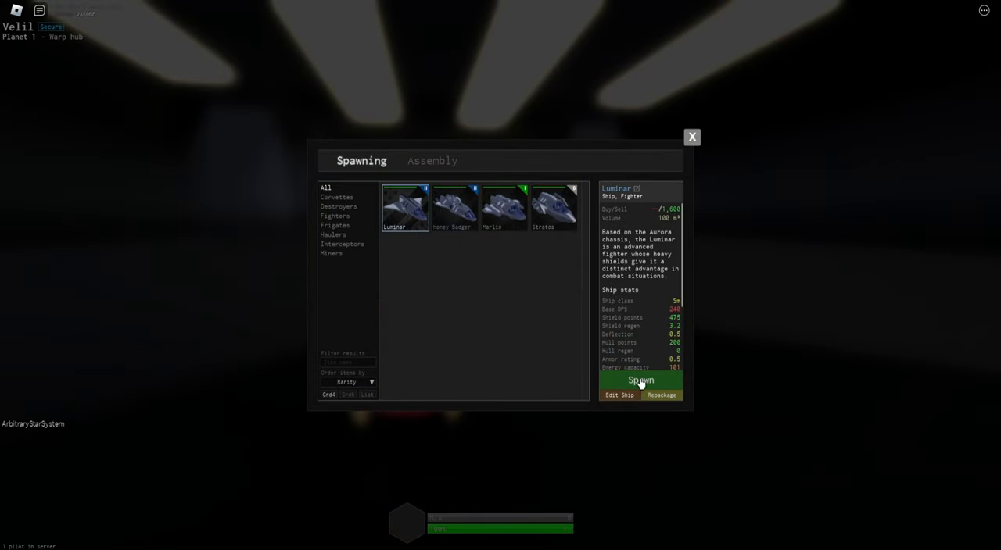
Spawn the ship and dismiss the empty item list and Honey Badger details
click(639, 382)
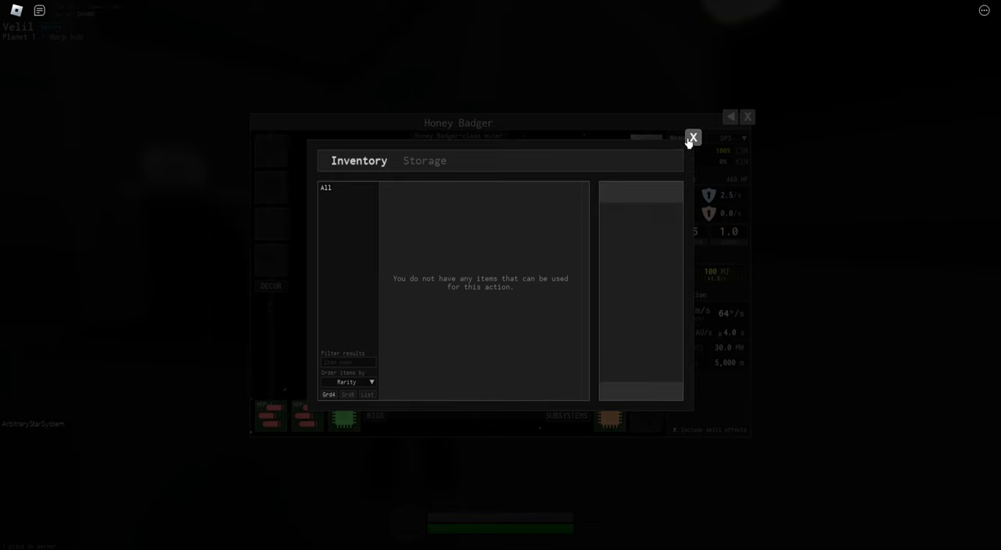
click(691, 137)
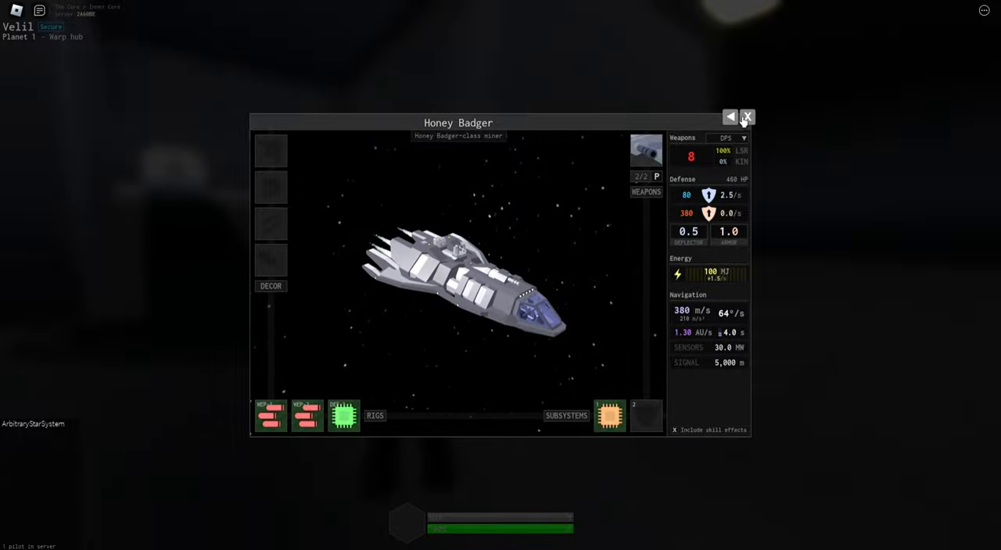
click(745, 117)
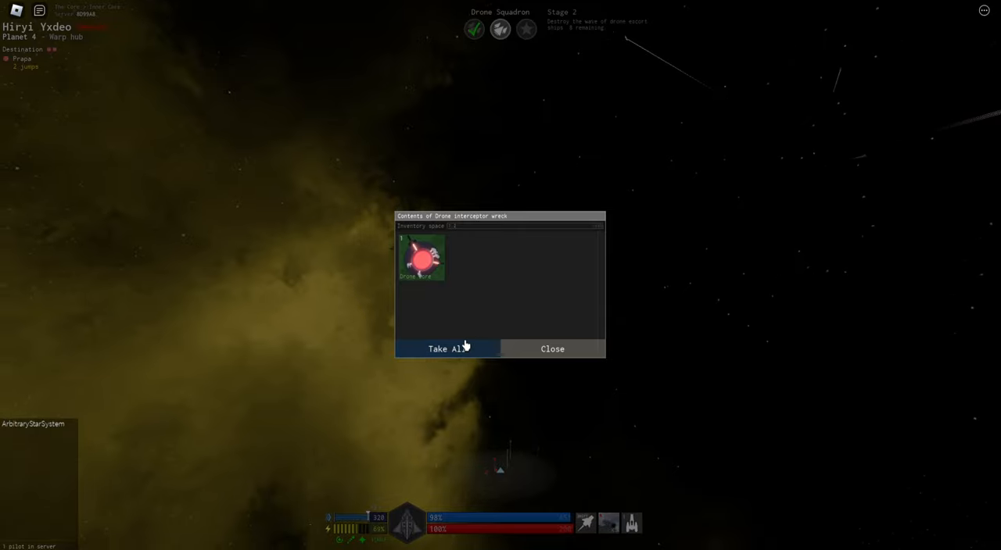
Take all loot from the drone interceptor wreck
click(444, 349)
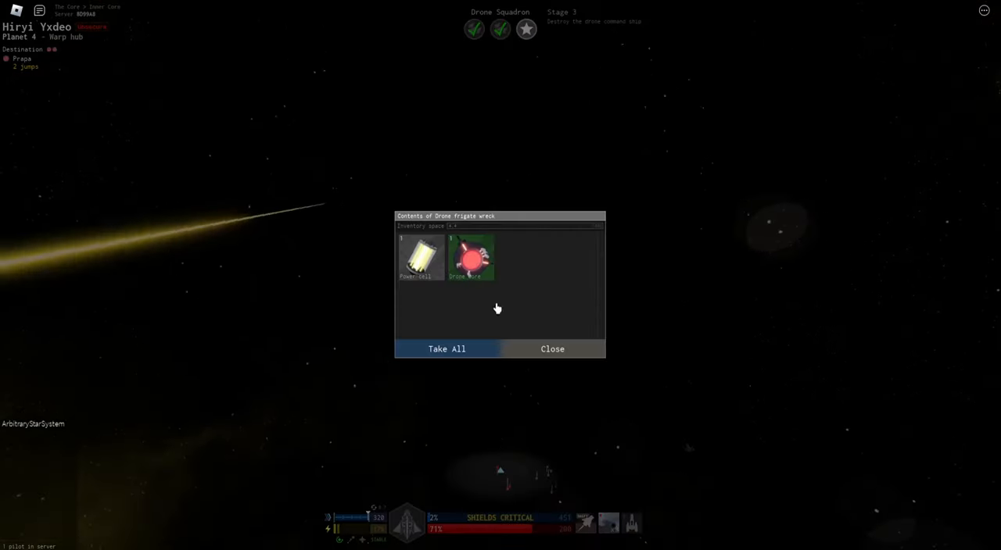
Take all loot from the drone frigate wreck
click(447, 349)
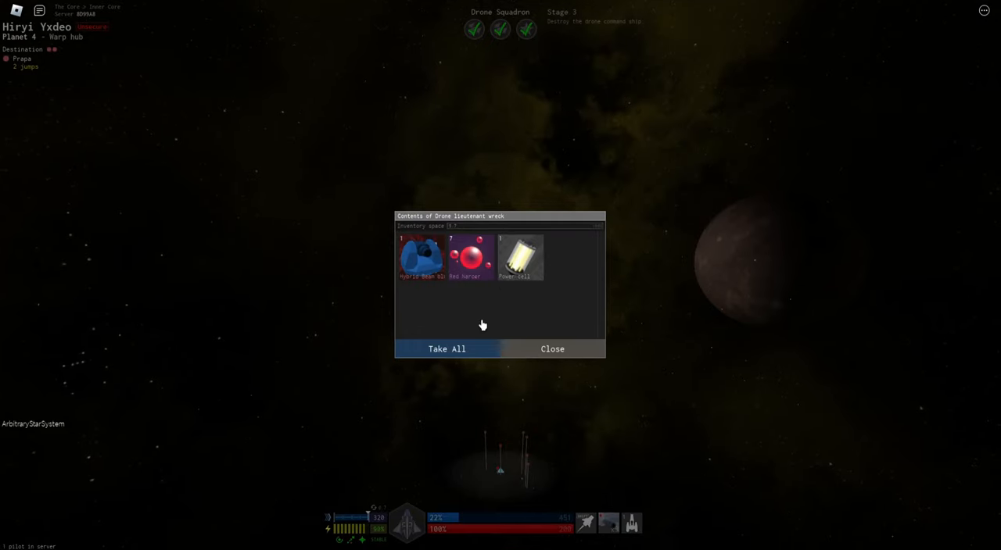
click(447, 348)
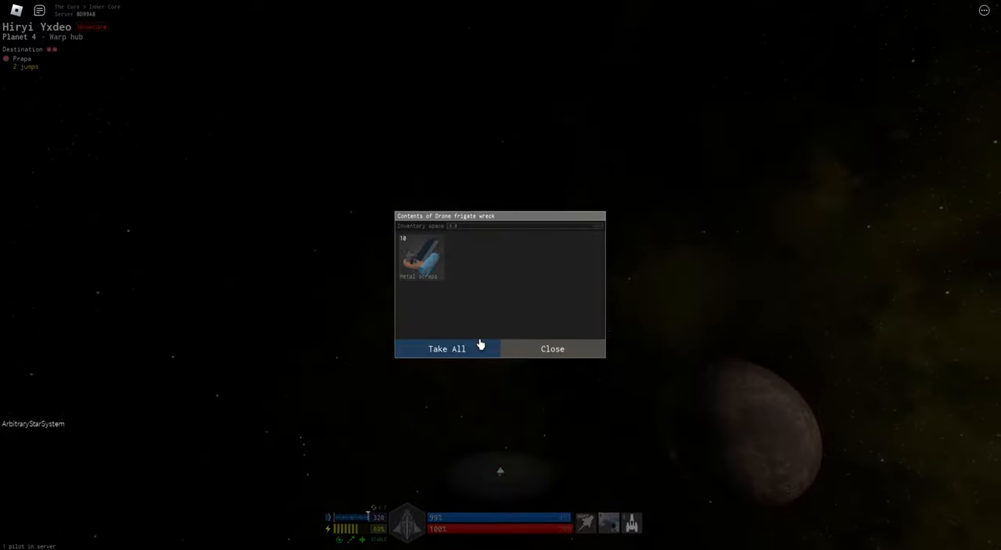
Take all loot from the frigate, advanced frigate and advanced interceptor wrecks
click(447, 349)
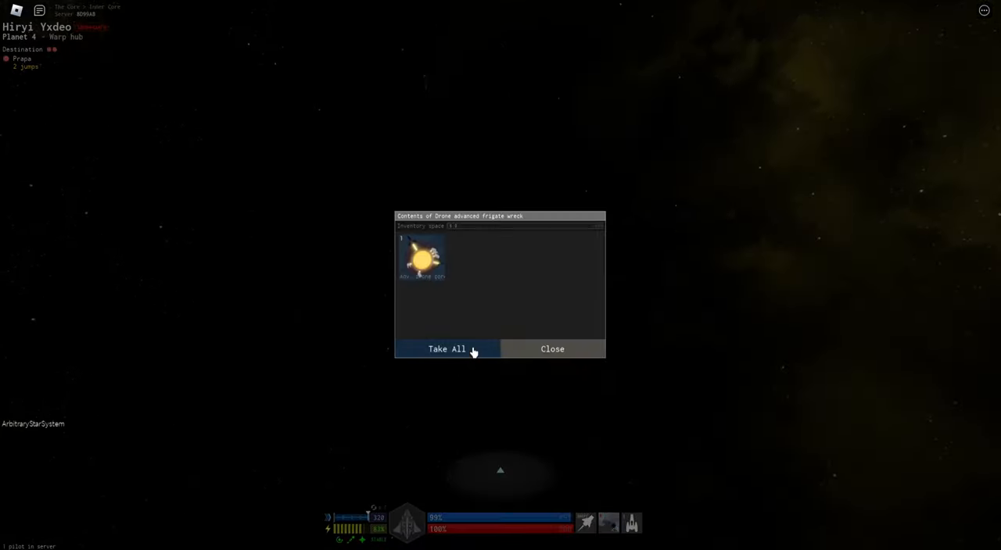
click(447, 349)
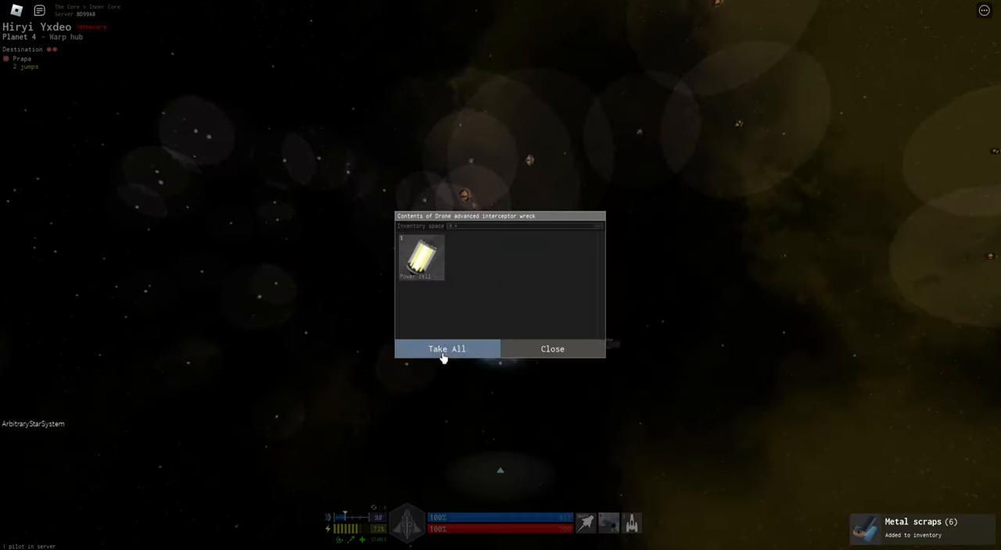
click(447, 349)
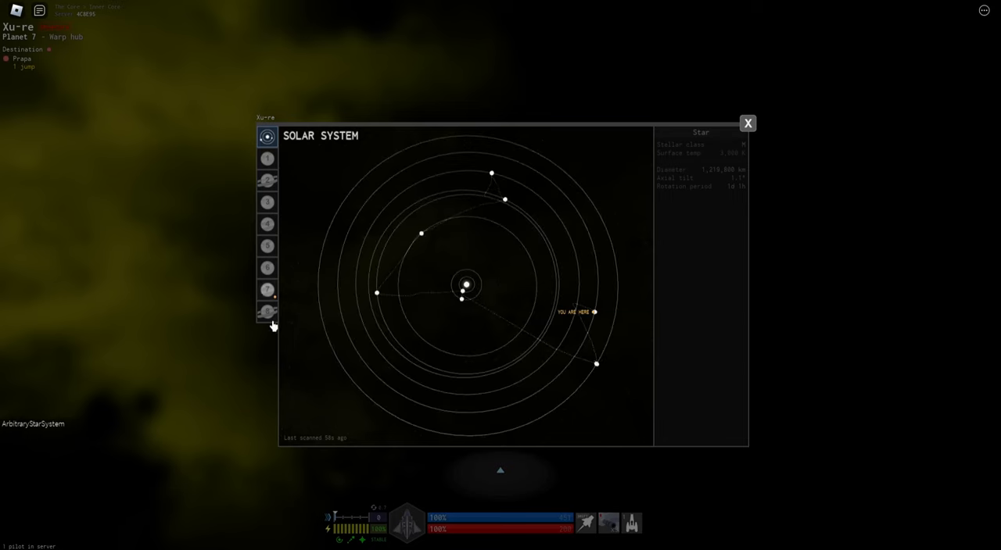
View the orbit maps of Planets 7, 8, 2, 4 and 6 on the Xu-re system map
click(265, 289)
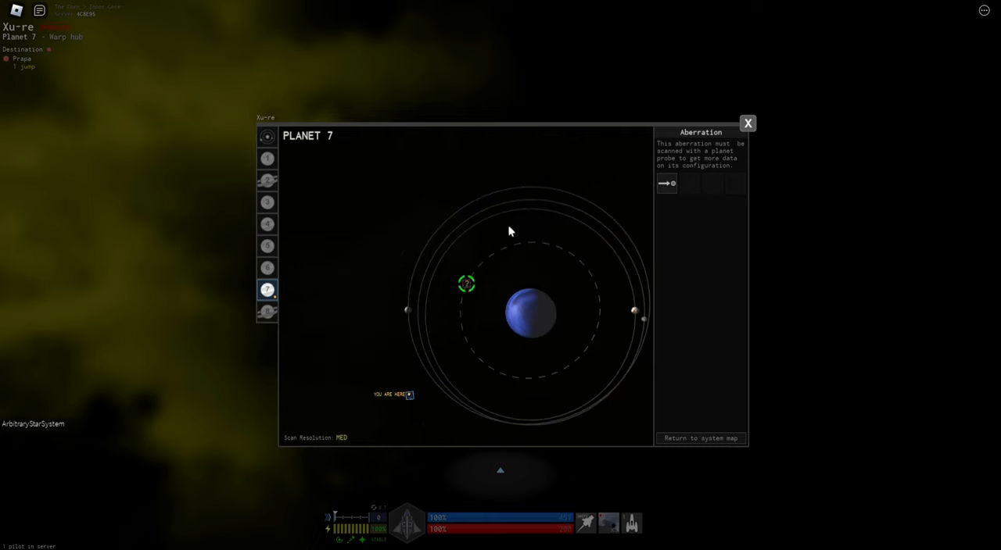
mouse_move(594, 347)
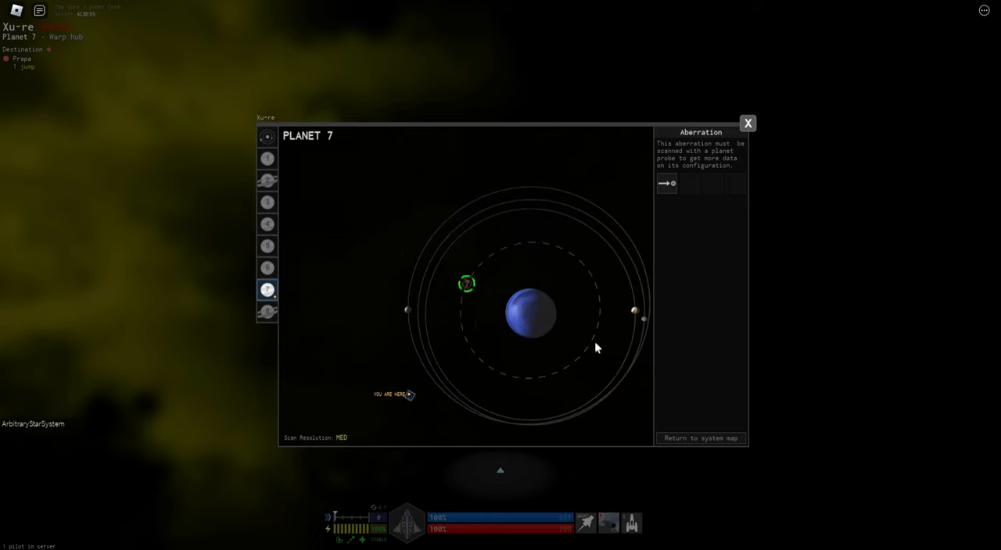
mouse_move(560, 255)
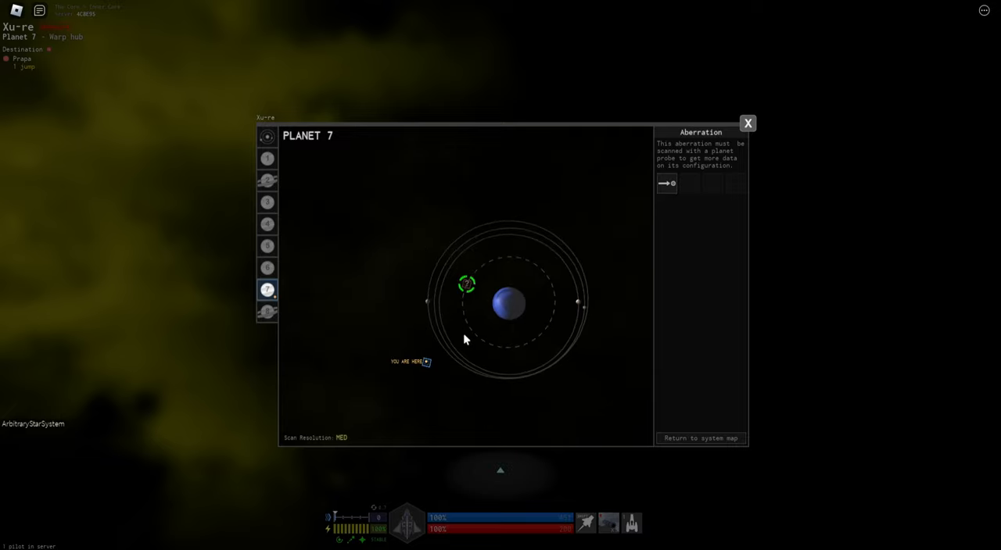
click(266, 311)
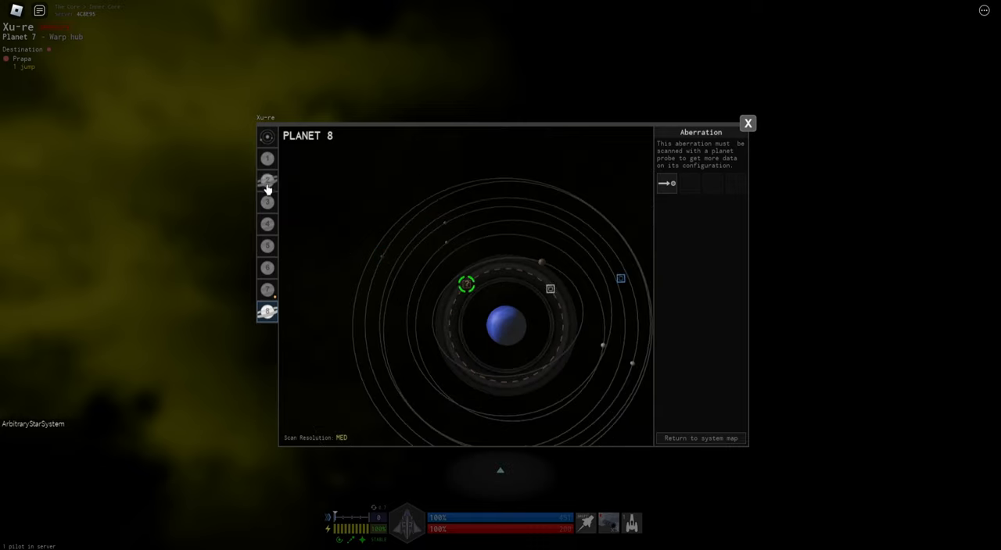
click(266, 180)
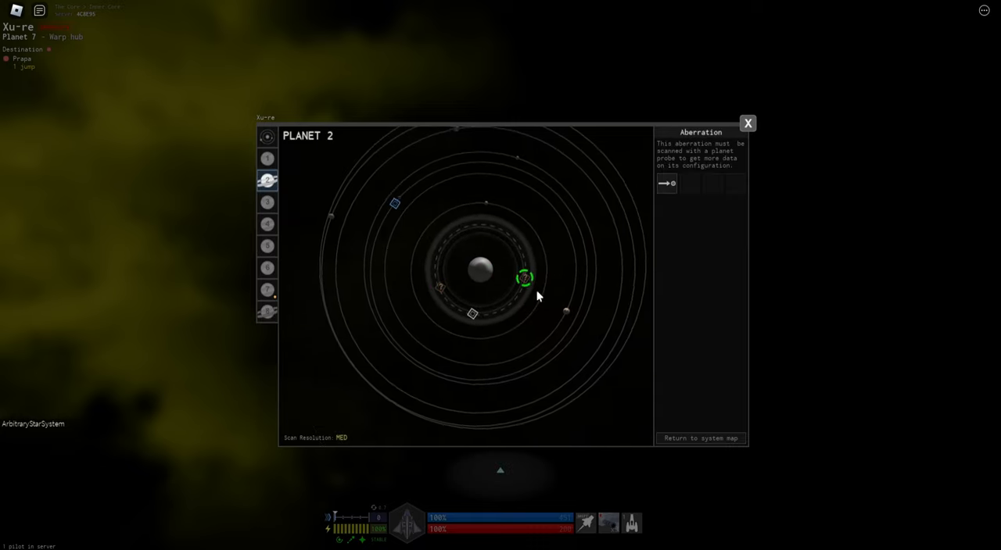
click(265, 158)
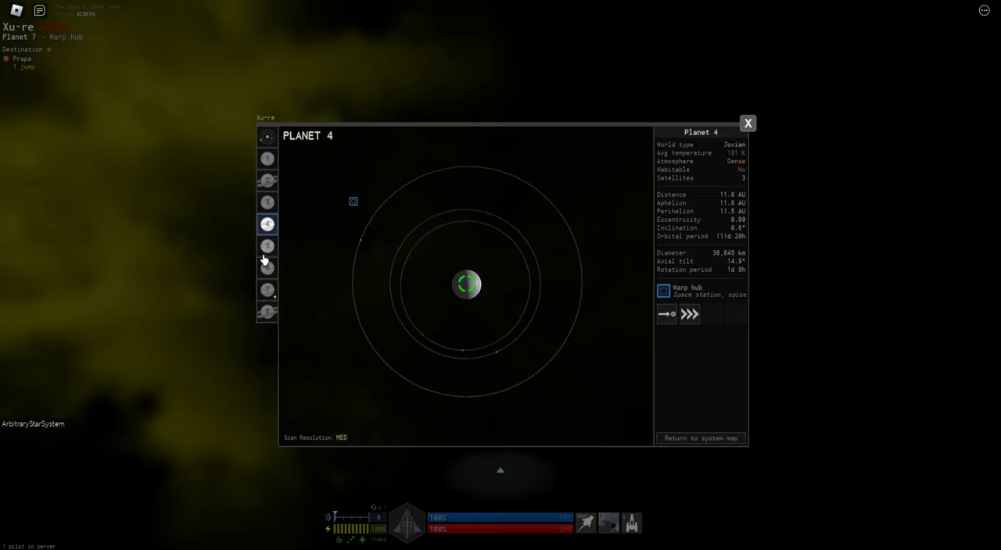
click(266, 267)
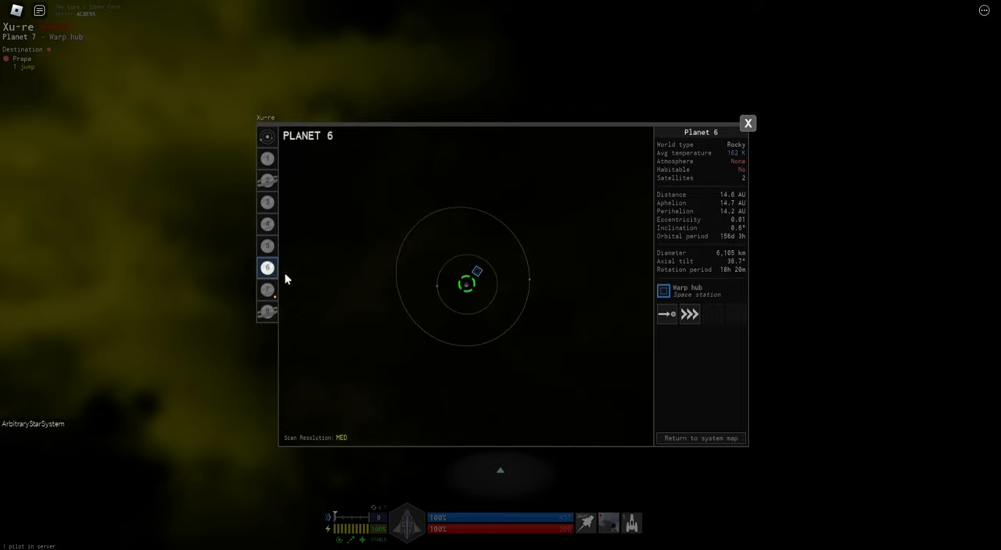
click(747, 122)
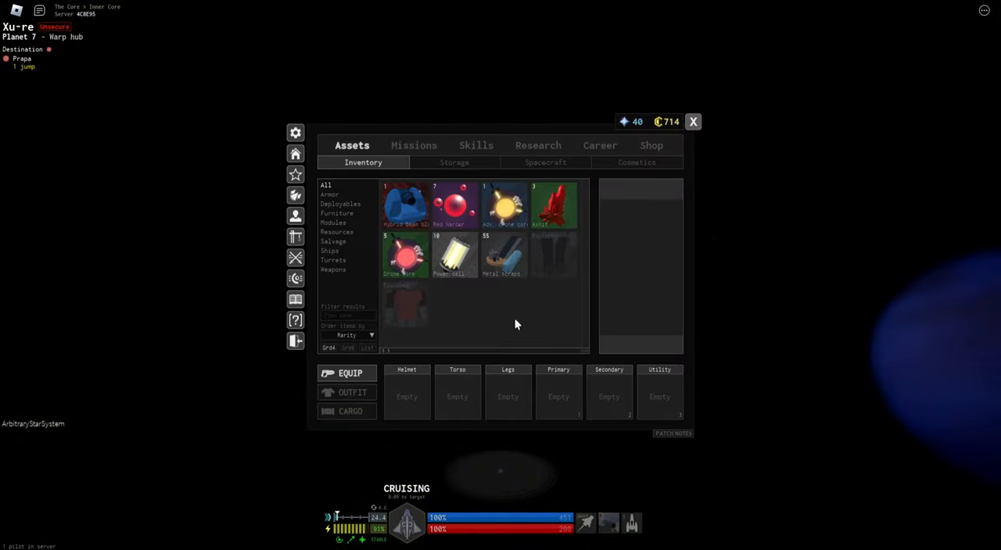
Bypass the secure container's security and take all its Reknite, Korrelite and Gellium ores
click(693, 122)
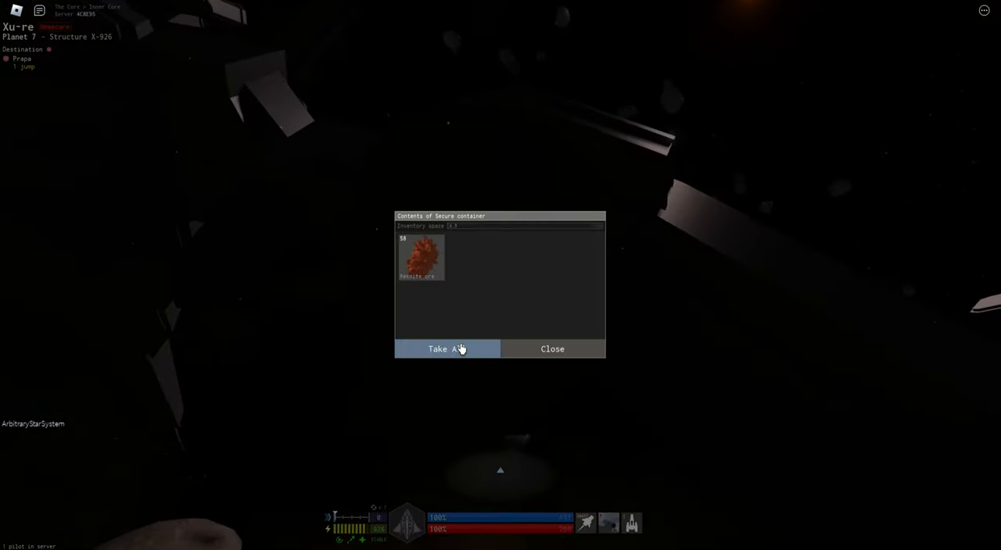
click(447, 349)
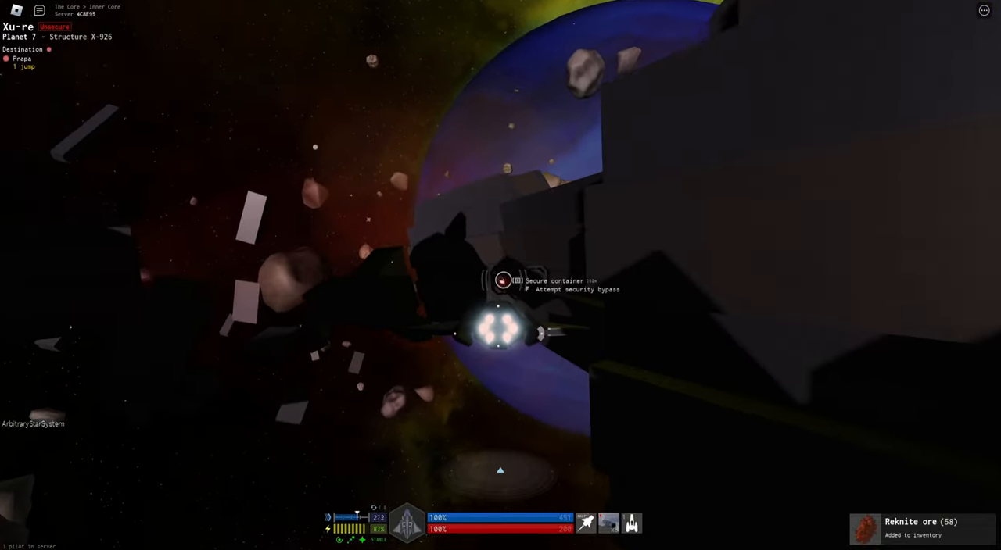
key(f)
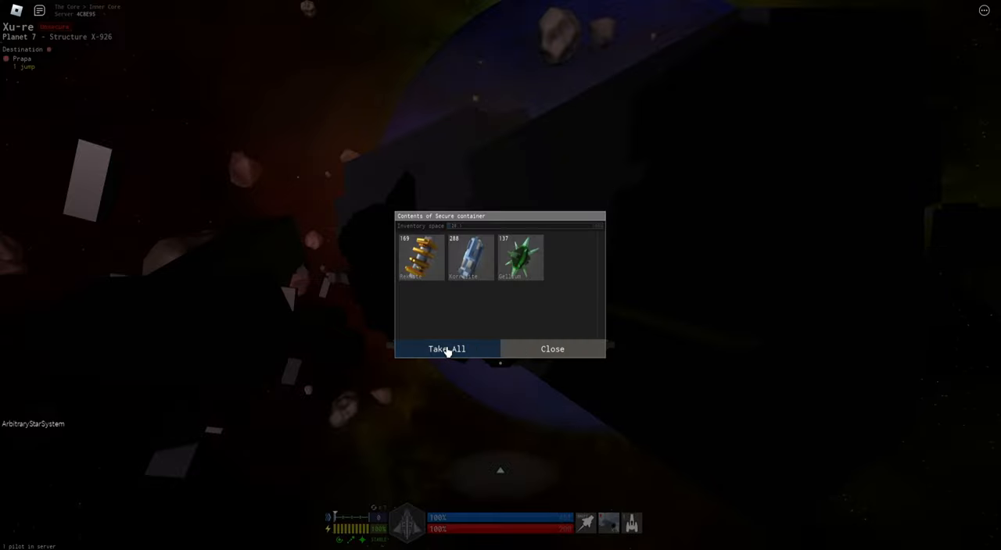
click(446, 348)
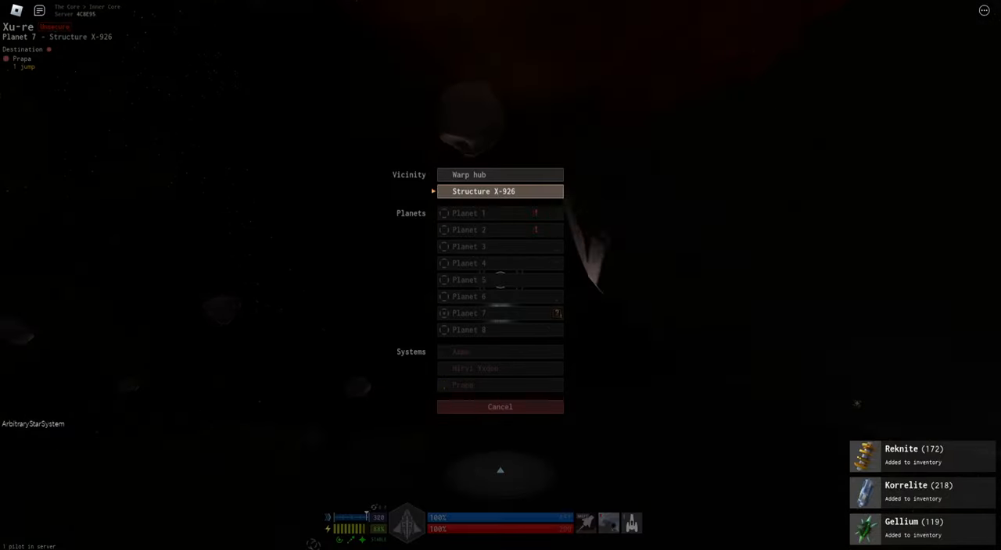
Look over Planets 2, 3, 4, 7 and 6 on the system map
click(483, 190)
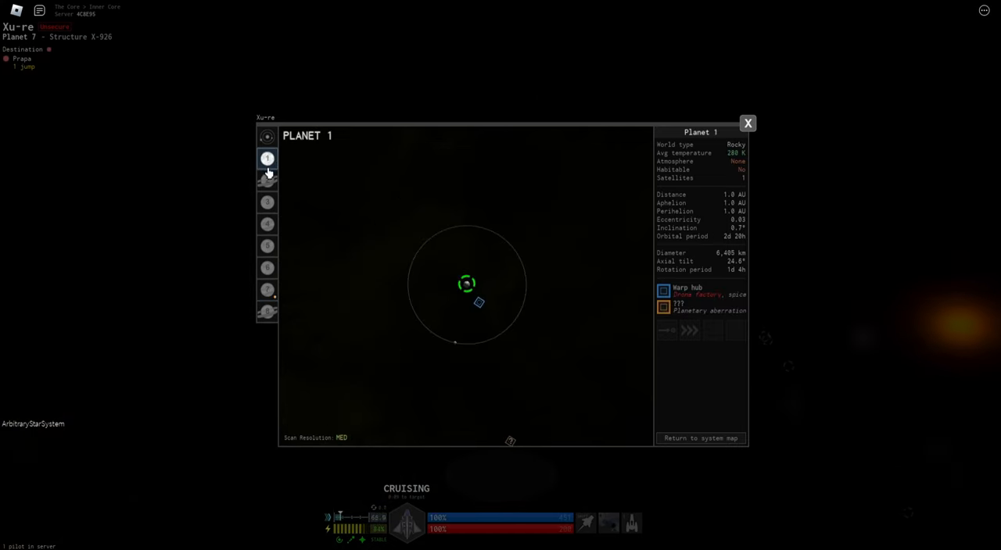
click(266, 180)
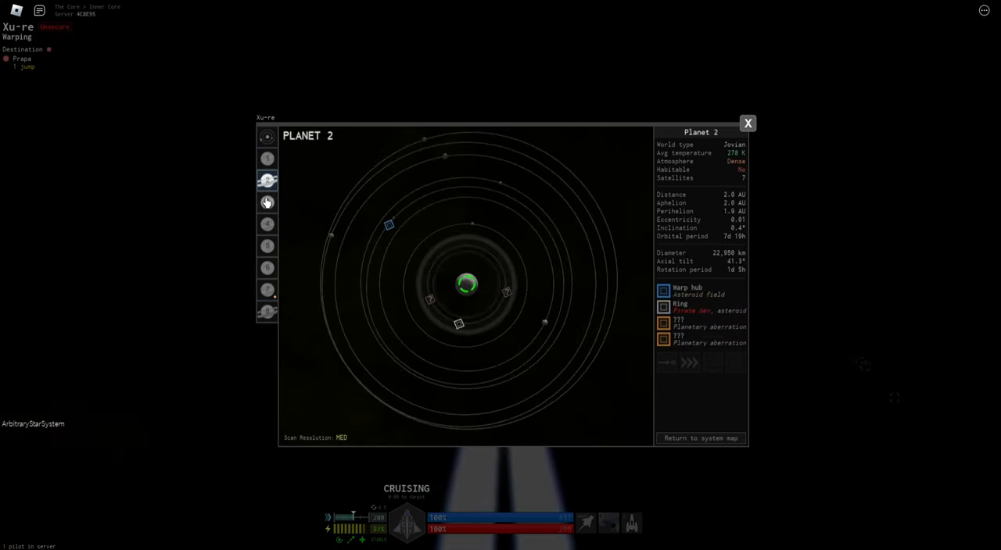
click(266, 202)
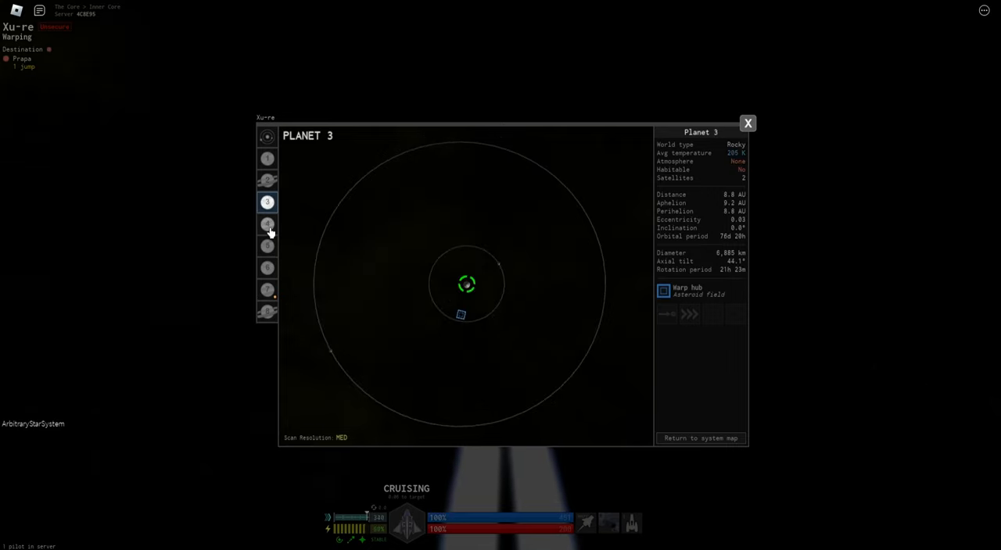
click(268, 223)
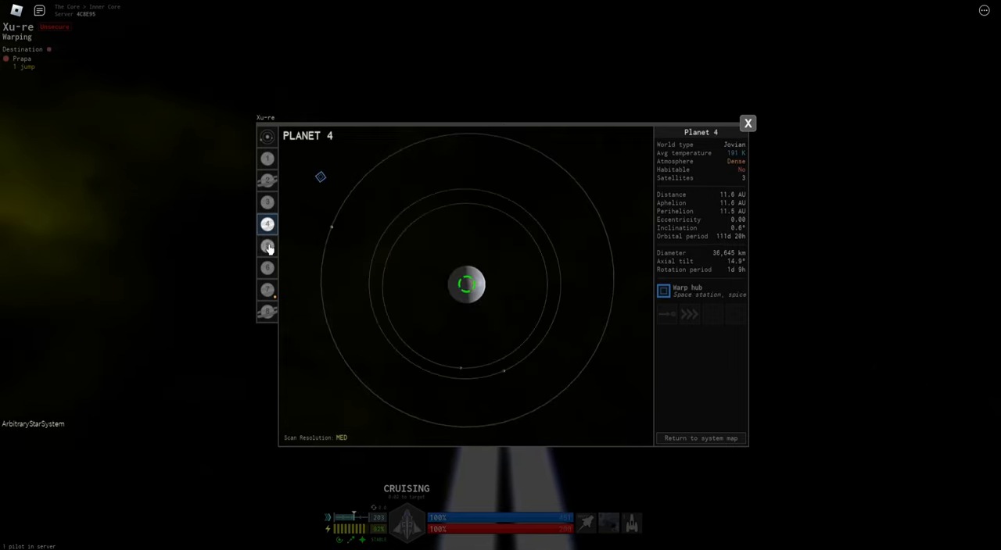
click(266, 290)
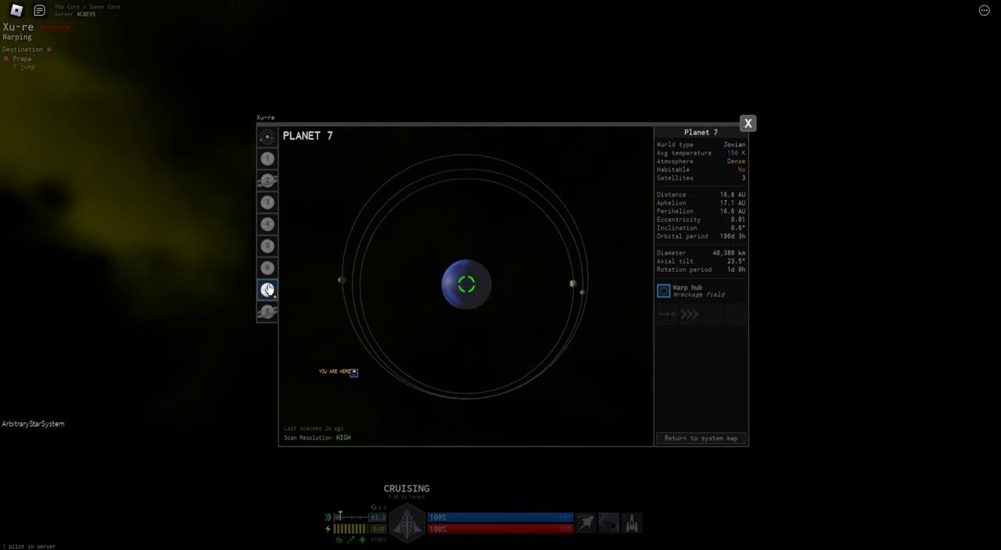
click(266, 267)
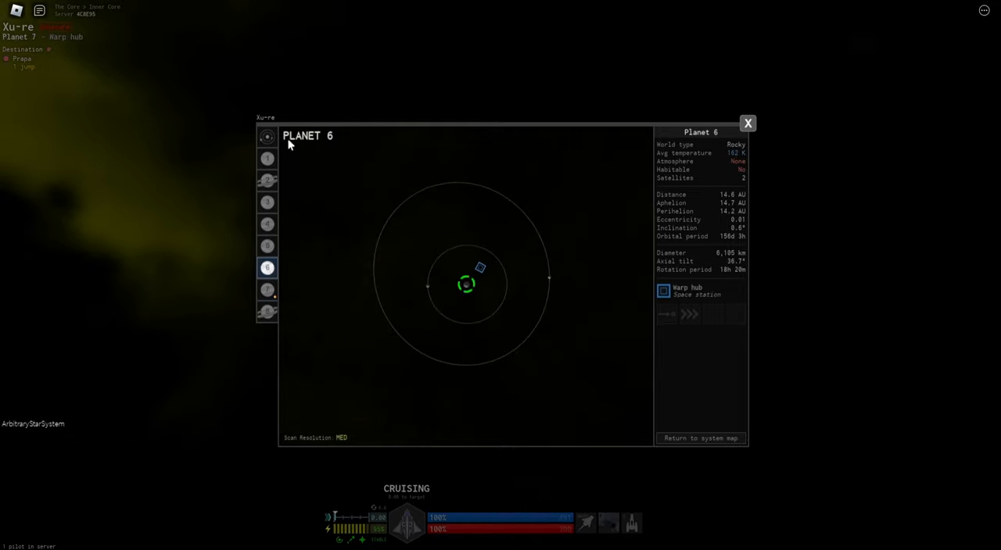
Select Planet 6's warp hub from the solar system overview and start warping to Prapa
click(266, 136)
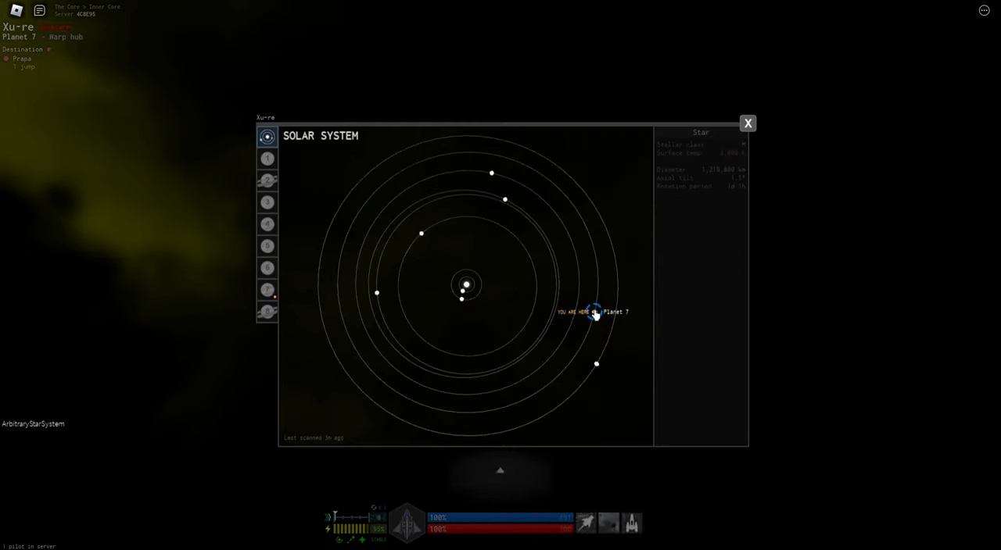
click(377, 294)
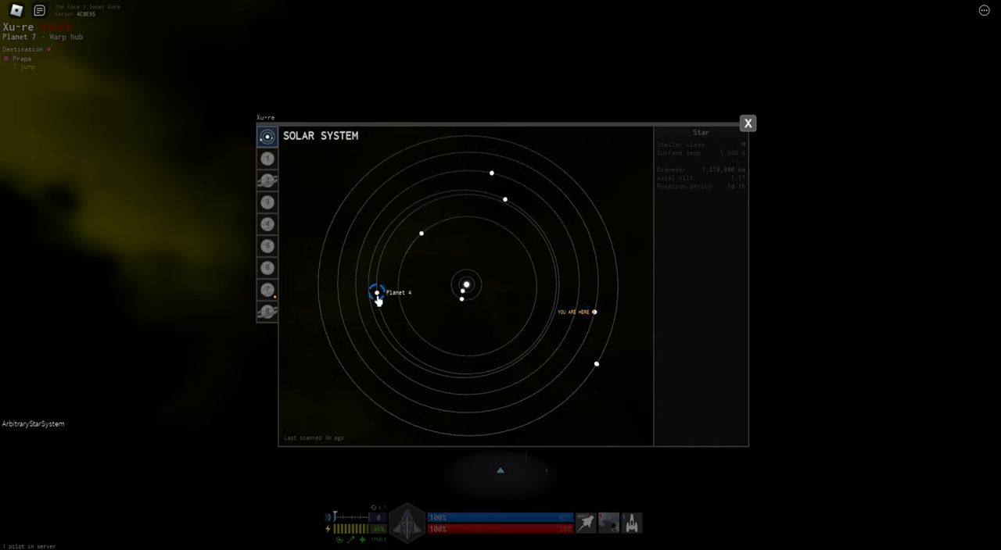
click(478, 228)
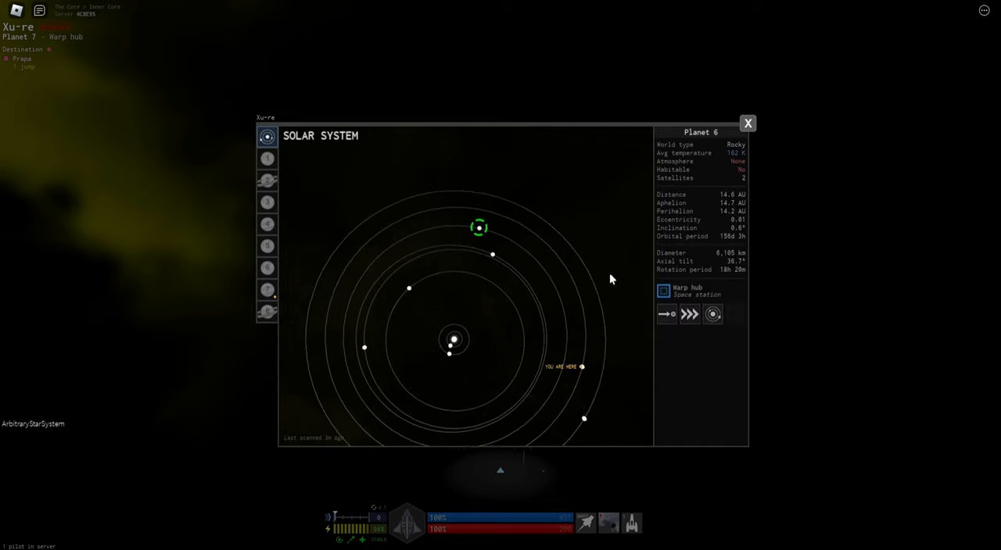
click(747, 122)
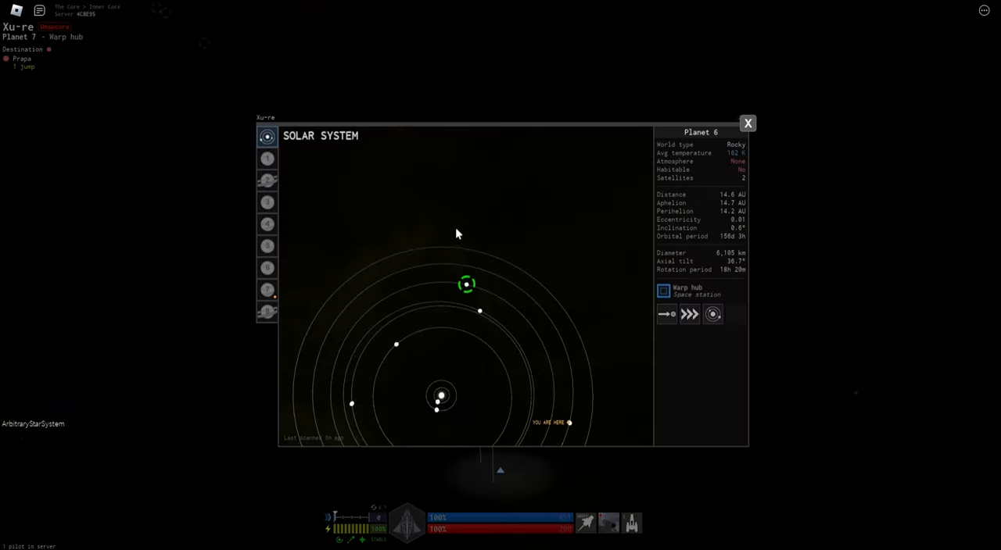
click(266, 158)
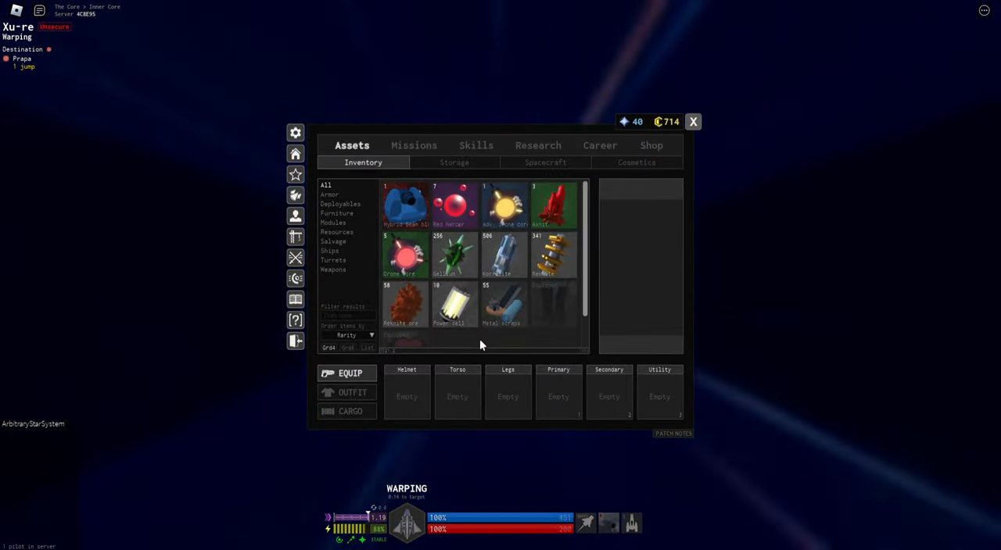
Resume flying and take the metal scraps and Gellium ore from the secure container
click(693, 121)
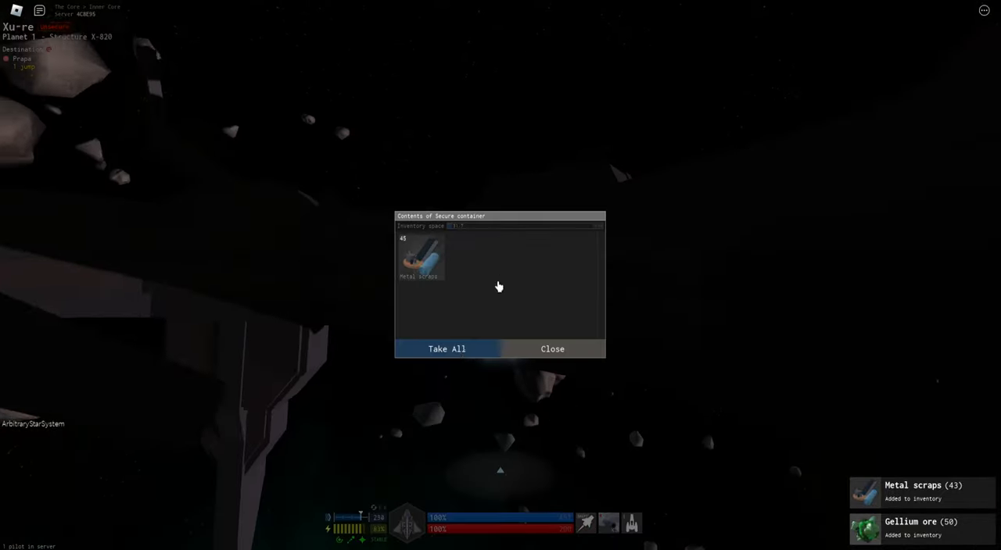
click(447, 349)
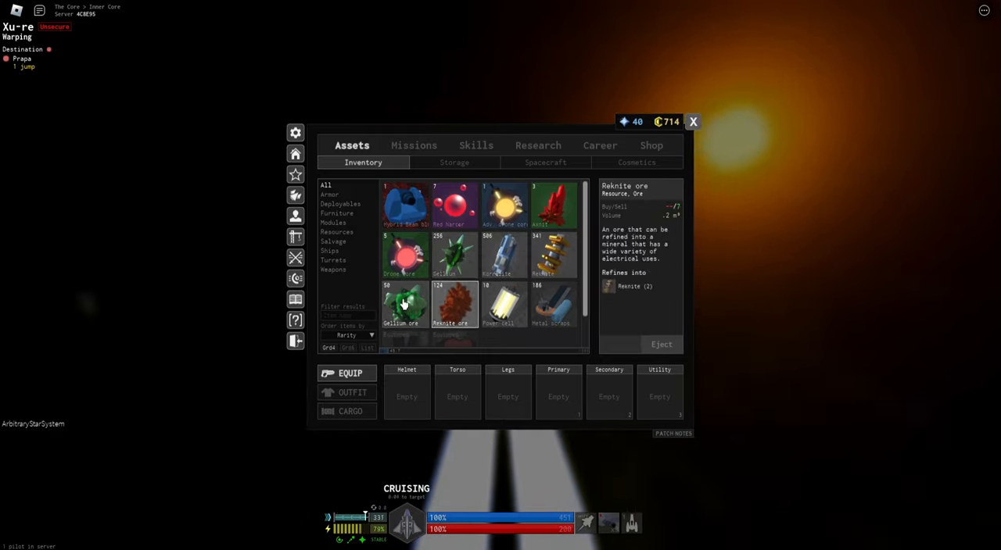
Close the inventory before docking at the station refinery
click(691, 122)
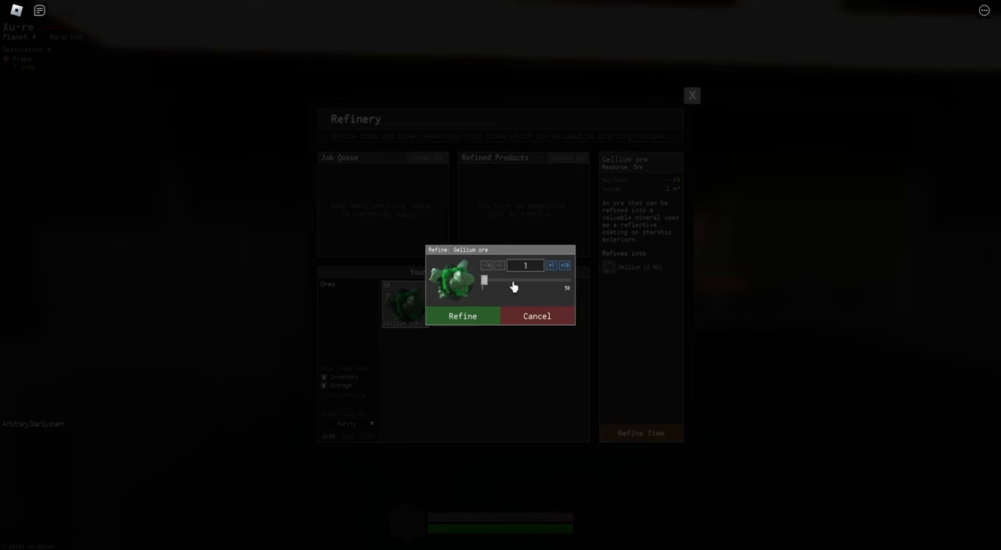
Queue the Gellium ore for refining and break down the metal scraps
click(463, 316)
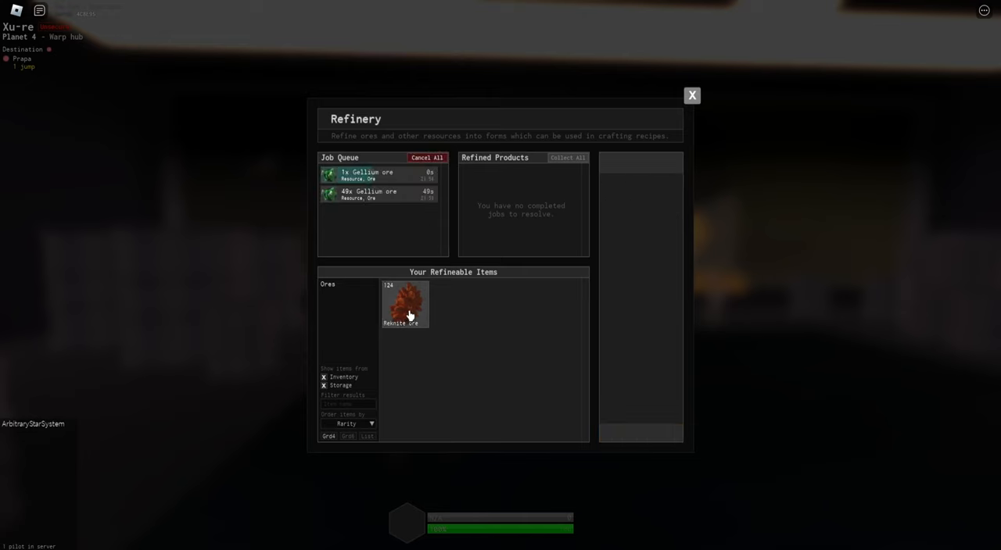
click(403, 303)
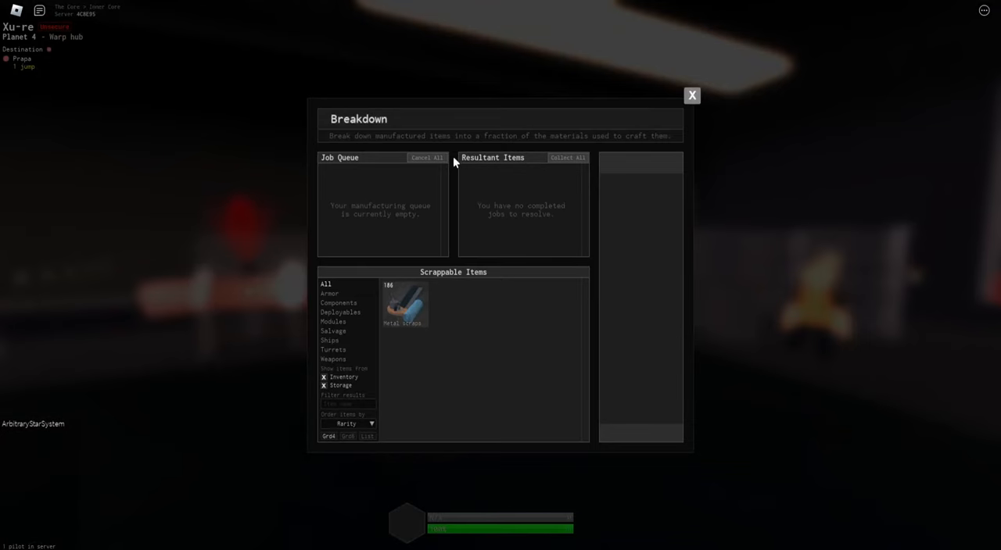
click(403, 304)
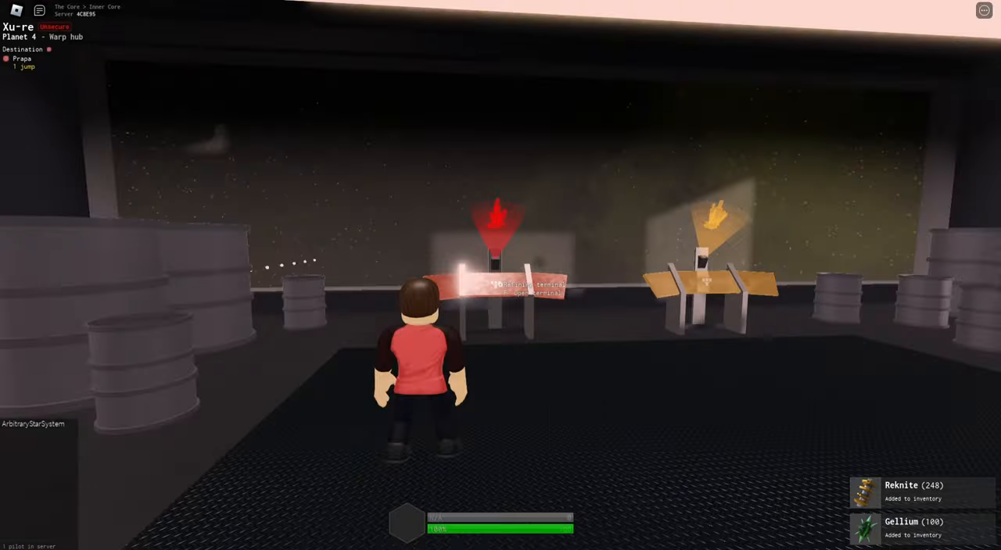
Collect all the broken-down minerals from the breakdown terminal
click(515, 287)
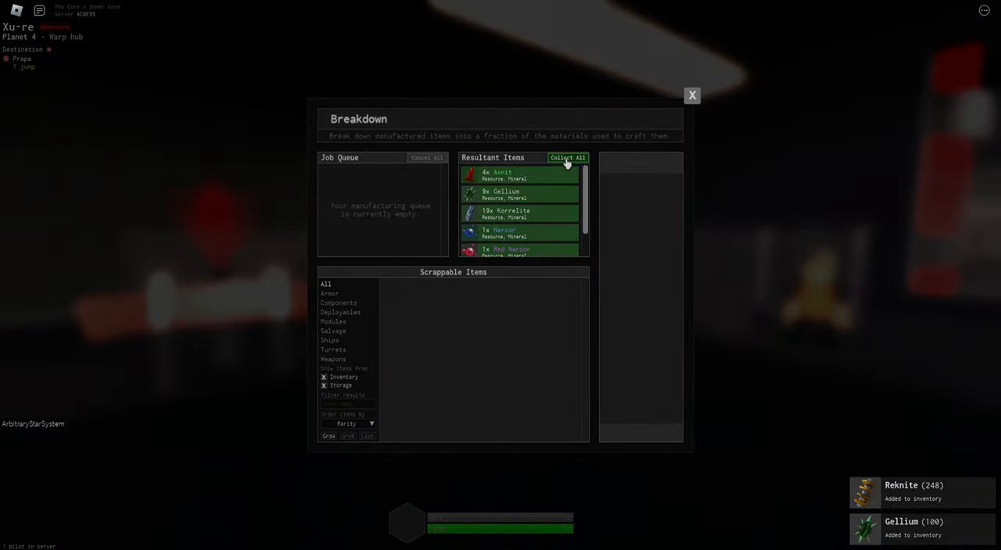
click(691, 94)
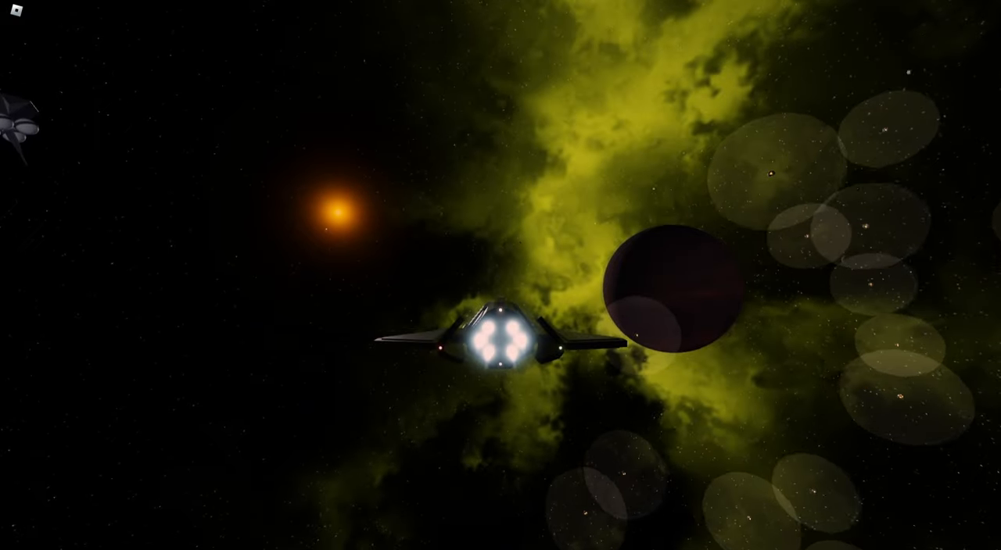